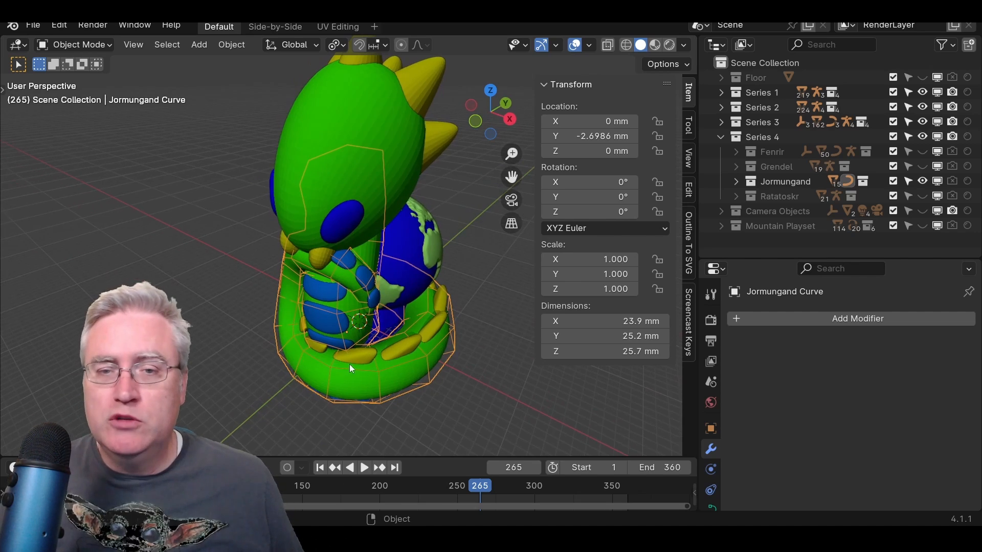
pyautogui.moveTo(393, 390)
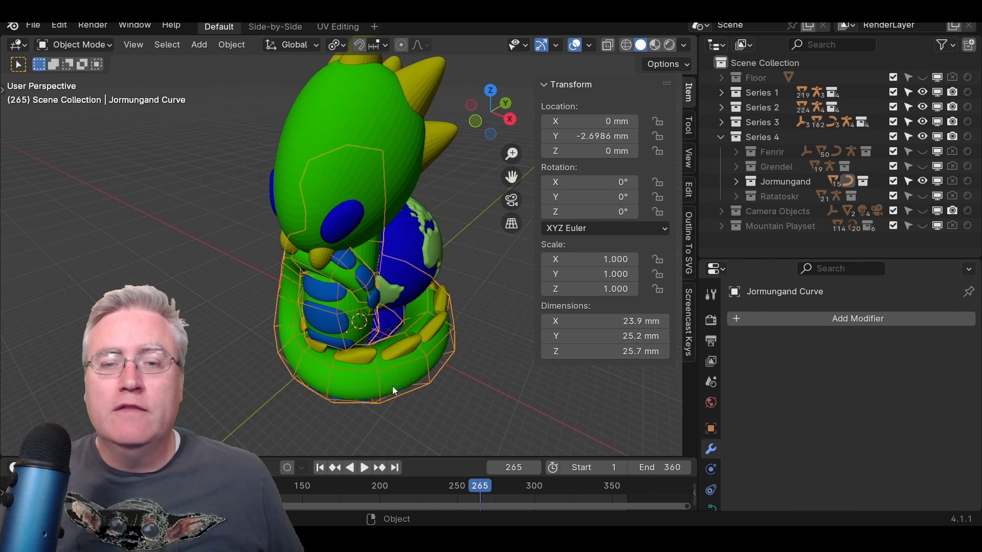
# Step: Move a tail control point on the Jormungand curve outward, widening the model to 27 mm
pyautogui.press('Tab')
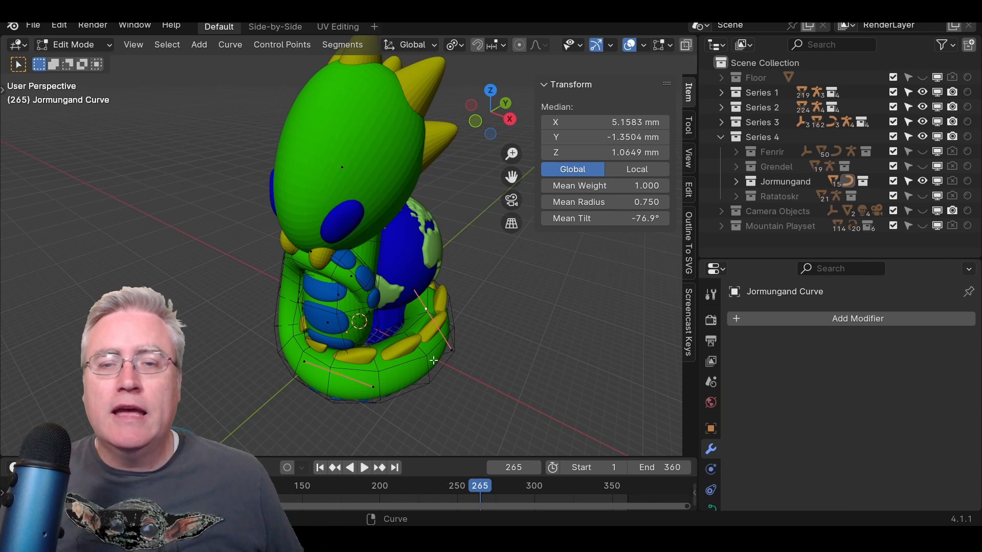
pyautogui.moveTo(400, 351); pyautogui.dragTo(437, 374)
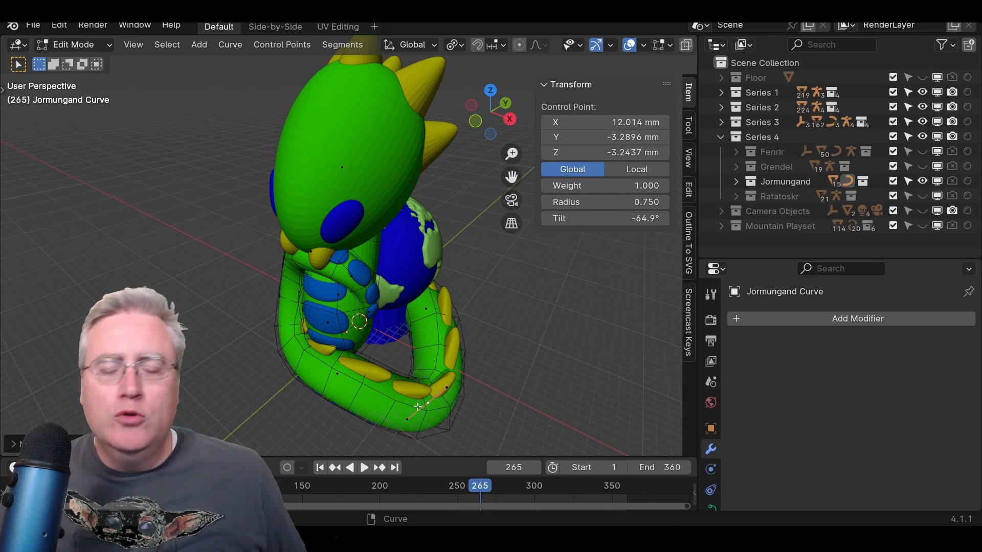
pyautogui.press('s')
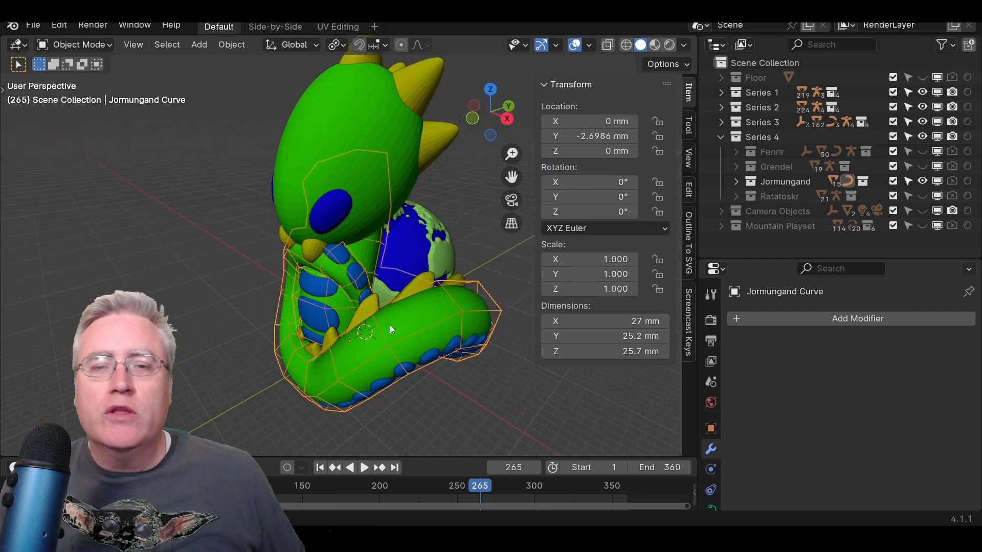
# Step: Reposition the tail control points twice to reshape the coil into new bends
pyautogui.moveTo(388, 313); pyautogui.dragTo(463, 319)
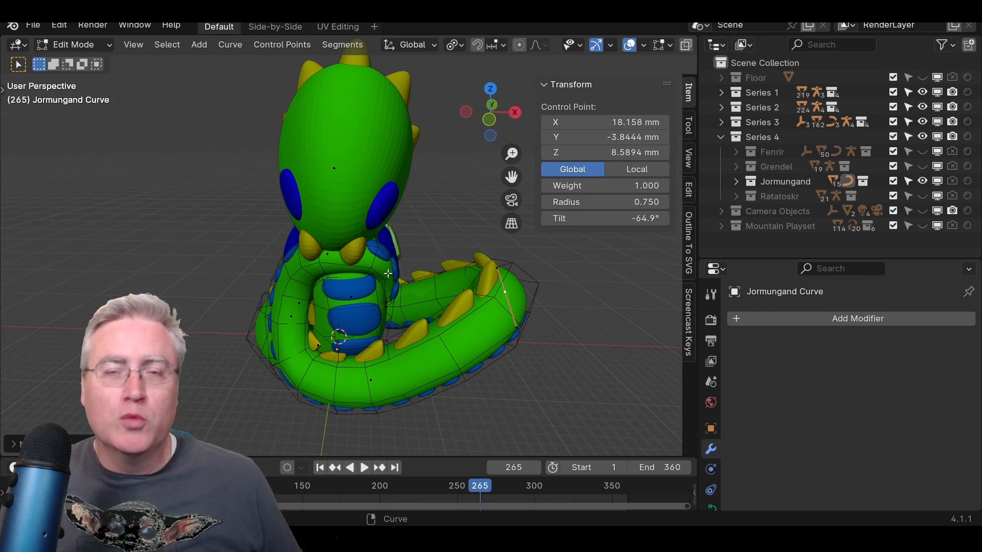
pyautogui.moveTo(387, 273); pyautogui.dragTo(480, 287)
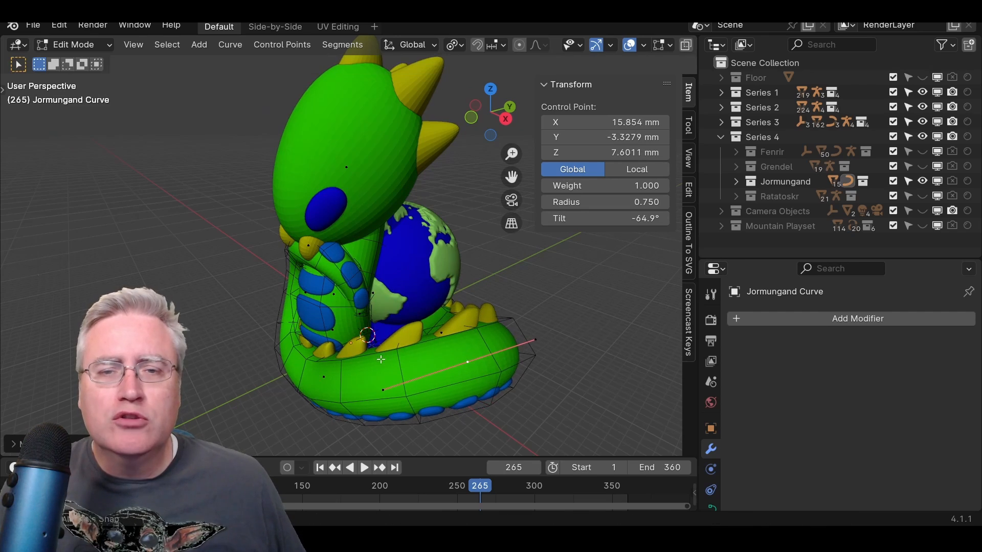
pyautogui.moveTo(380, 360); pyautogui.dragTo(492, 316)
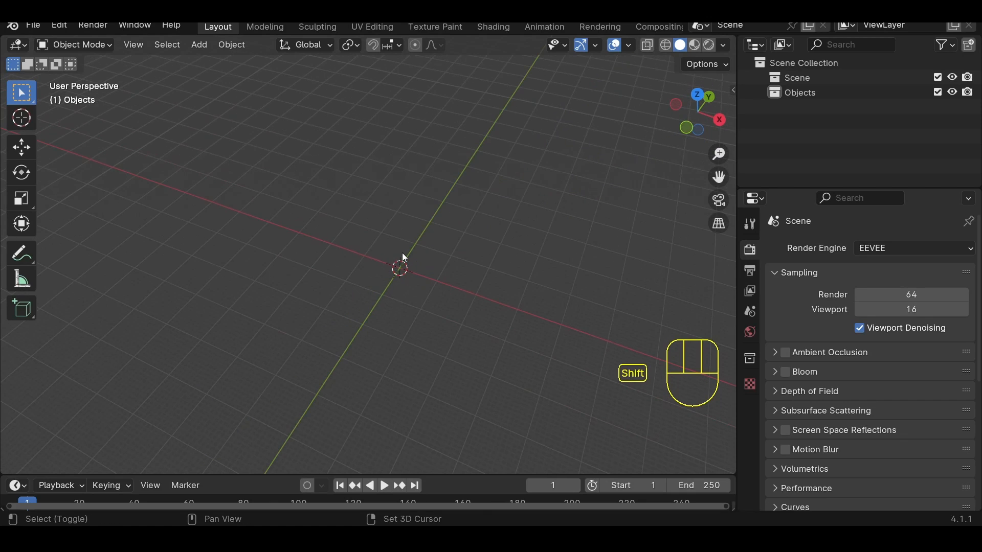
# Step: Add a Bézier curve to the empty scene and scale it up wider
pyautogui.press('shift+a')
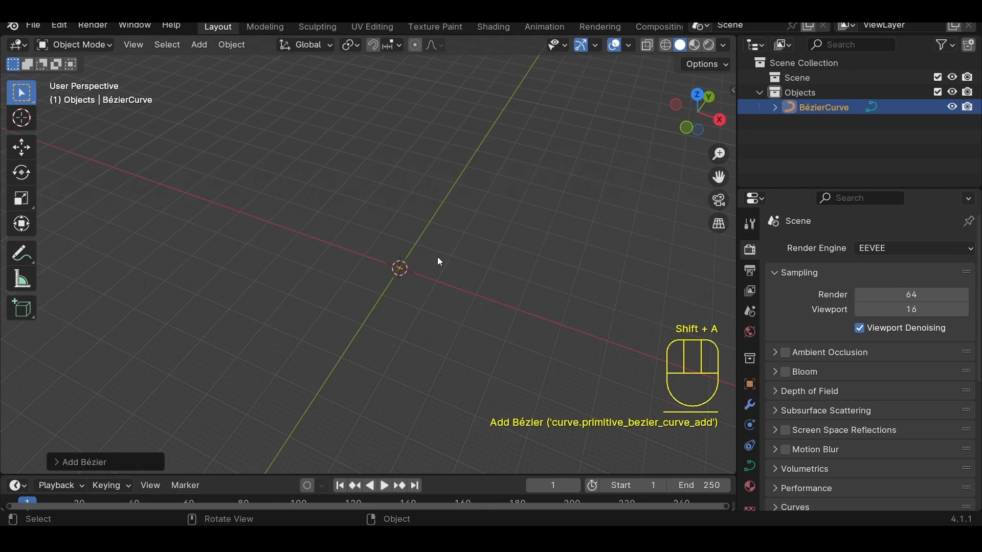
pyautogui.press('Tab')
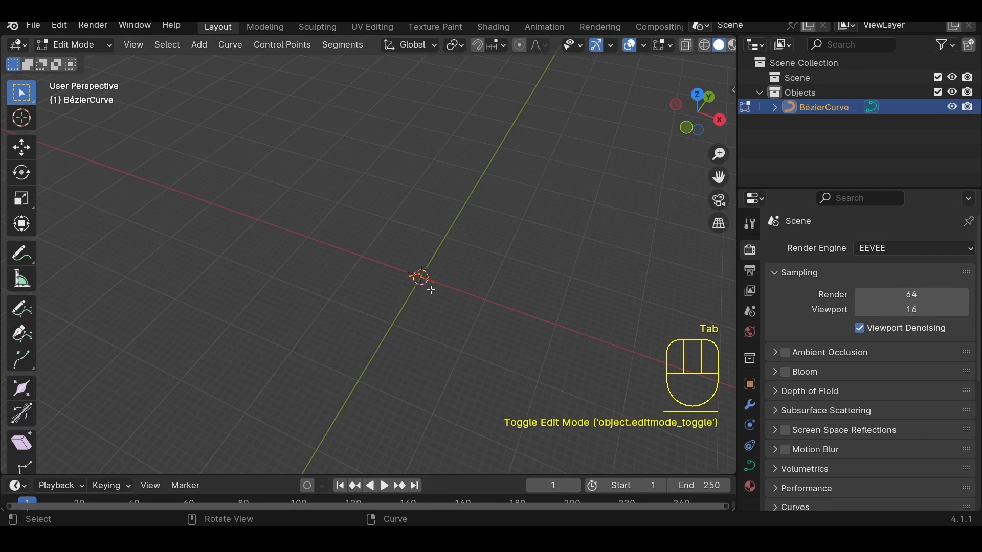
pyautogui.press('s')
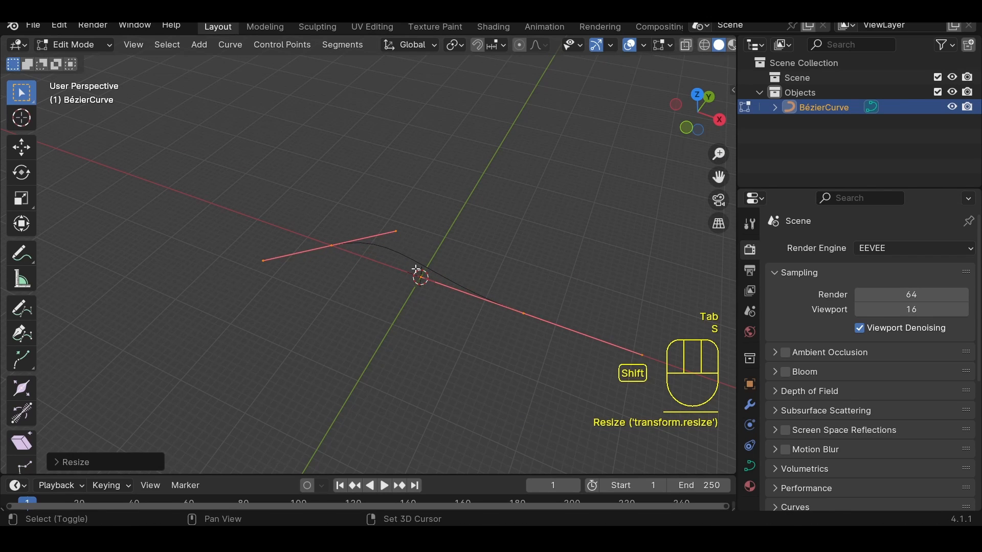
pyautogui.press('Tab')
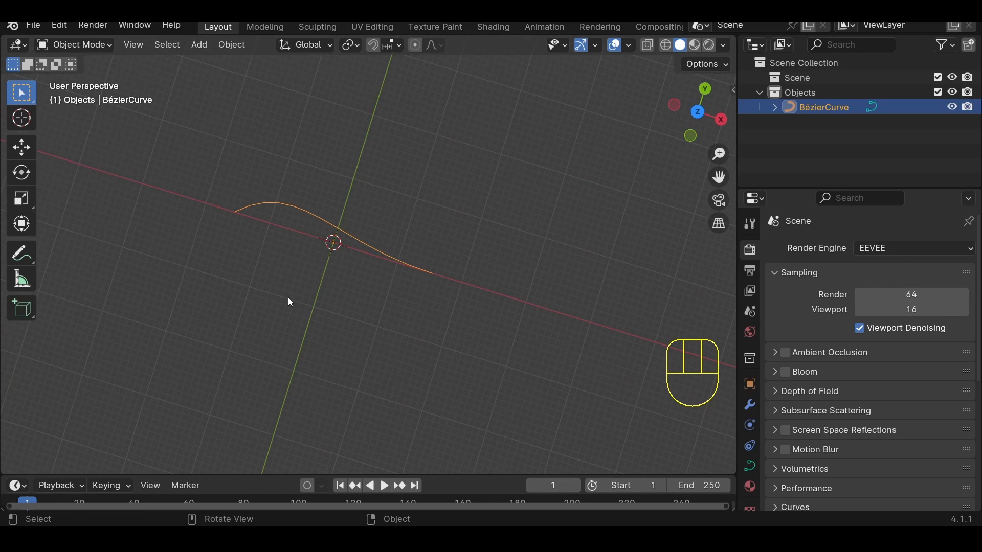
pyautogui.moveTo(749, 469)
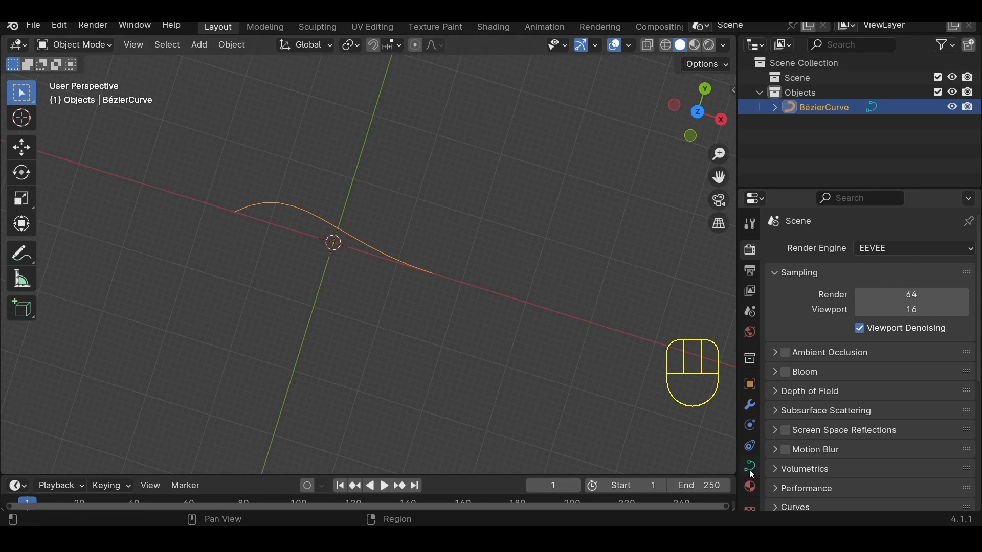
# Step: Give the curve a 2 mm bevel depth with Fill Caps enabled, forming a solid tube
pyautogui.click(749, 467)
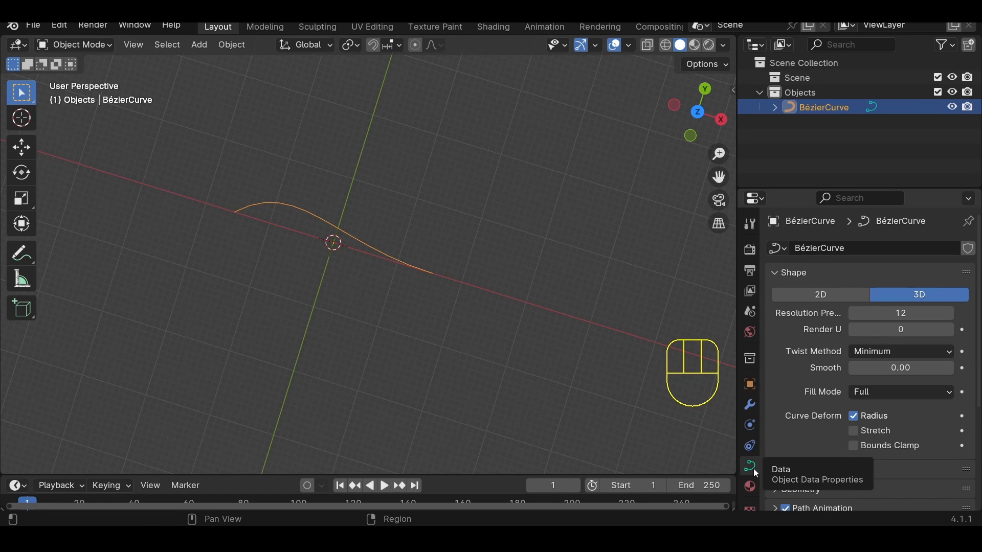
pyautogui.scroll(-3)
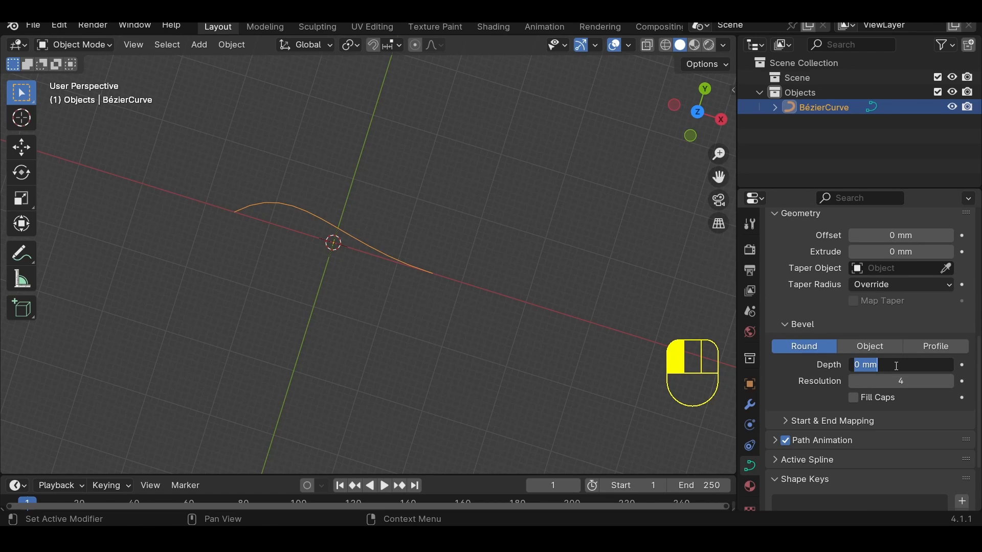
pyautogui.write('2 mm')
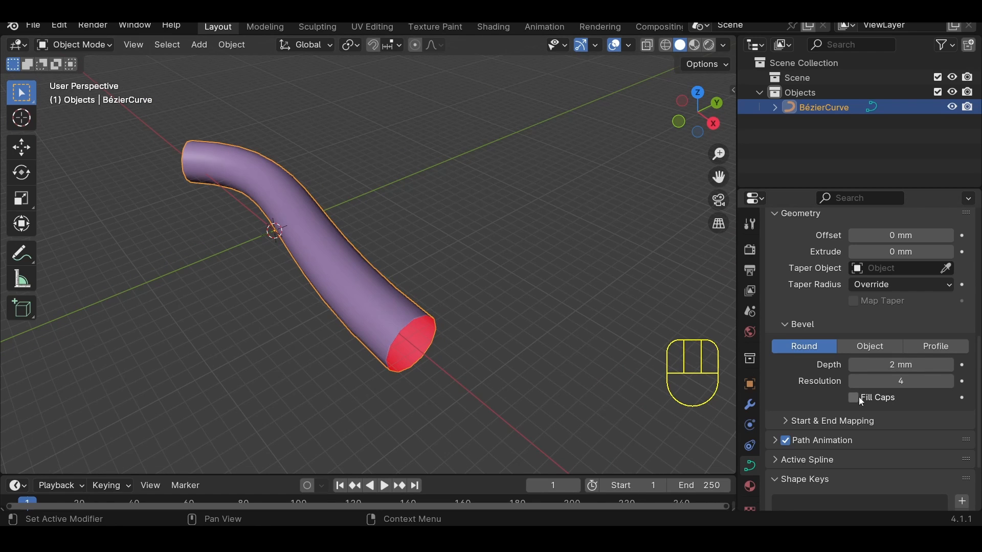
pyautogui.click(853, 398)
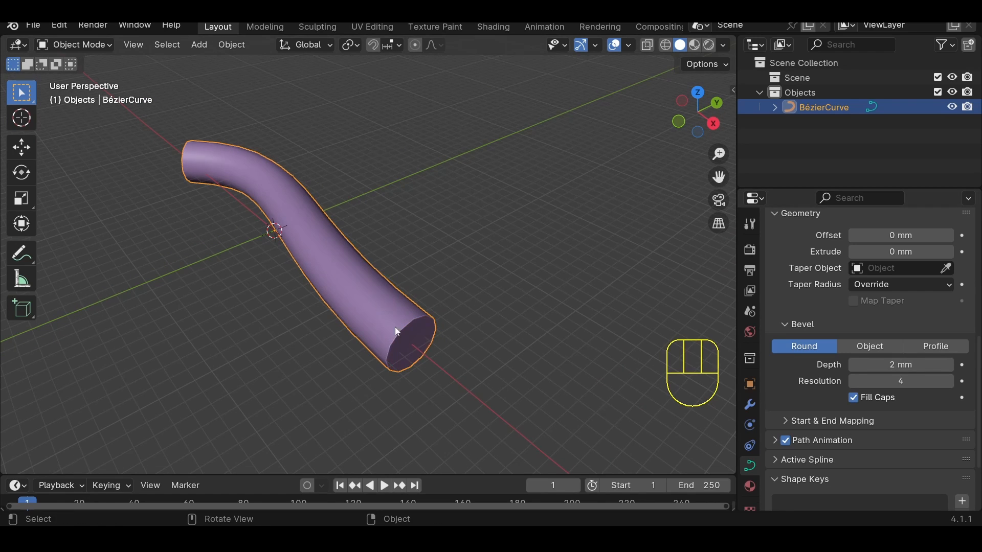
pyautogui.moveTo(348, 236)
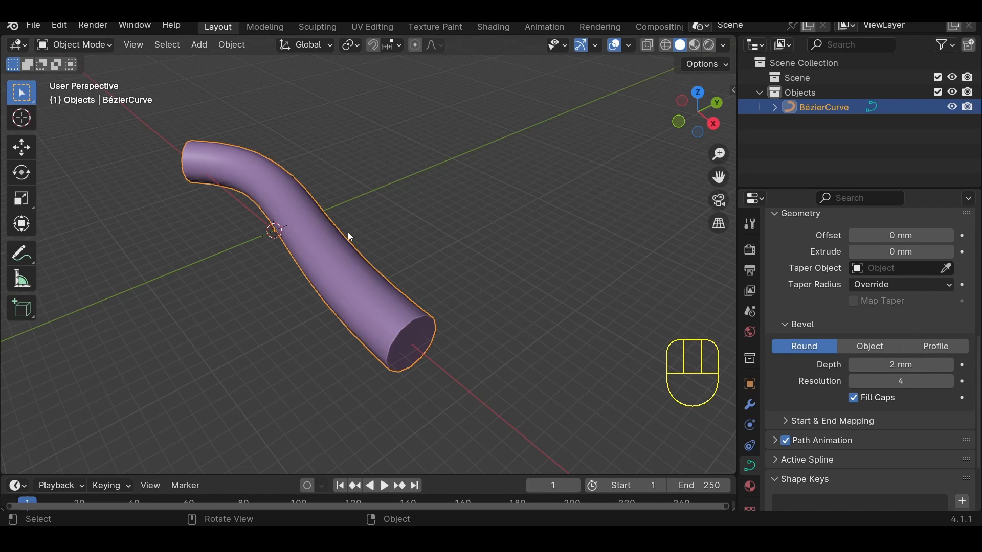
pyautogui.moveTo(375, 250); pyautogui.dragTo(351, 294)
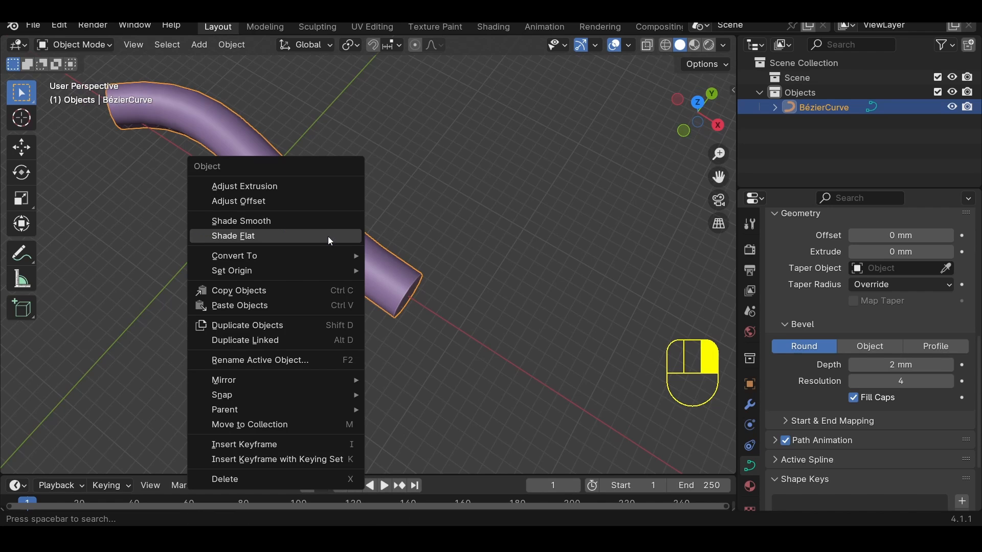
# Step: Shade the tube flat and lower its bevel resolution for a faceted cross-section
pyautogui.click(232, 236)
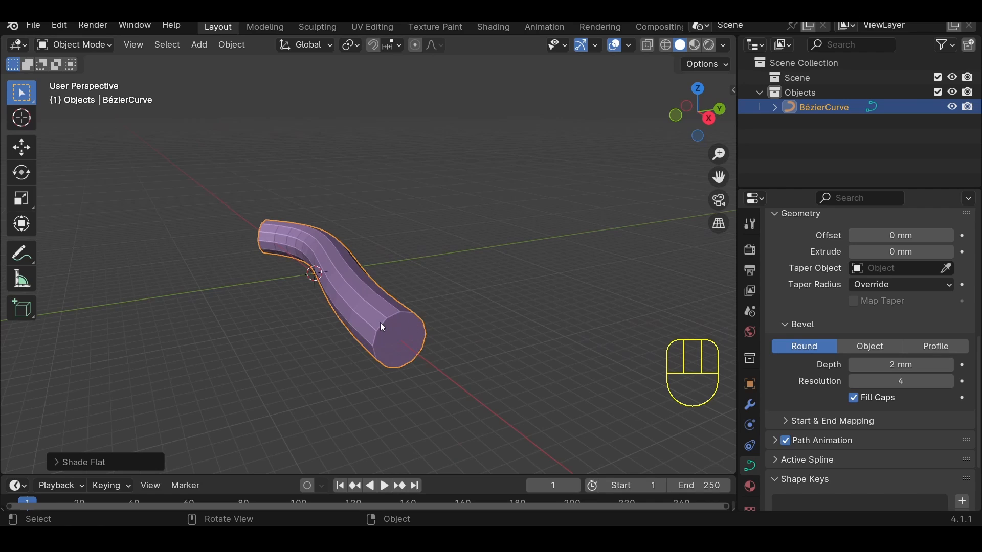
pyautogui.moveTo(391, 371)
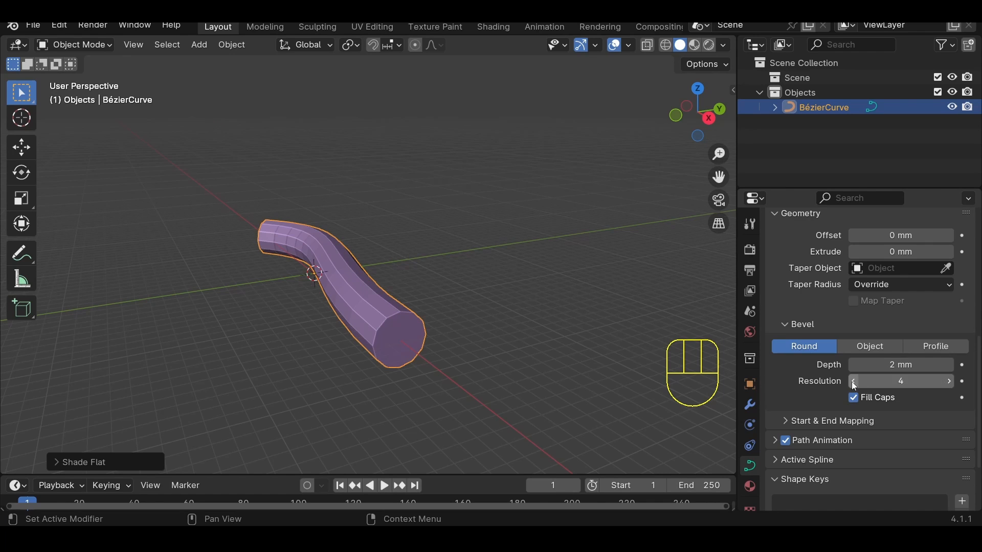
pyautogui.click(852, 381)
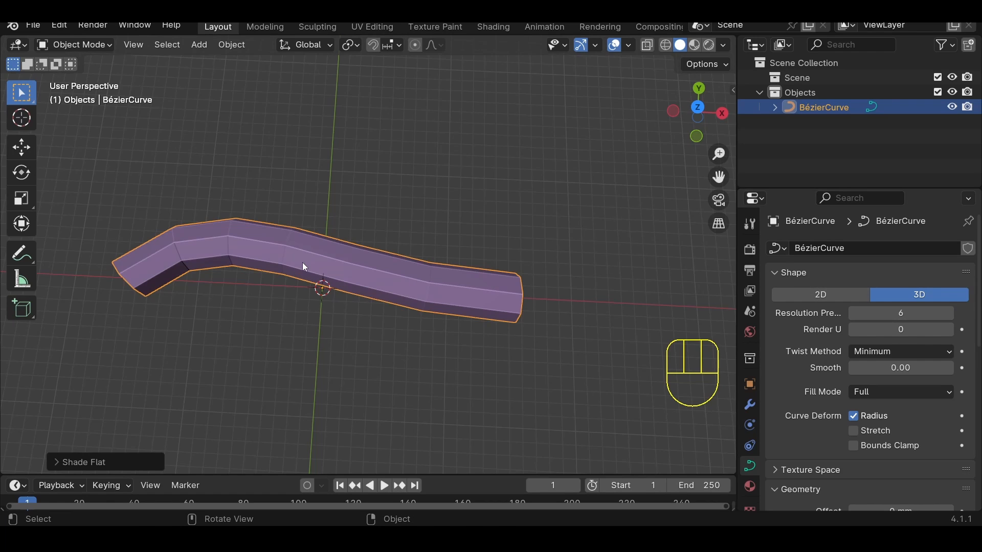
# Step: From top view, taper the right end of the tube to a sharp point
pyautogui.press('KP_7')
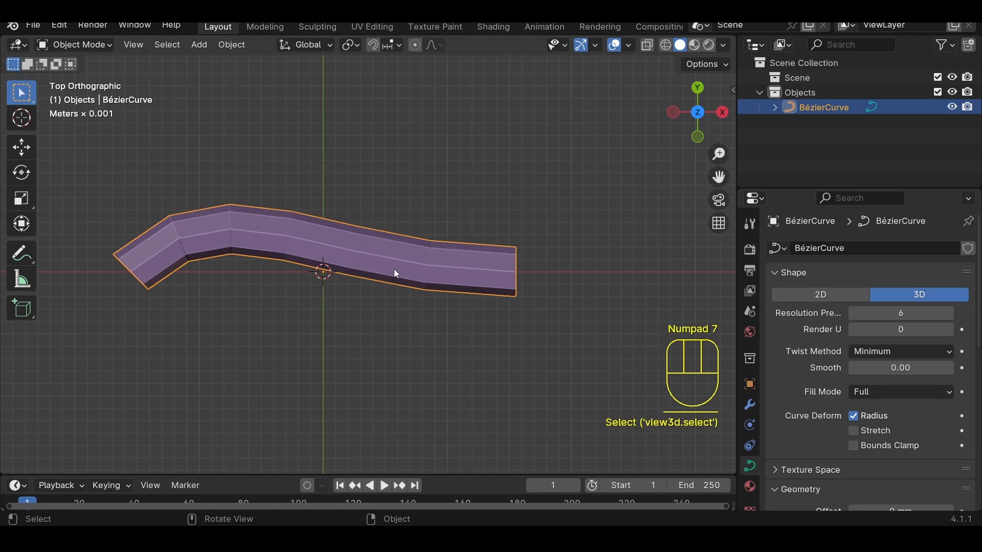
pyautogui.press('Tab')
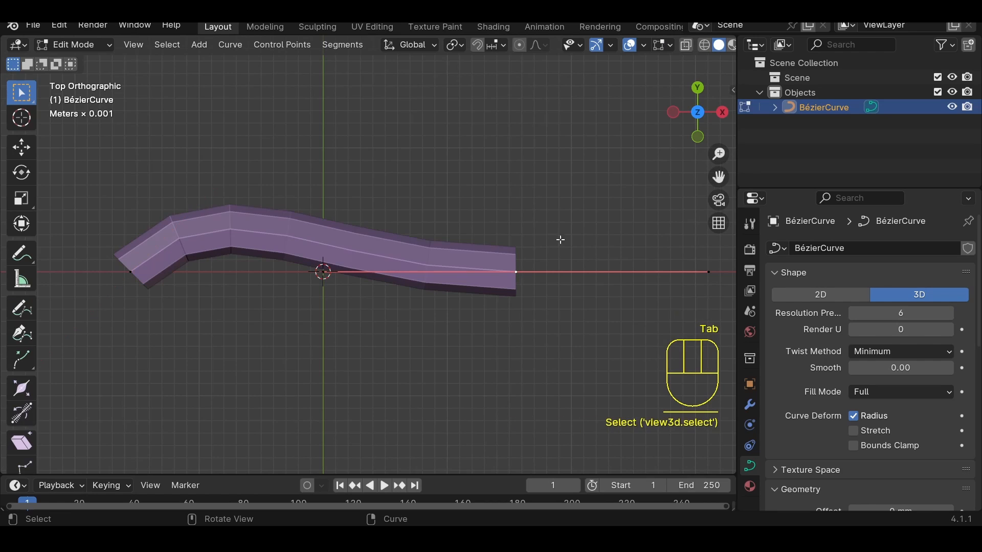
pyautogui.press('n')
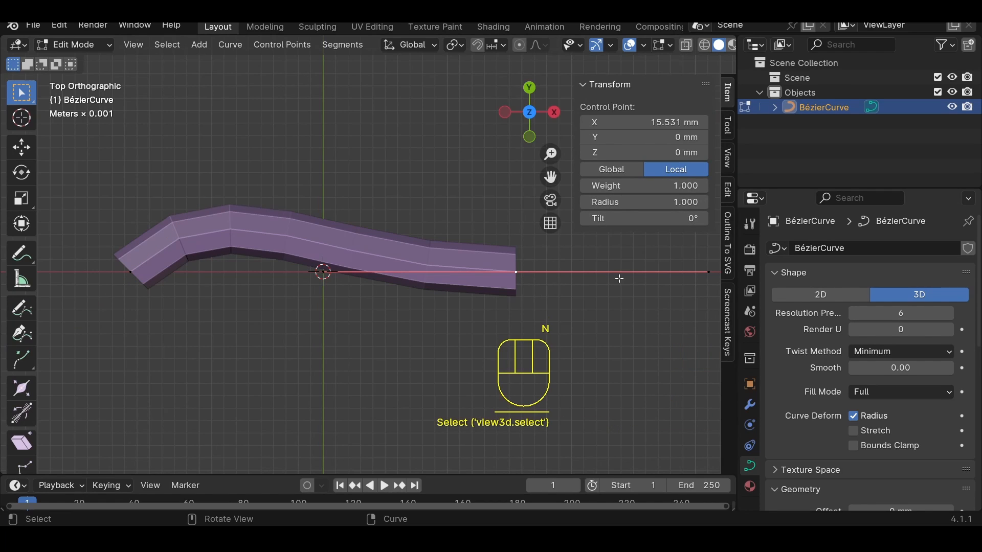
pyautogui.doubleClick(638, 201)
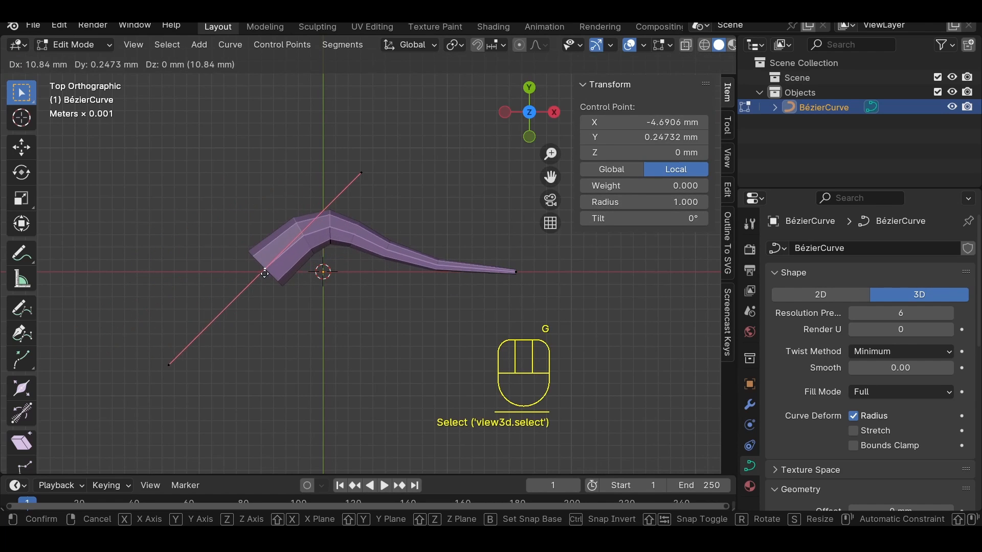
# Step: Reshape the left control point and delete the unwanted point, leaving a horn about 17.8 mm long
pyautogui.press('s')
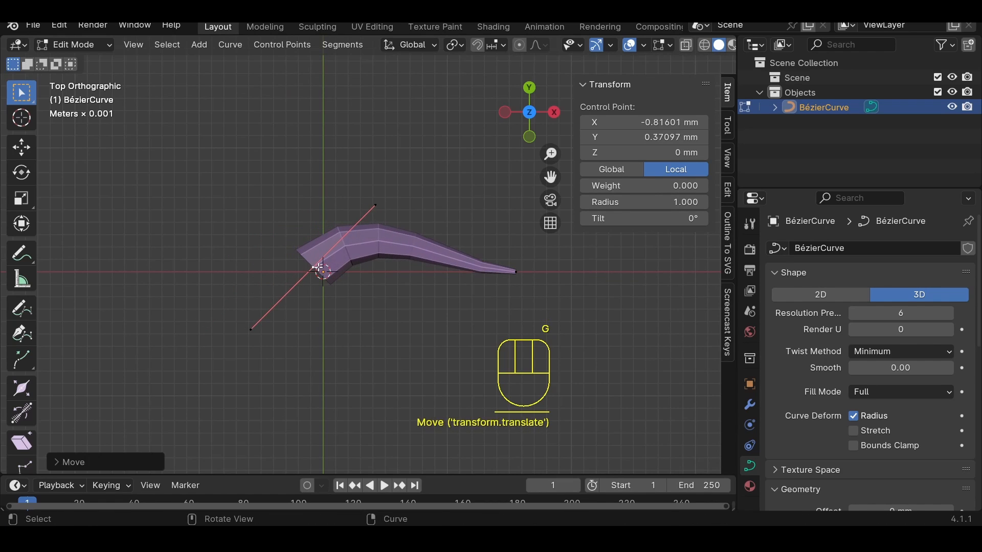
pyautogui.press('e')
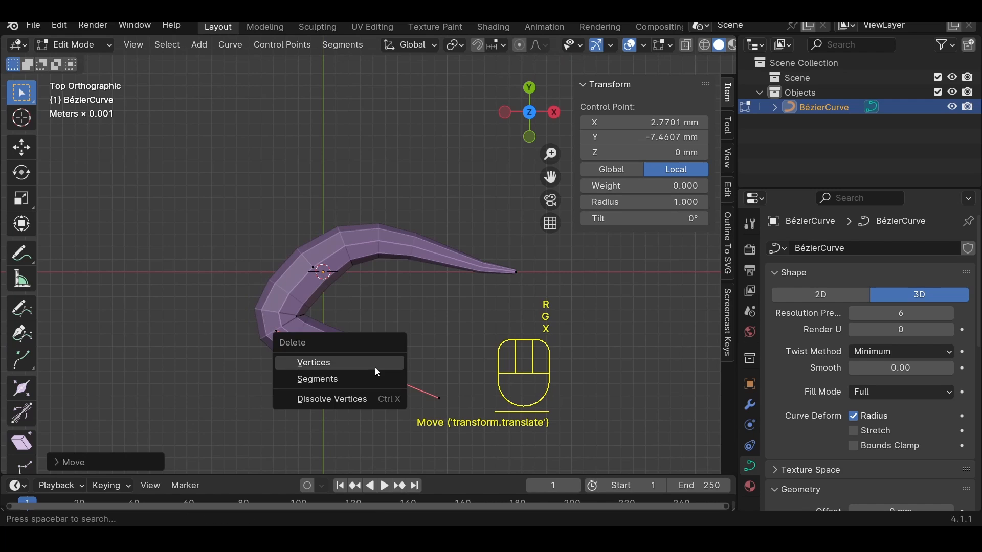
pyautogui.click(313, 362)
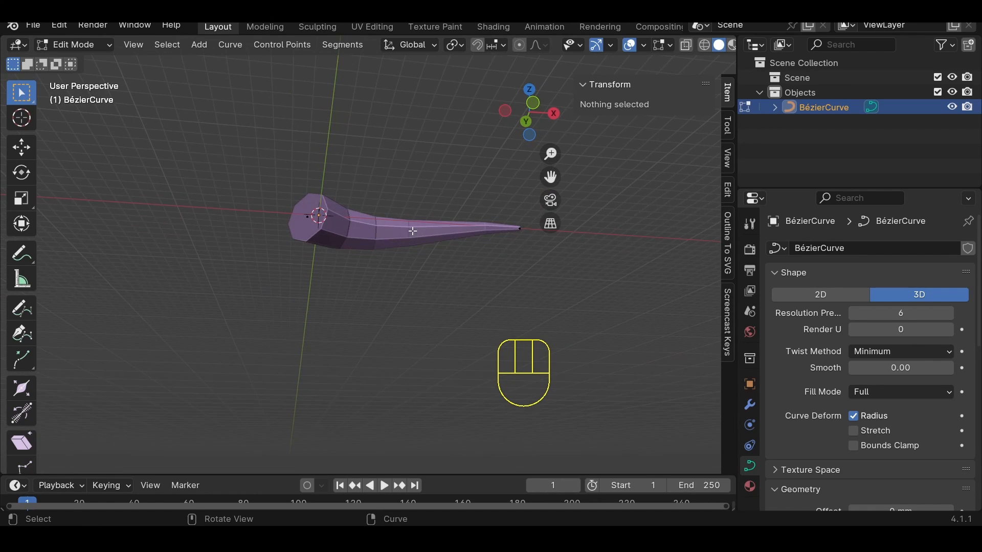
pyautogui.press('Tab')
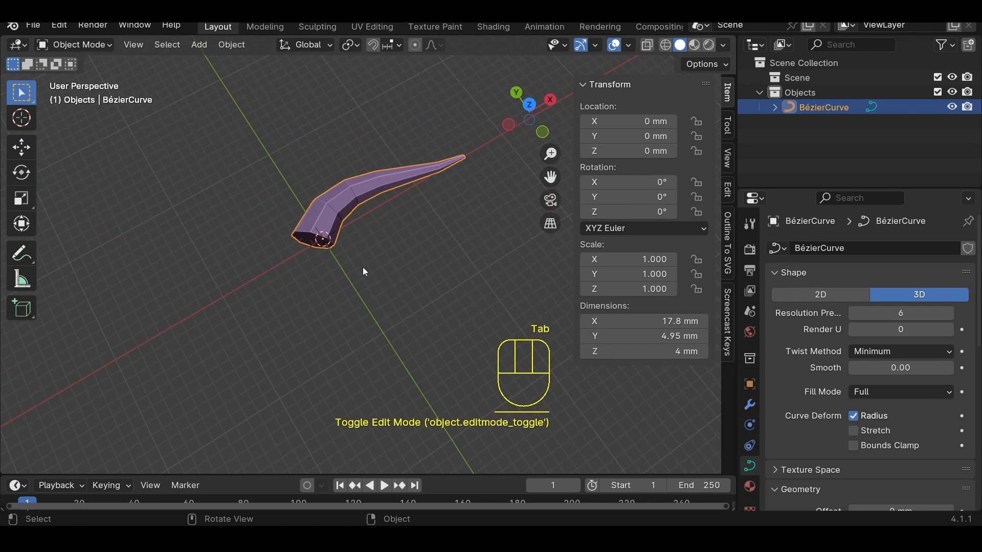
# Step: Add a Subdivision Surface modifier to the tube with viewport level 2
pyautogui.click(748, 405)
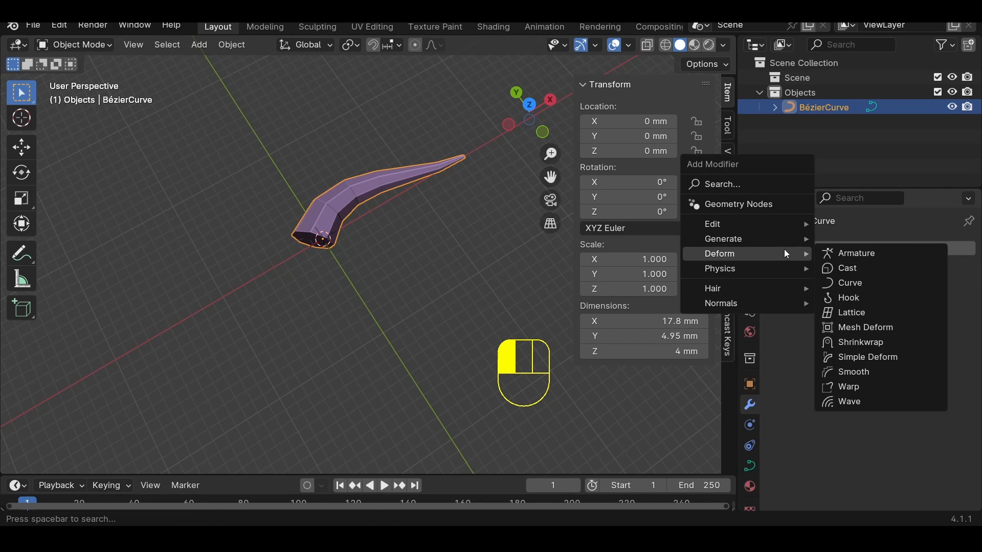
pyautogui.moveTo(723, 239)
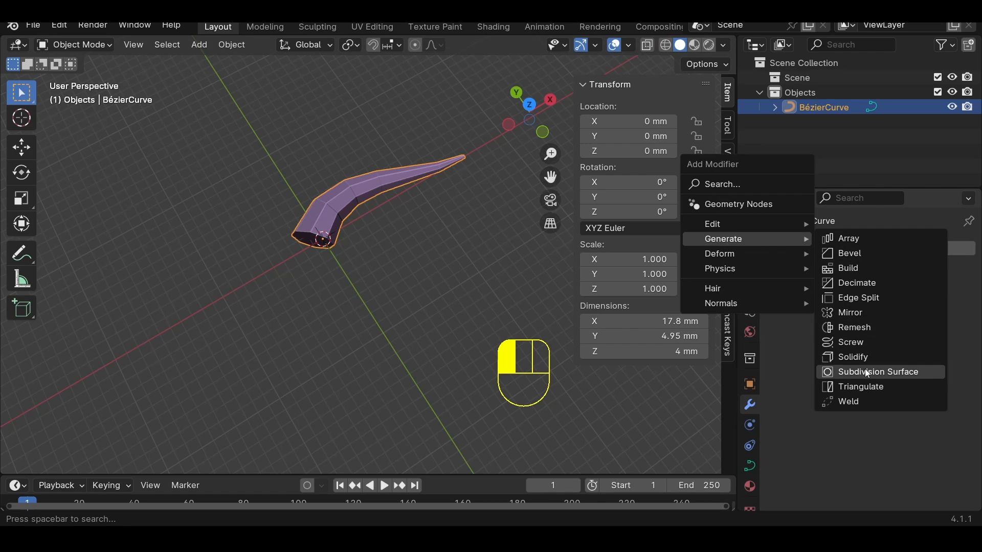
pyautogui.click(881, 371)
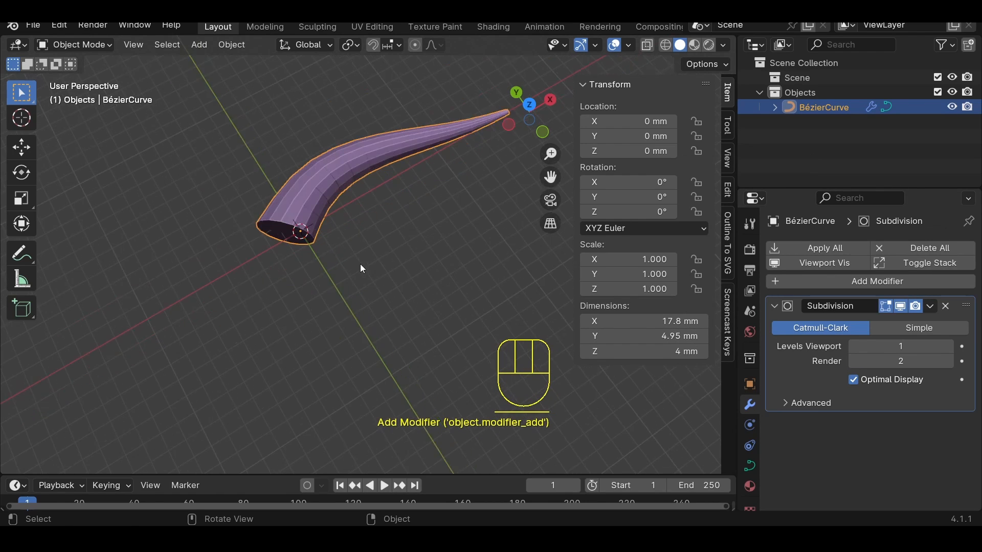
pyautogui.click(900, 346)
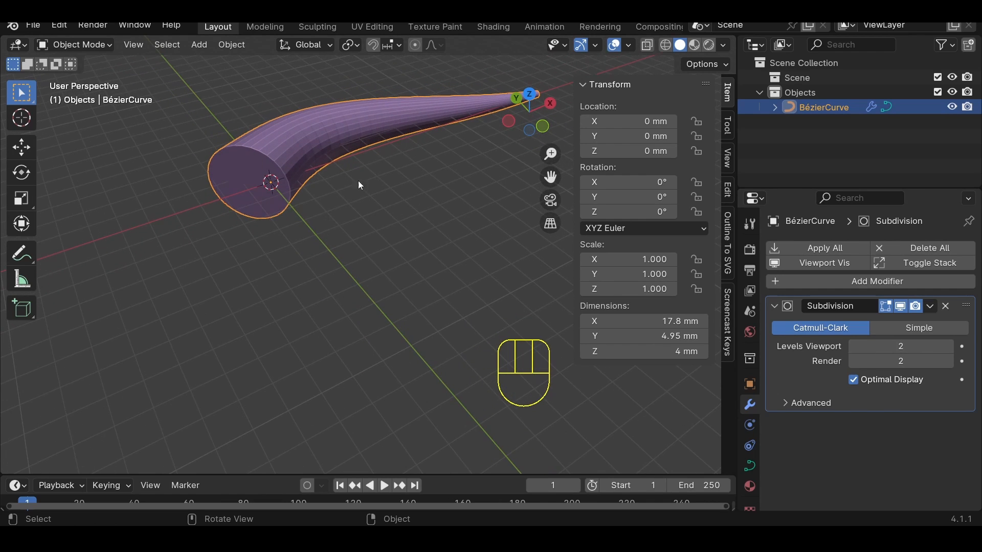
pyautogui.moveTo(286, 160)
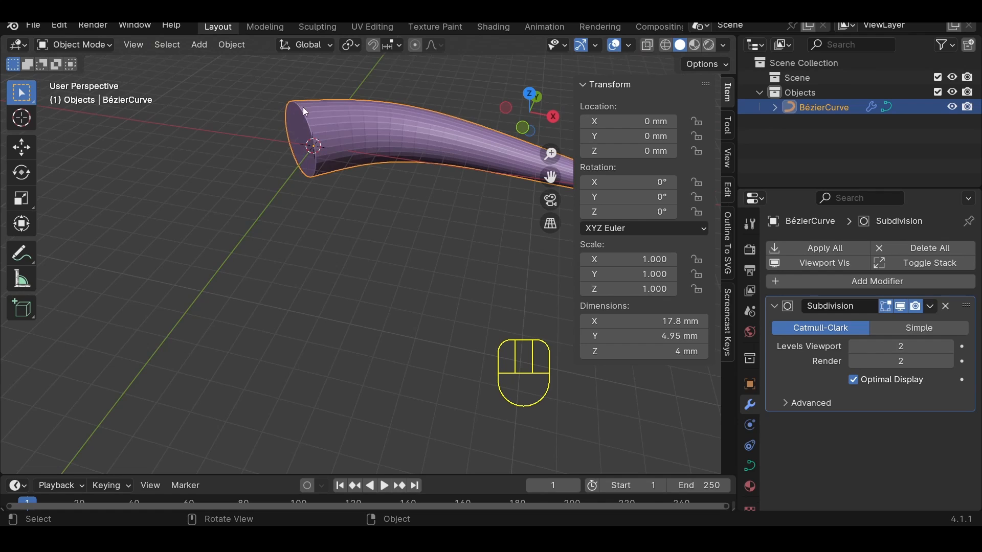
pyautogui.moveTo(267, 134)
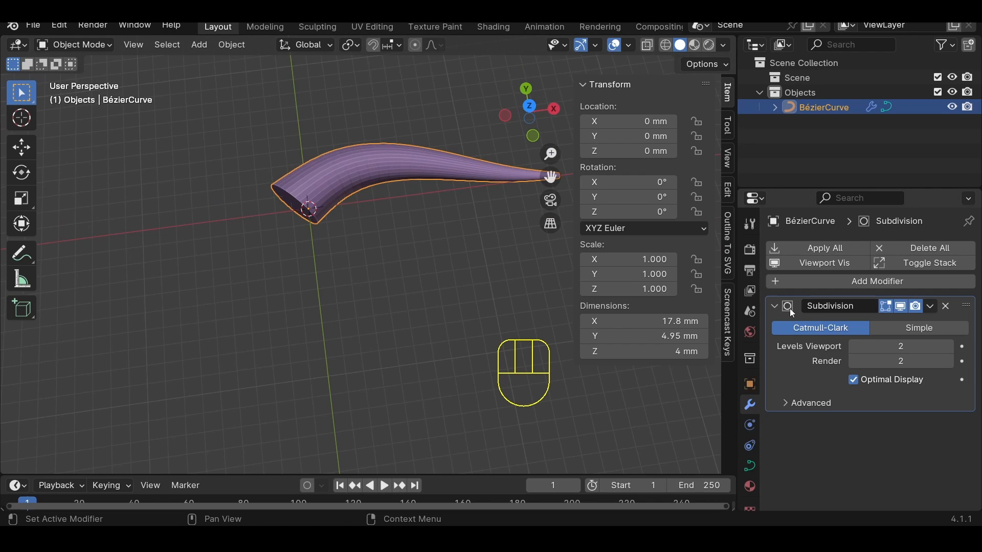
pyautogui.moveTo(332, 187)
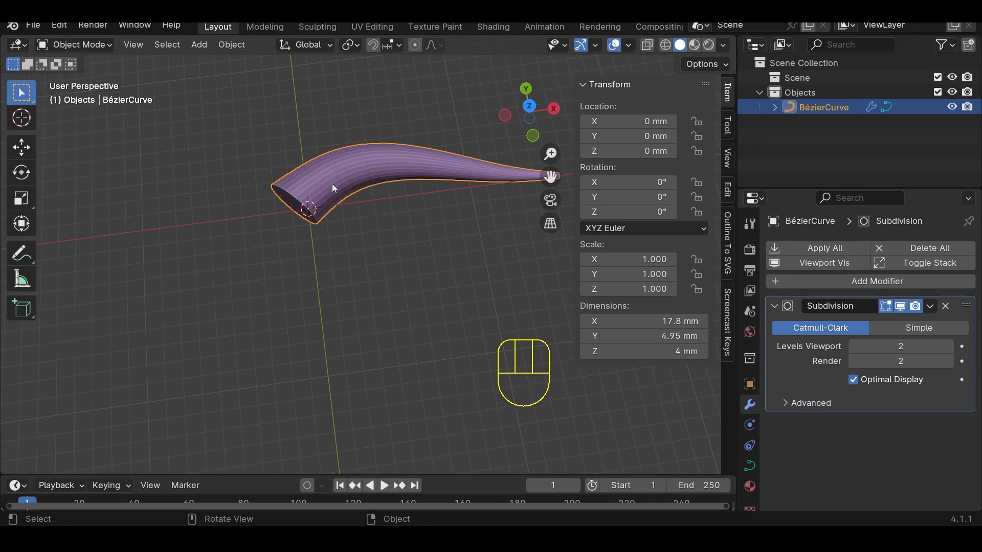
pyautogui.moveTo(333, 224)
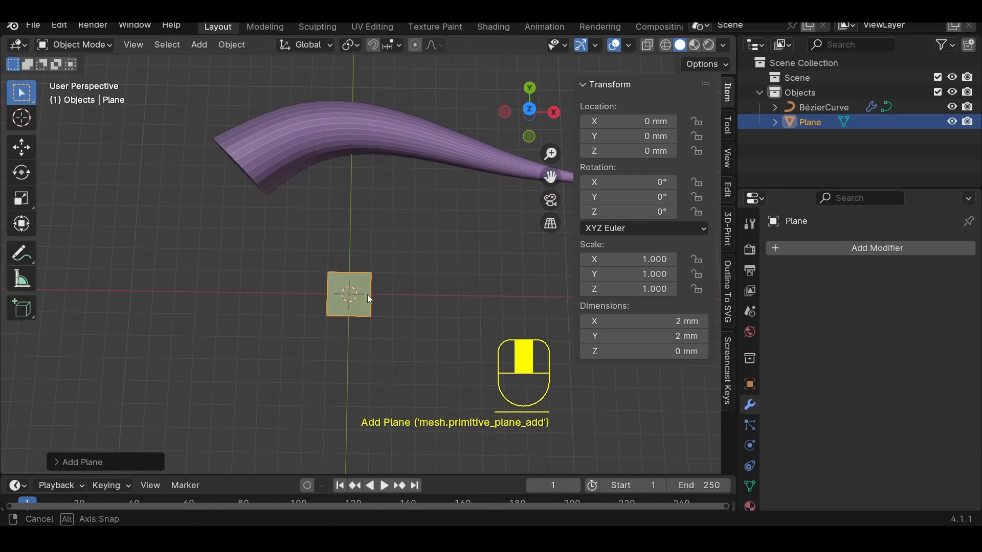
# Step: Narrow the new plane into a rectangle about 1 by 2.9 mm for one belly scale
pyautogui.press('Tab')
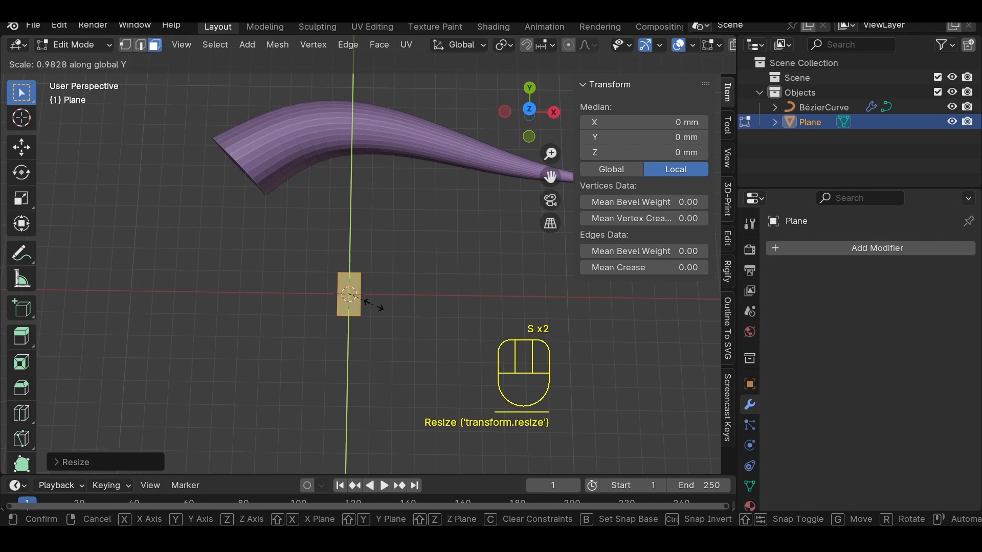
pyautogui.click(349, 295)
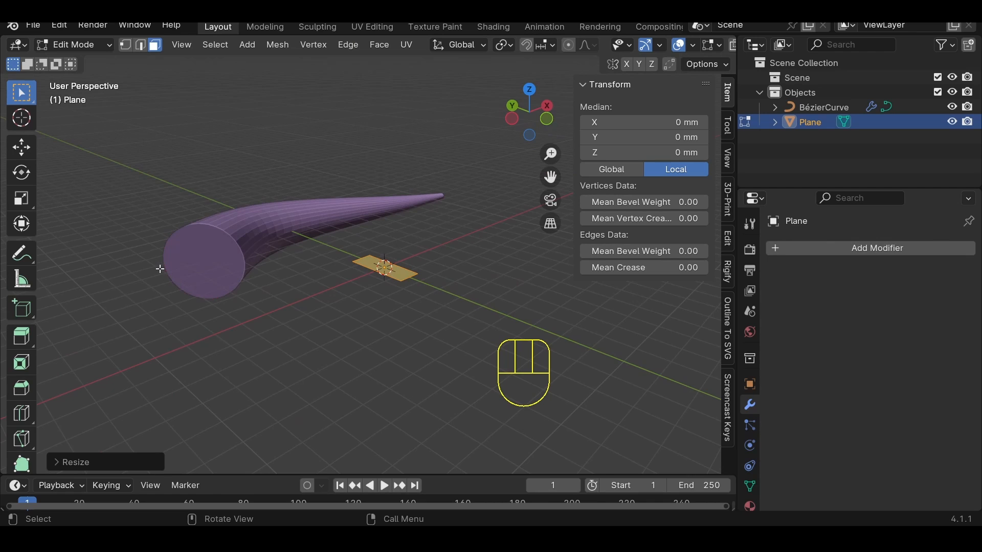
pyautogui.moveTo(454, 256)
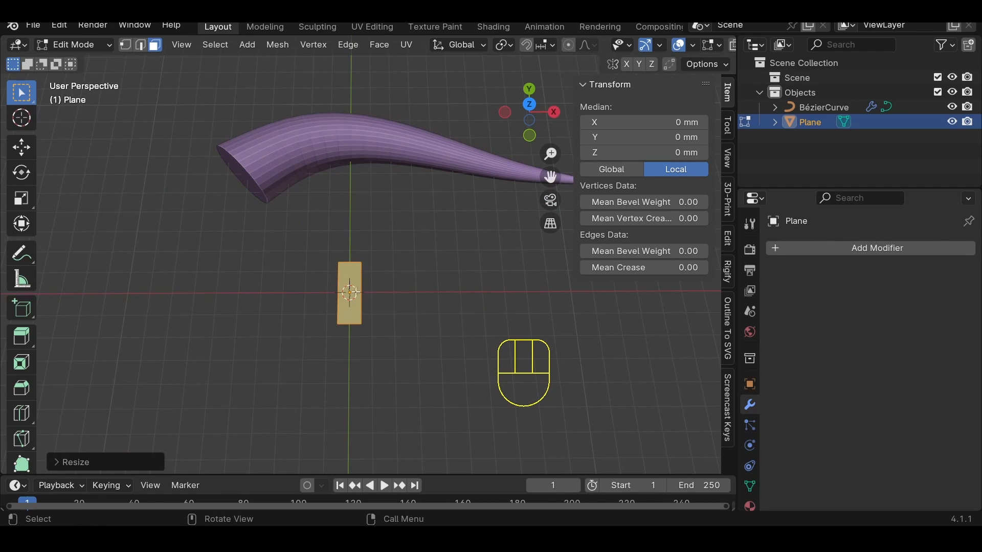
pyautogui.press('Tab')
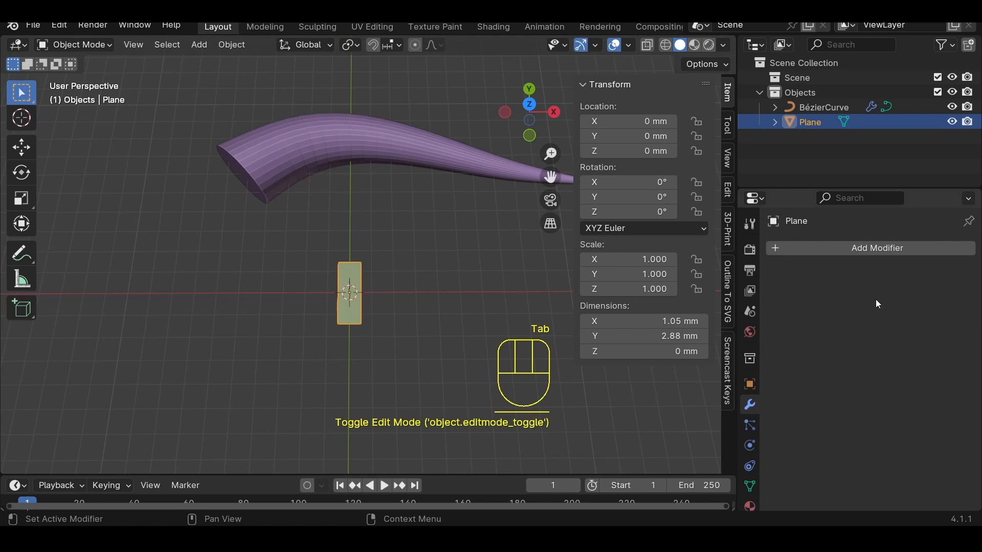
# Step: Array the scale plane with Factor X 1.2, Fit Curve type, fitted to BézierCurve
pyautogui.click(876, 248)
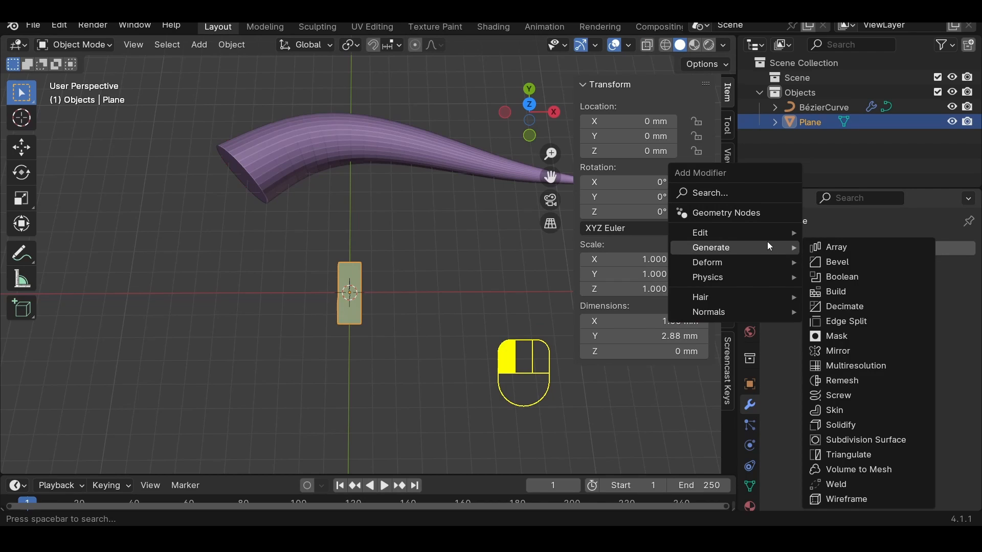
pyautogui.moveTo(836, 247)
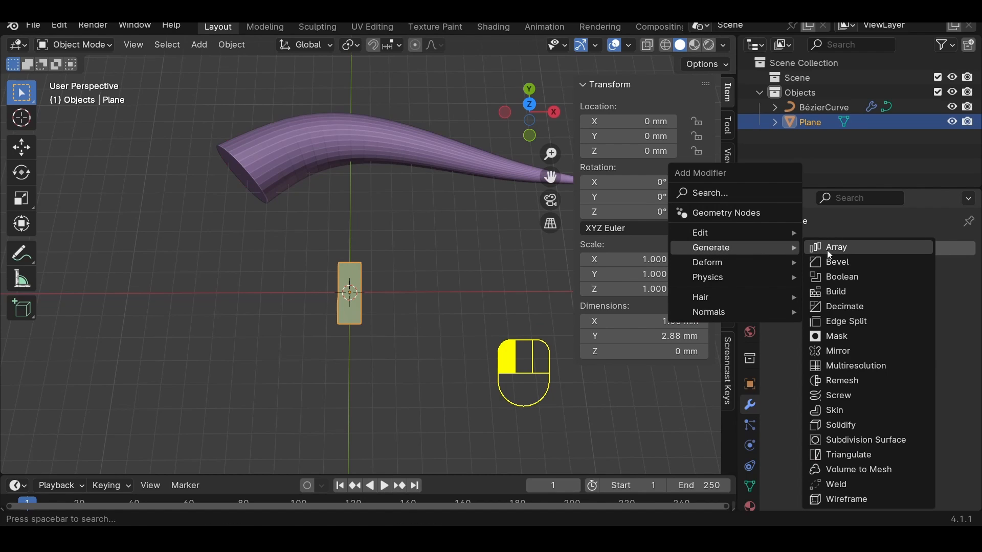
pyautogui.click(836, 246)
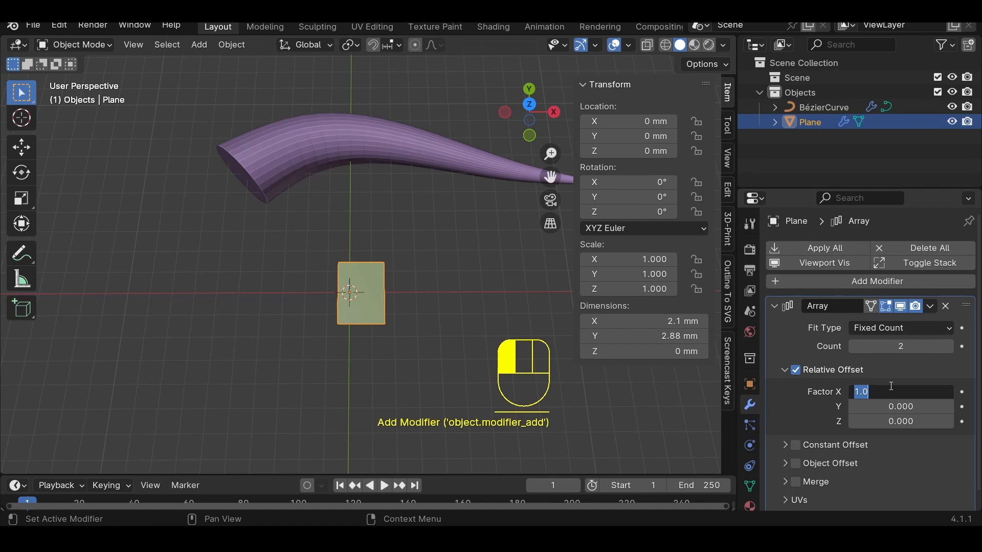
pyautogui.write('1.200')
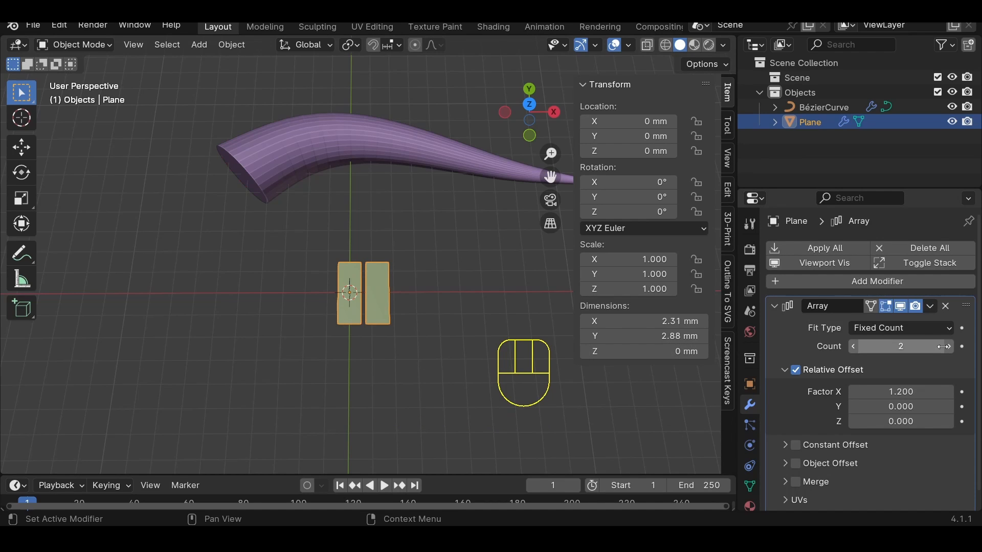
pyautogui.click(947, 346)
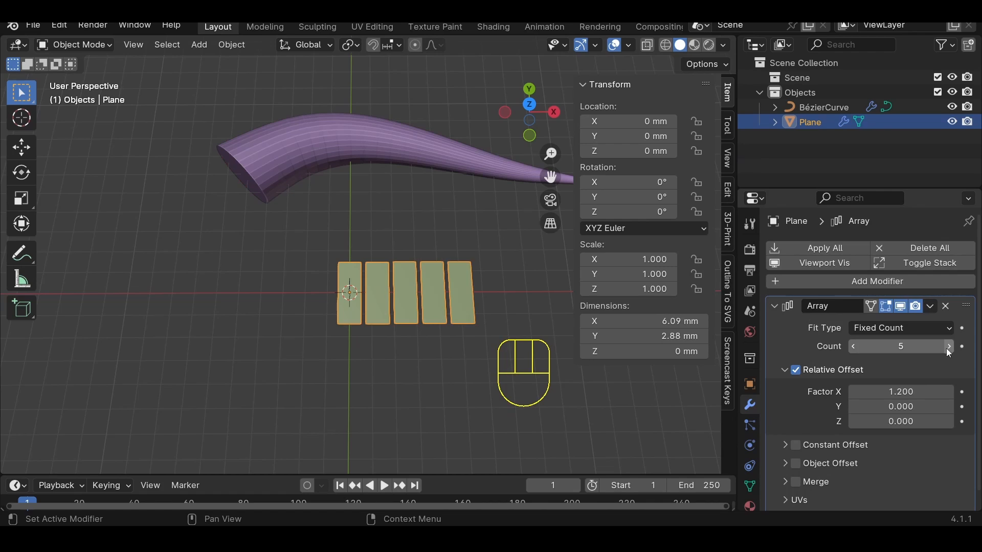
pyautogui.click(898, 327)
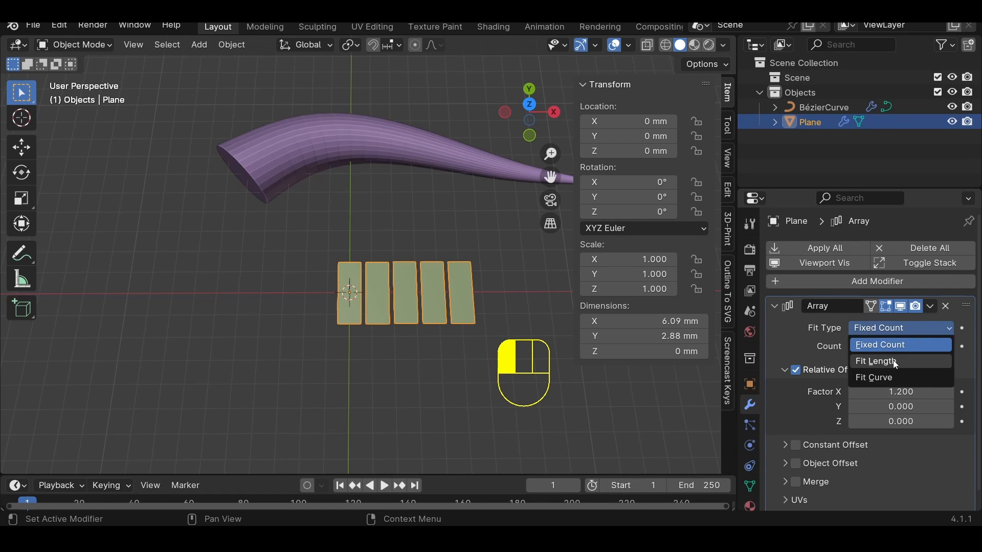
pyautogui.click(875, 377)
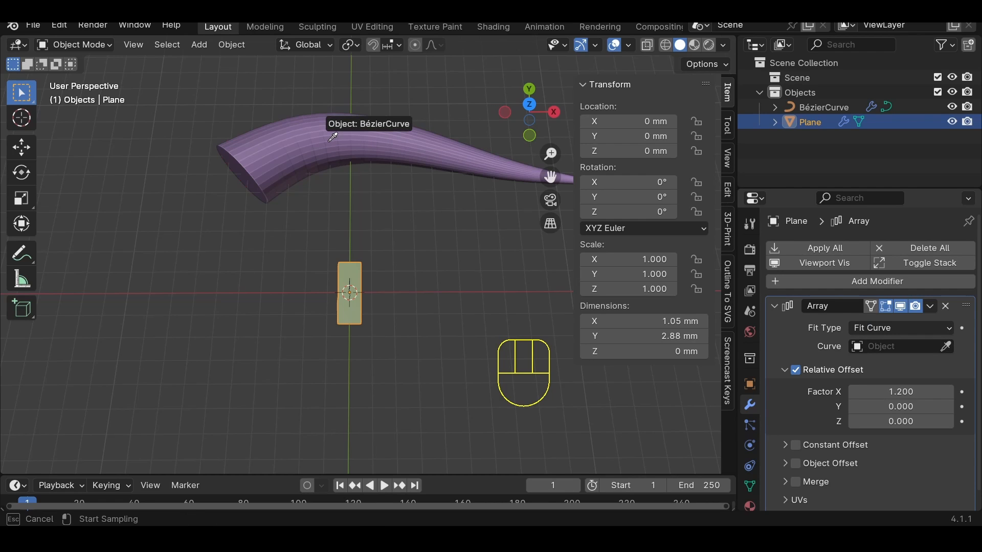
pyautogui.click(332, 137)
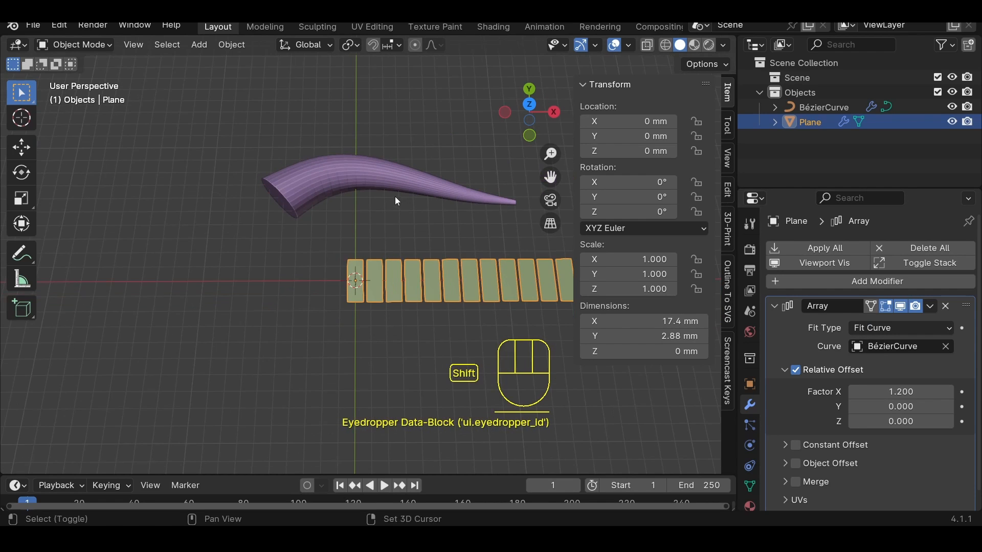
# Step: Curl the body curve's thick end into a hook, lengthening the scale row to about 30 mm
pyautogui.click(169, 210)
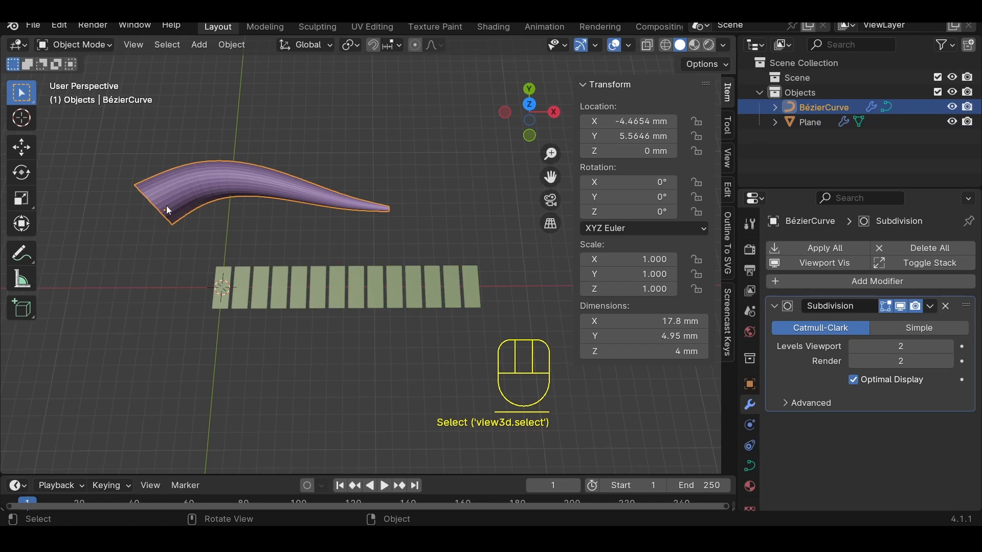
pyautogui.press('Tab')
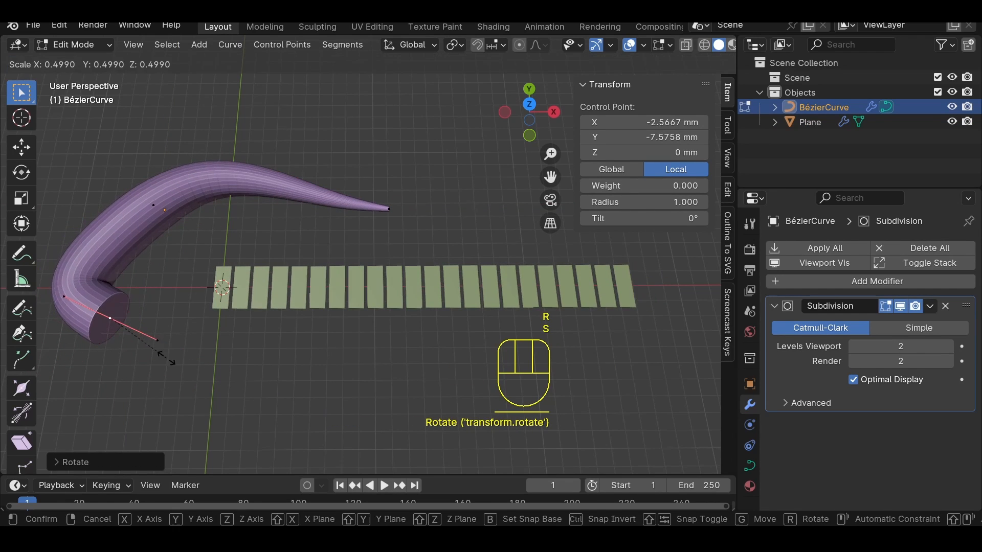
pyautogui.press('g')
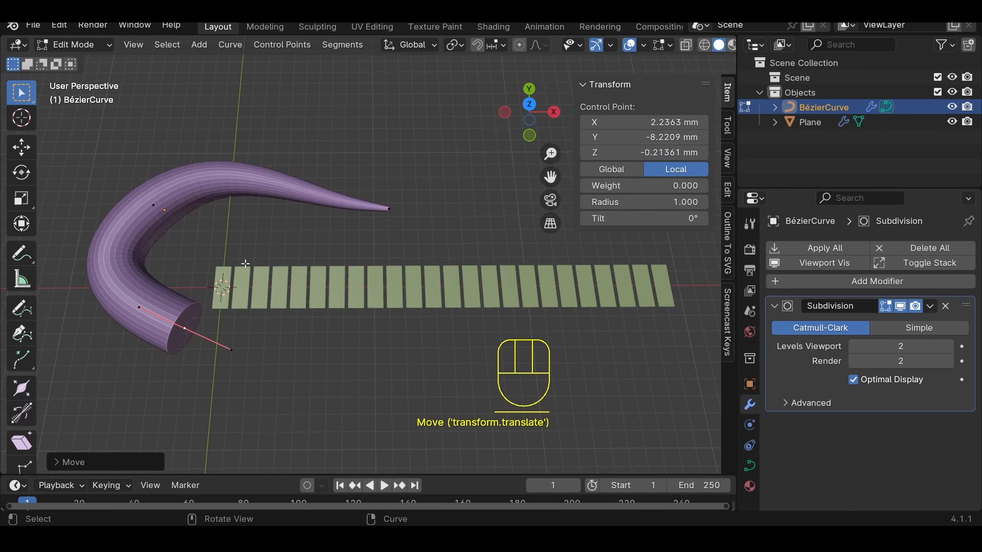
pyautogui.press('Tab')
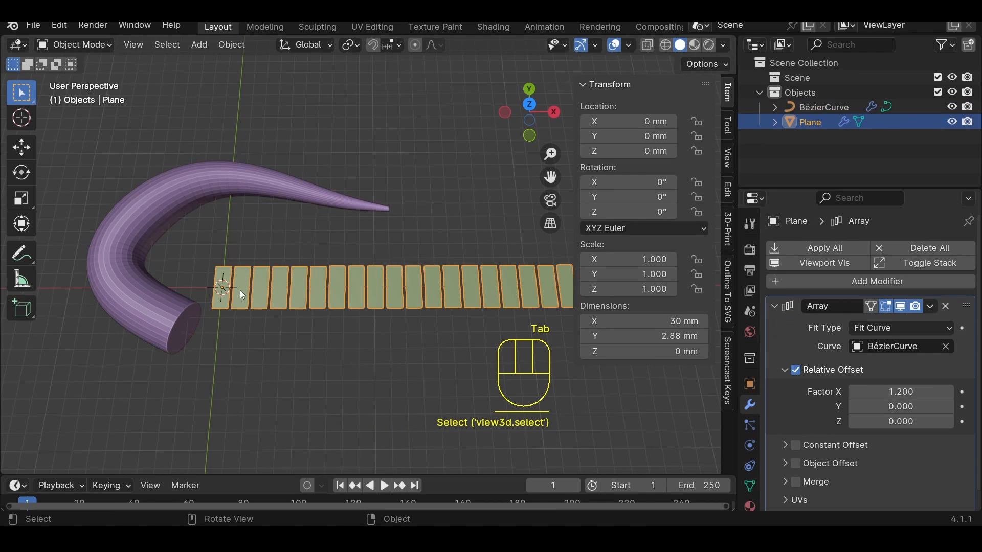
pyautogui.moveTo(769, 313)
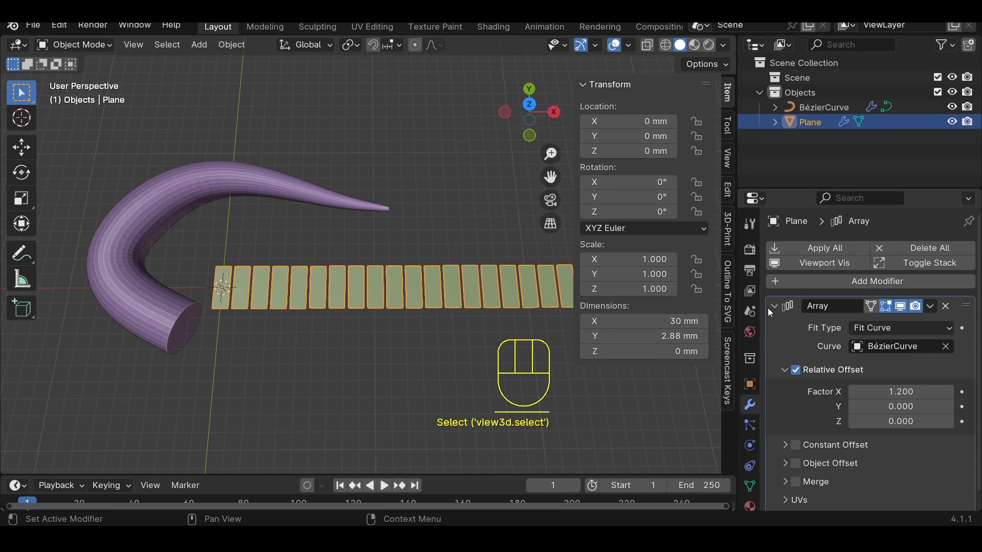
# Step: Add a Curve modifier to the Plane targeting BézierCurve along the X axis
pyautogui.click(775, 306)
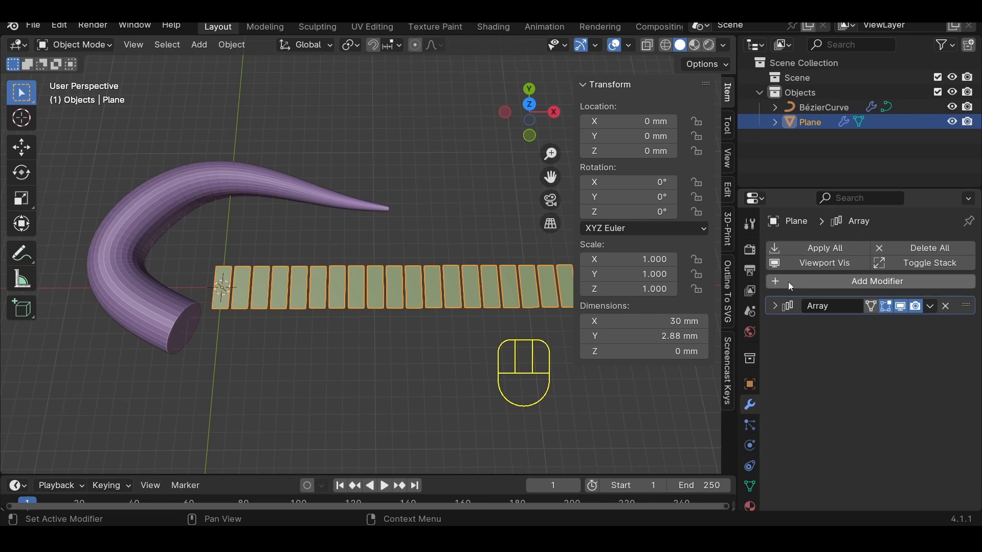
pyautogui.click(875, 281)
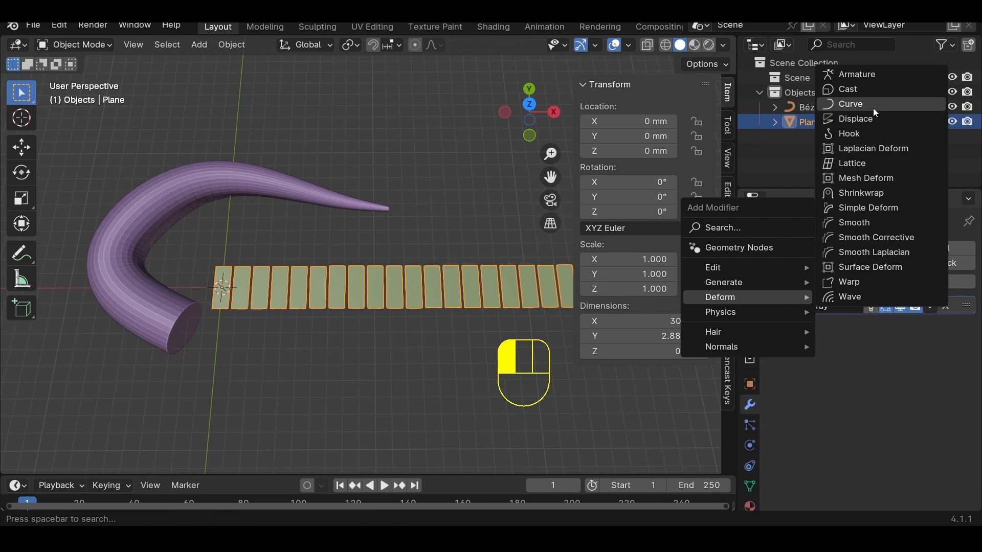
pyautogui.click(850, 104)
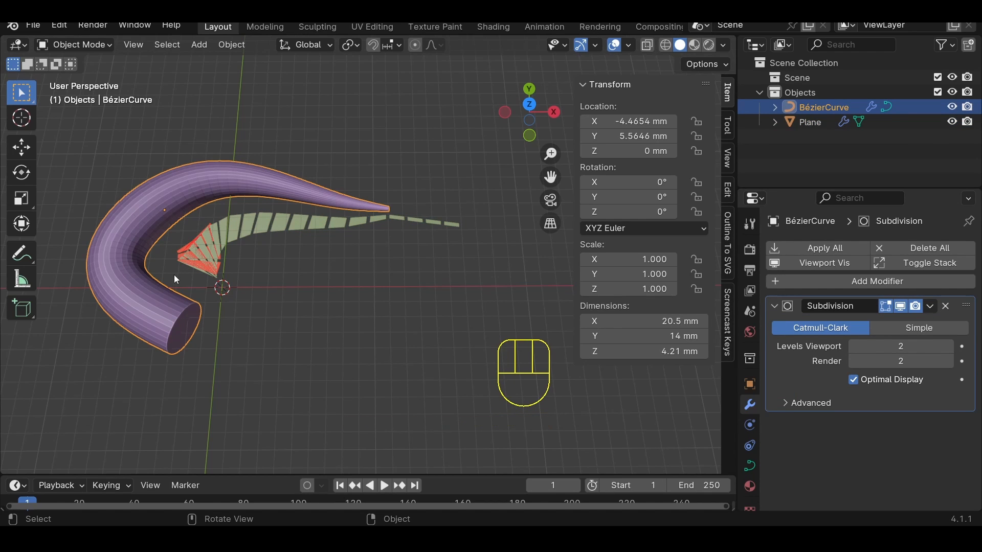
pyautogui.press('alt+g')
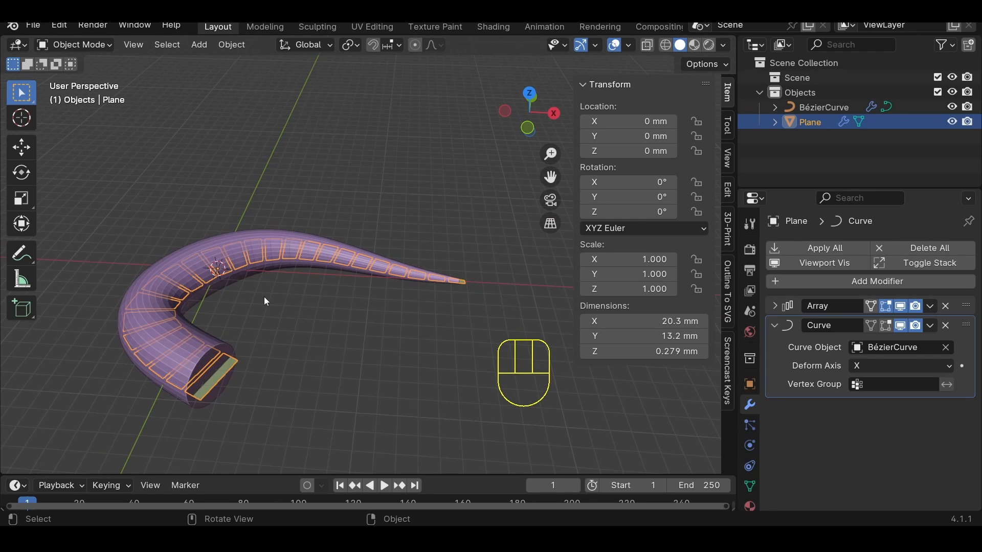
# Step: In Edit Mode, move and rotate the scale faces to lie flat under the snake's belly
pyautogui.press('Tab')
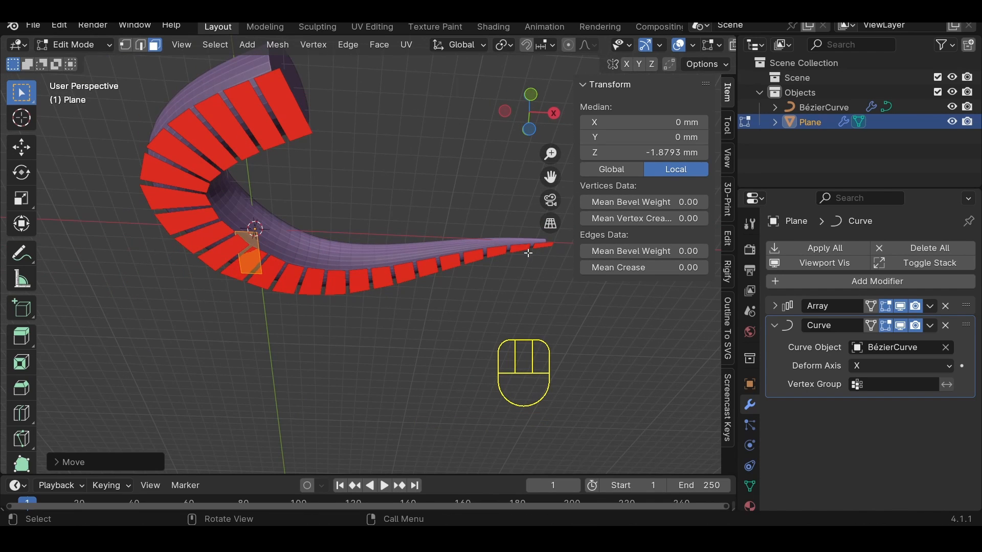
pyautogui.moveTo(501, 252)
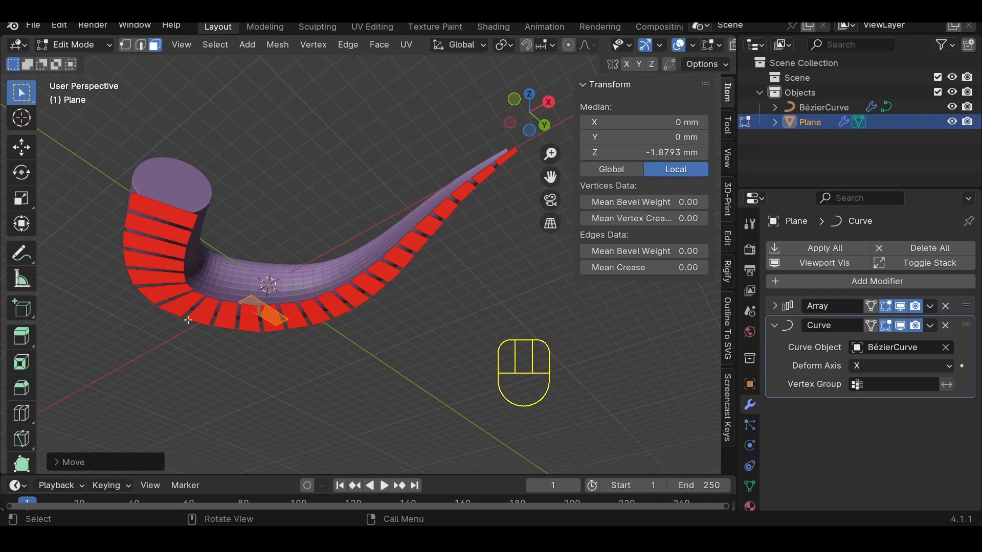
pyautogui.moveTo(303, 315)
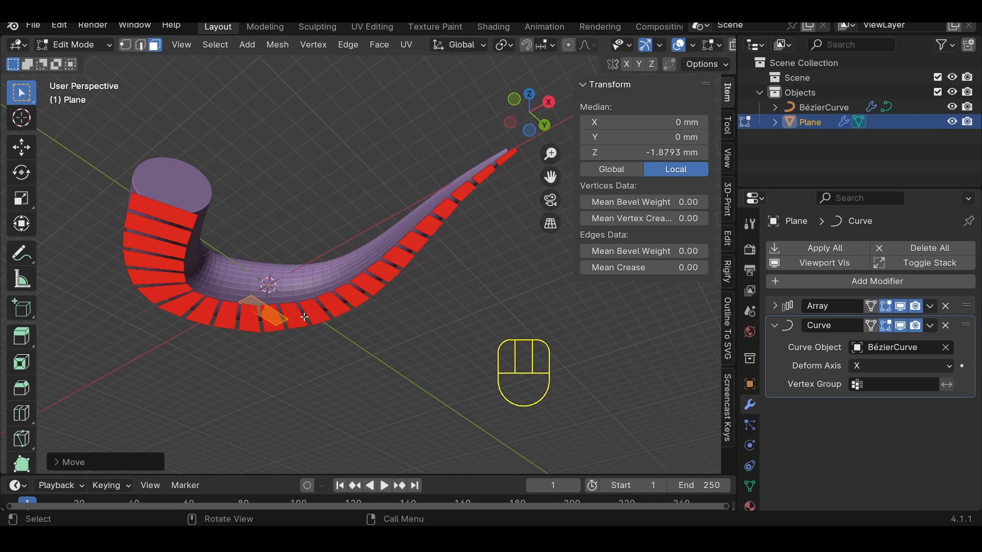
pyautogui.moveTo(292, 187)
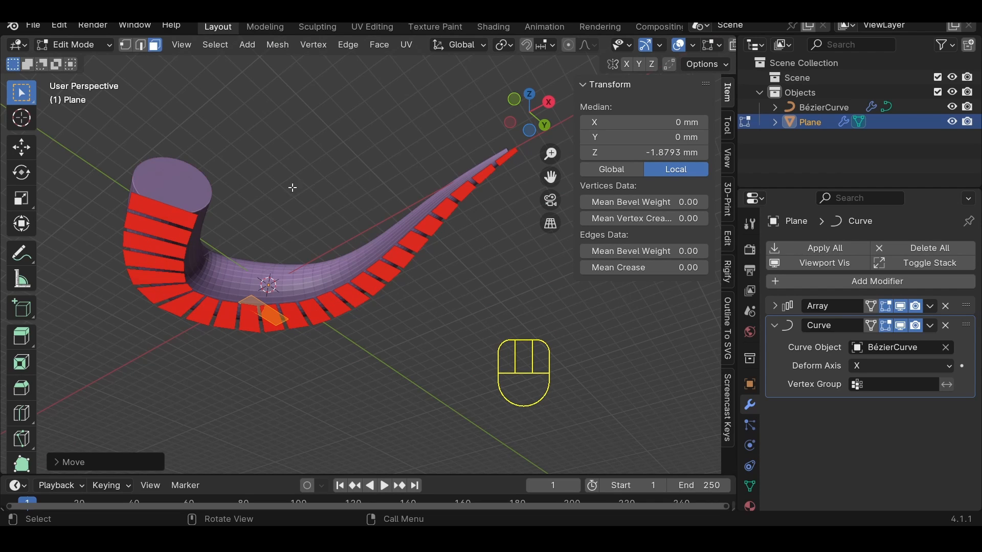
pyautogui.moveTo(339, 254)
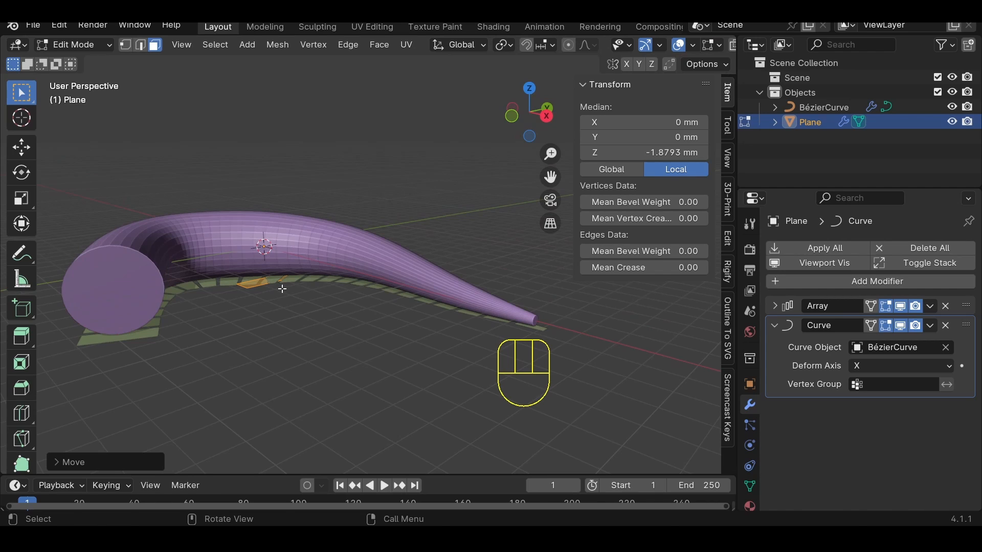
pyautogui.press('r')
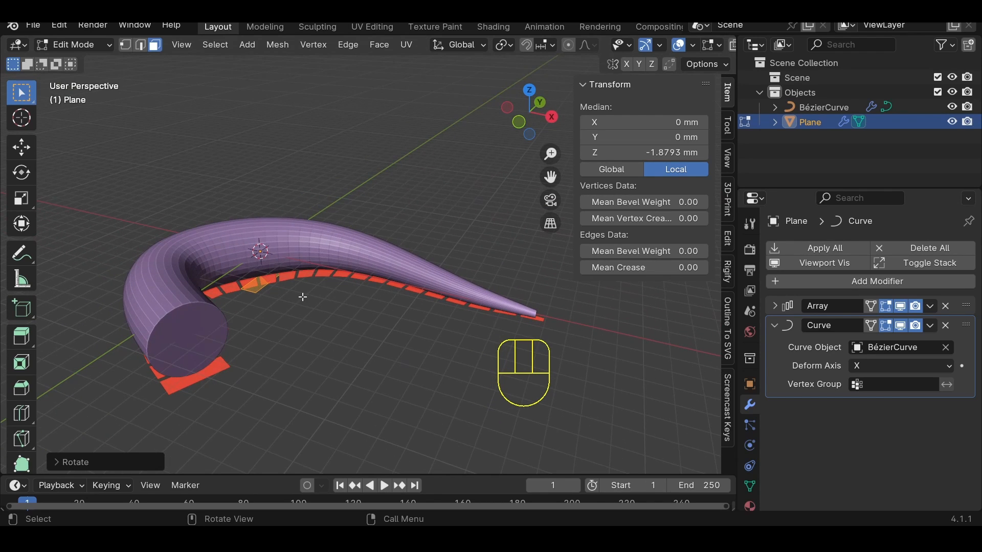
# Step: Back in Object Mode, add a Subdivision Surface modifier to round the belly scales
pyautogui.press('Tab')
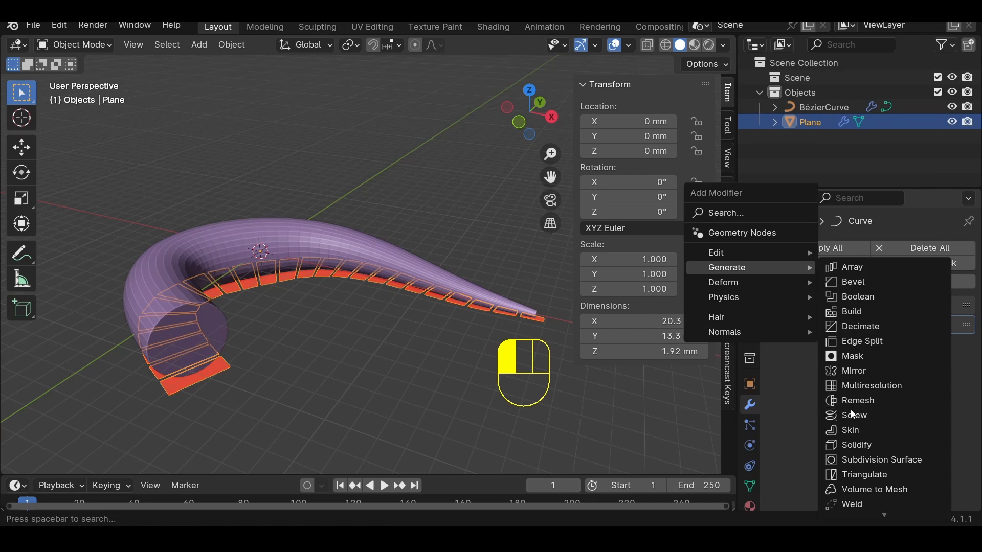
pyautogui.click(881, 460)
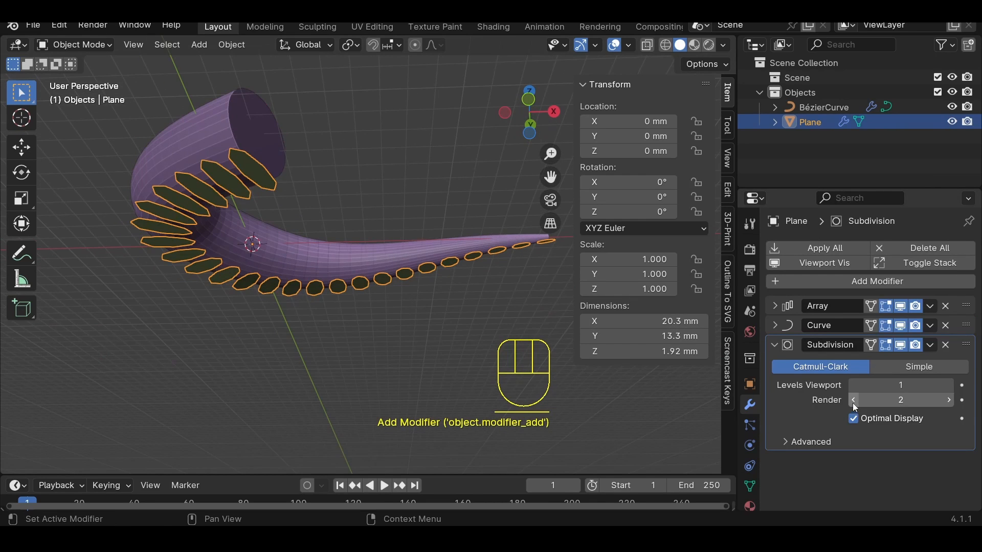
pyautogui.click(853, 399)
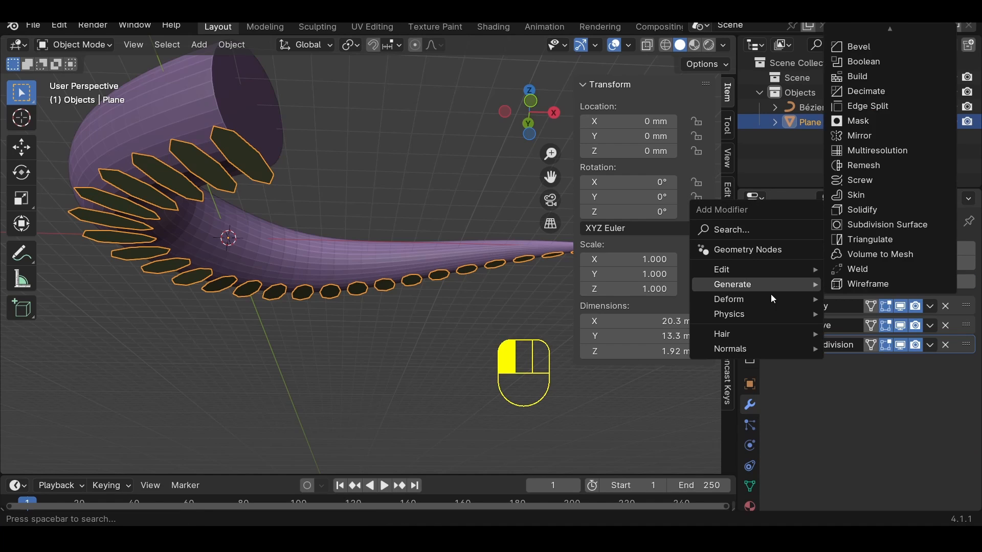
pyautogui.moveTo(728, 299)
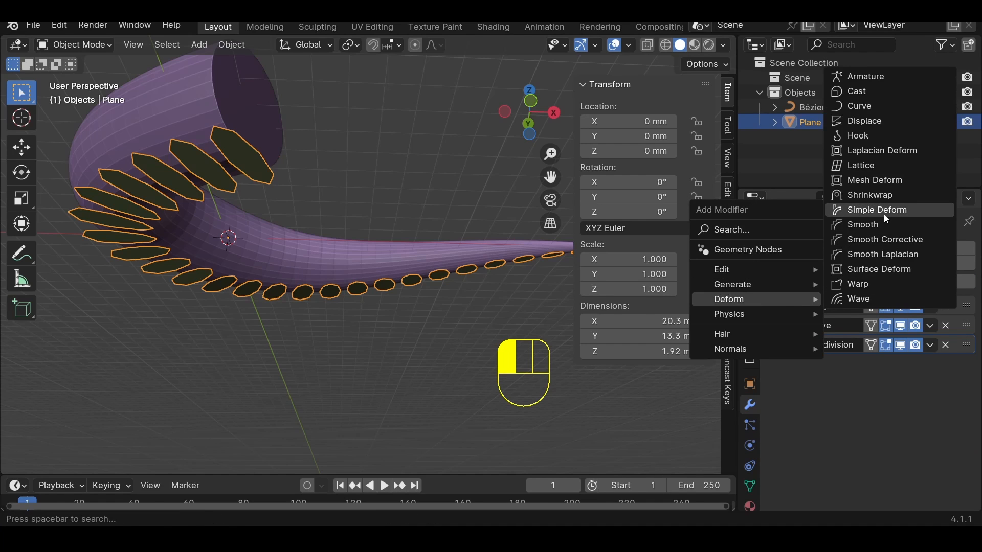
# Step: Add a Shrinkwrap modifier to the scales and start picking its target with the eyedropper
pyautogui.click(869, 195)
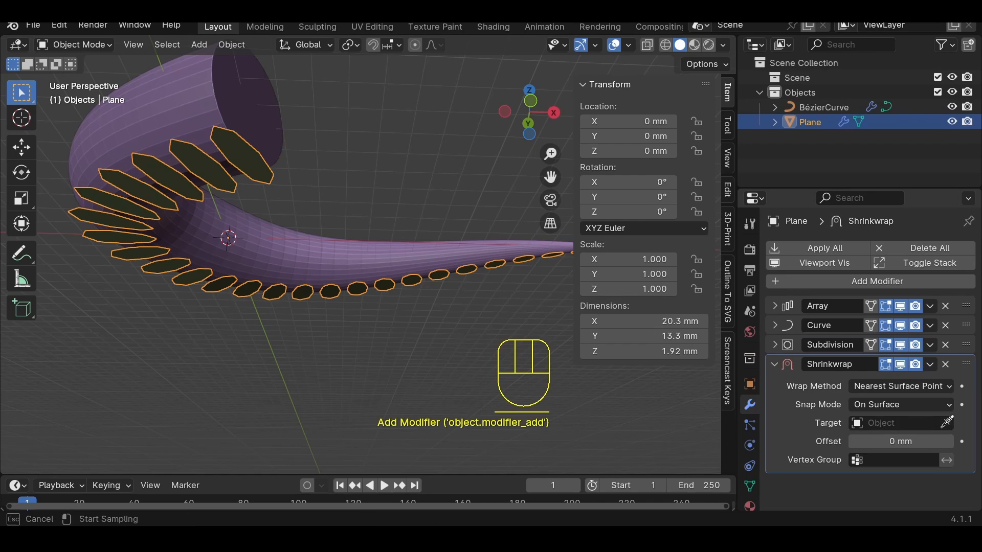
pyautogui.click(948, 419)
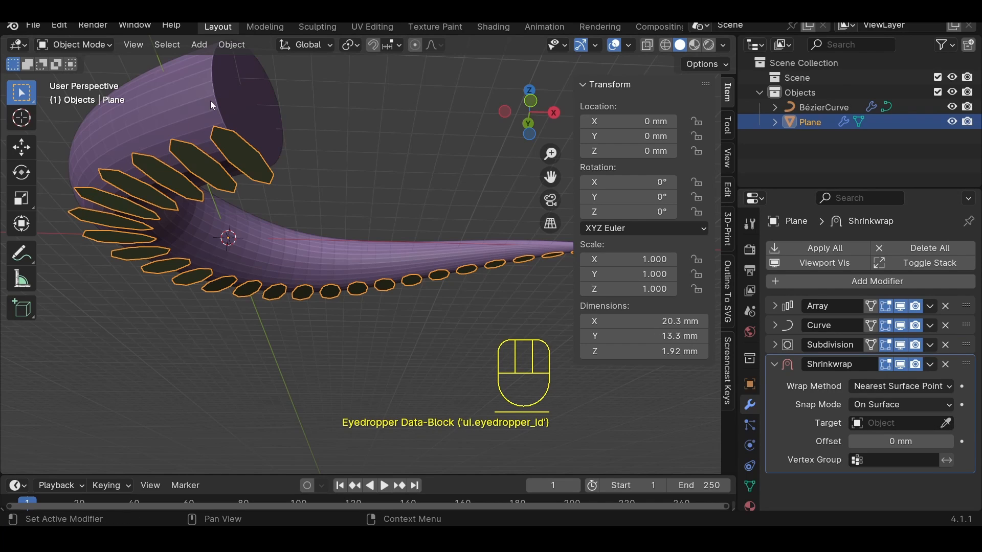
pyautogui.moveTo(940, 480)
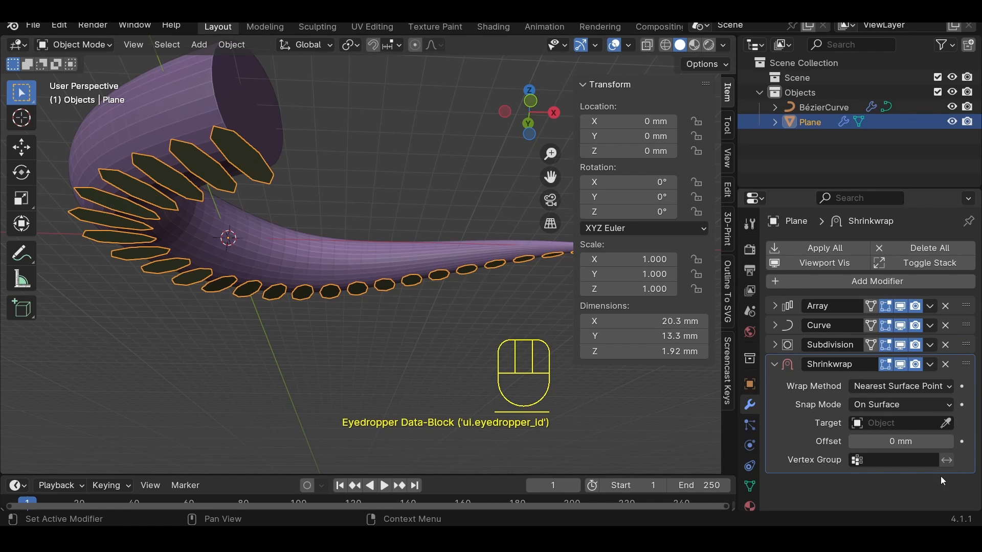
pyautogui.click(896, 422)
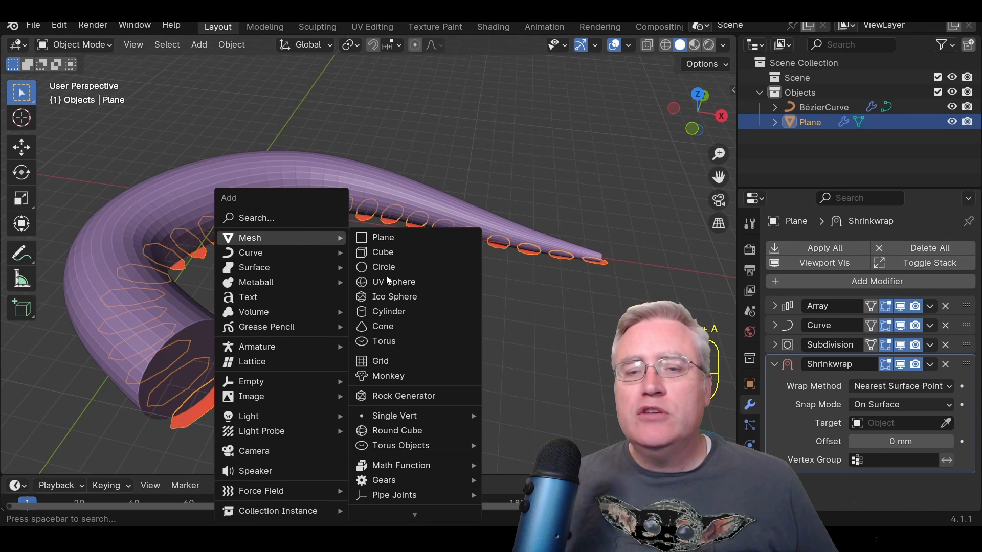
pyautogui.moveTo(394, 415)
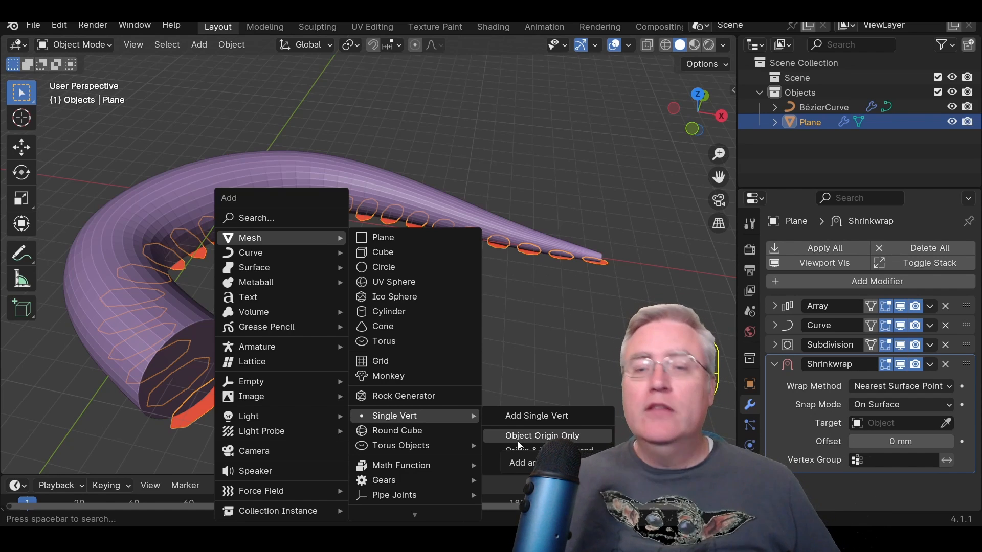
# Step: Add an origin-only Single Vert object and give it a Geometry Nodes modifier
pyautogui.click(543, 435)
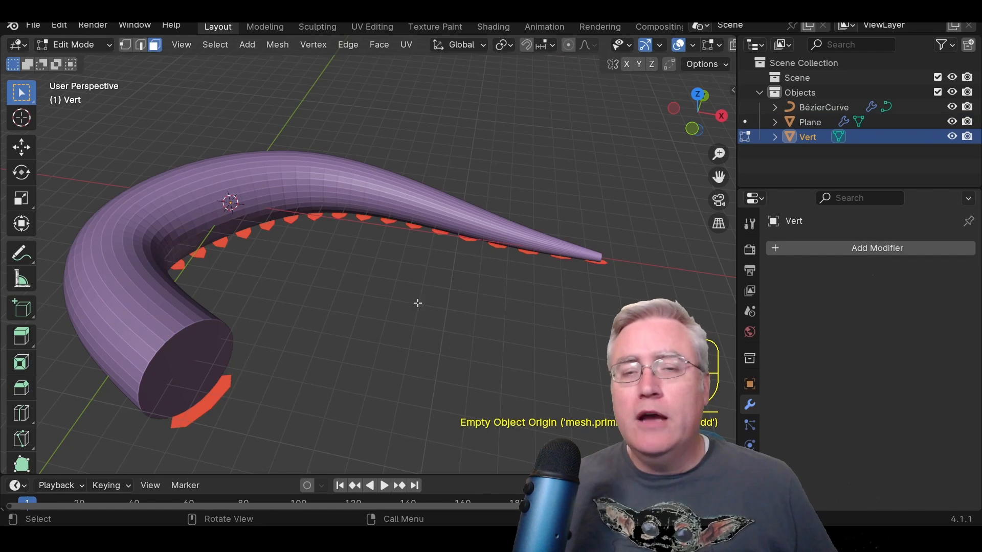
pyautogui.press('Tab')
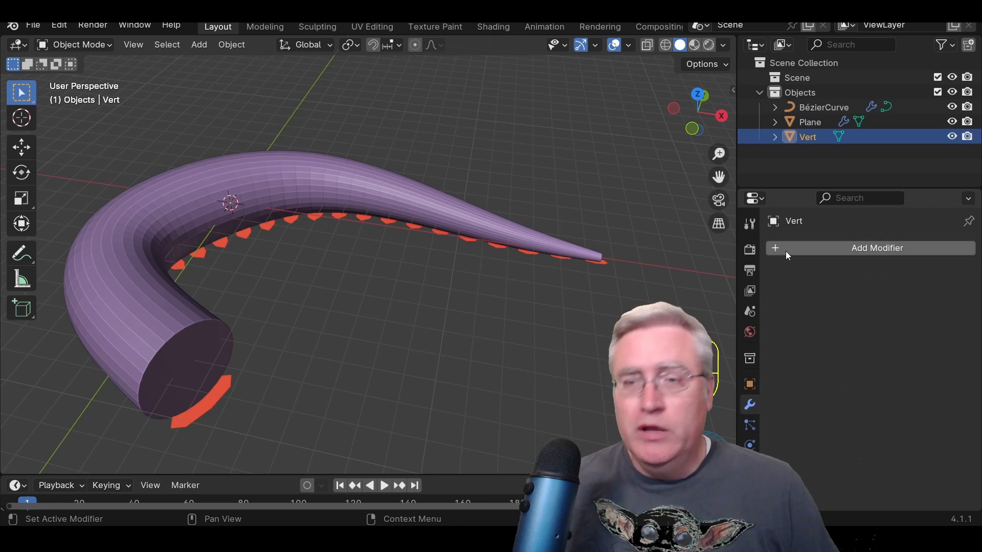
pyautogui.click(876, 247)
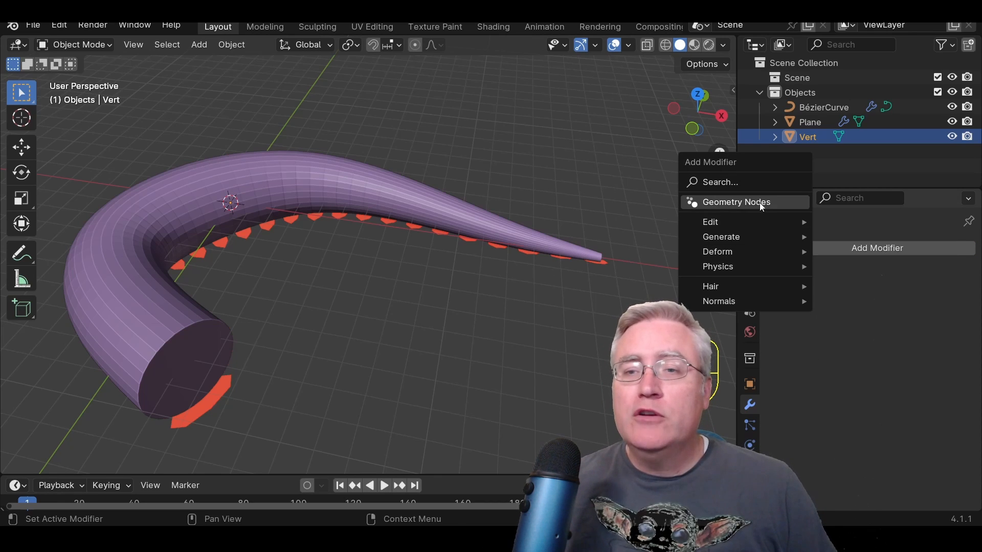
pyautogui.click(737, 201)
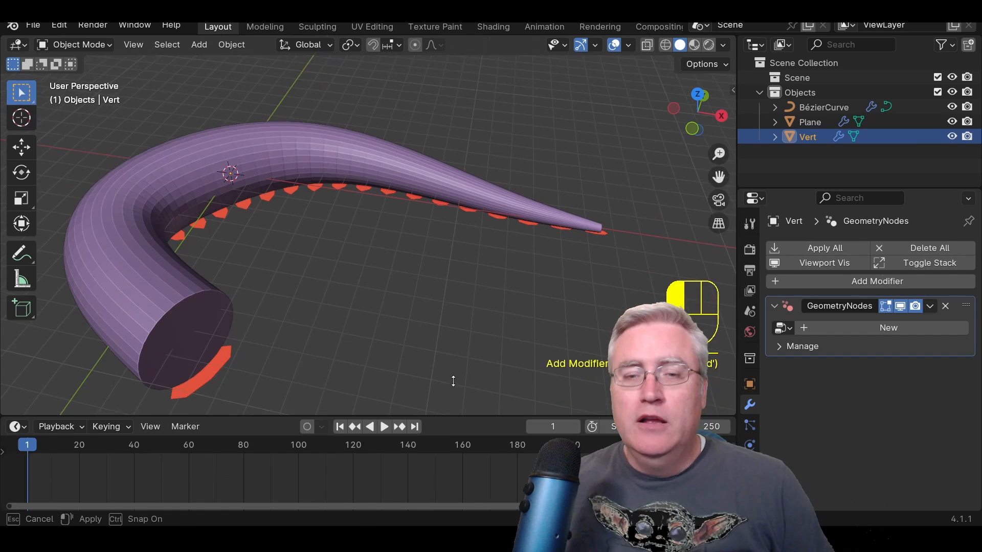
# Step: Switch the Timeline area to a Geometry Node Editor and create a new node group for Vert
pyautogui.click(18, 279)
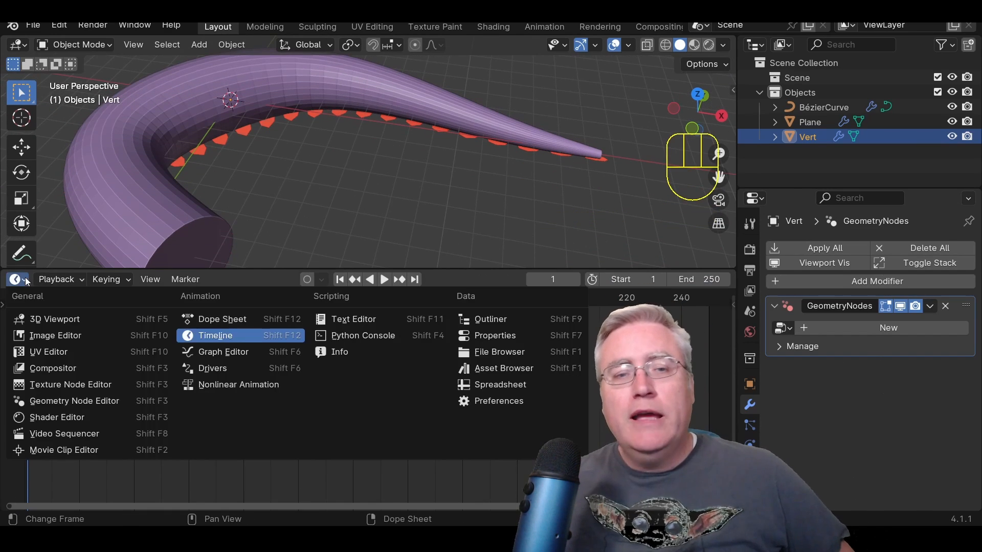
pyautogui.click(17, 279)
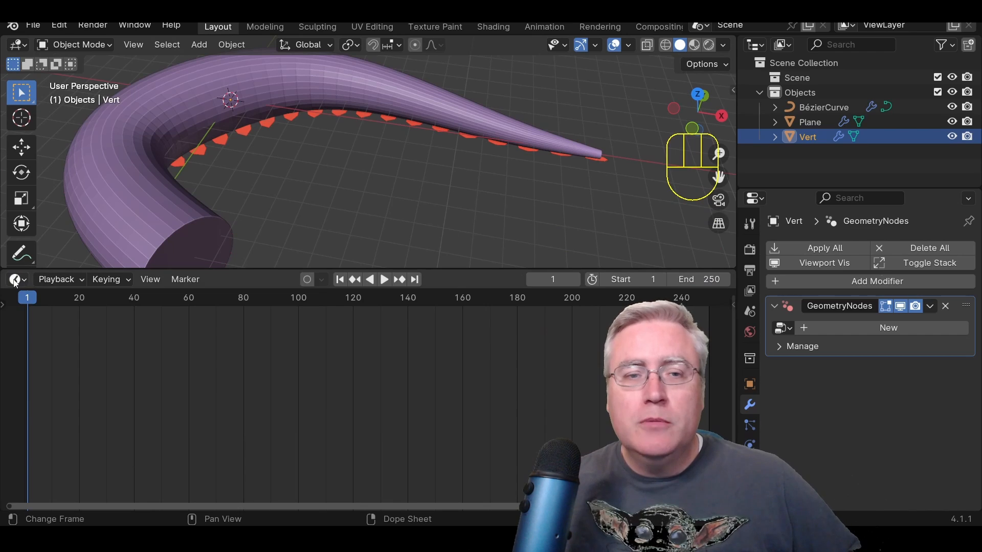
pyautogui.click(14, 279)
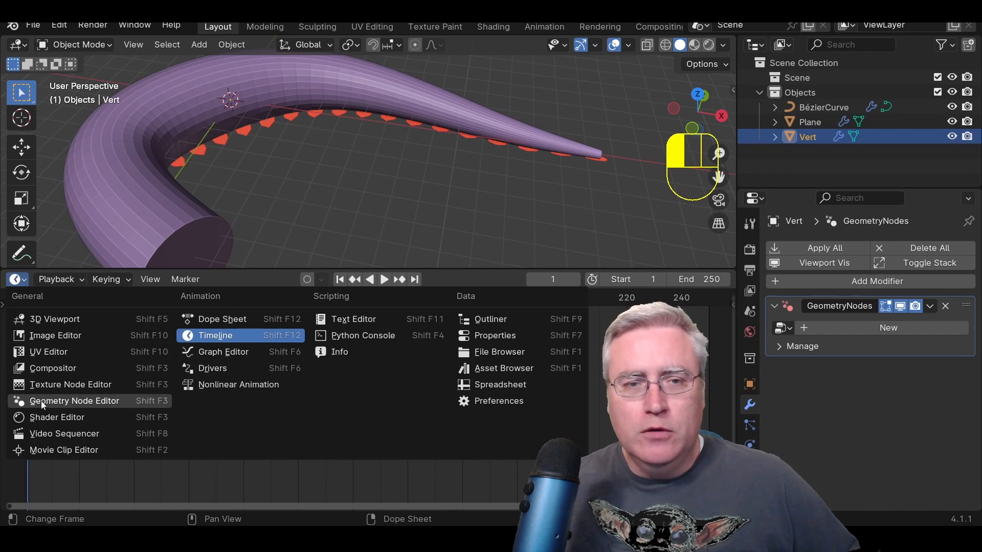
pyautogui.click(74, 401)
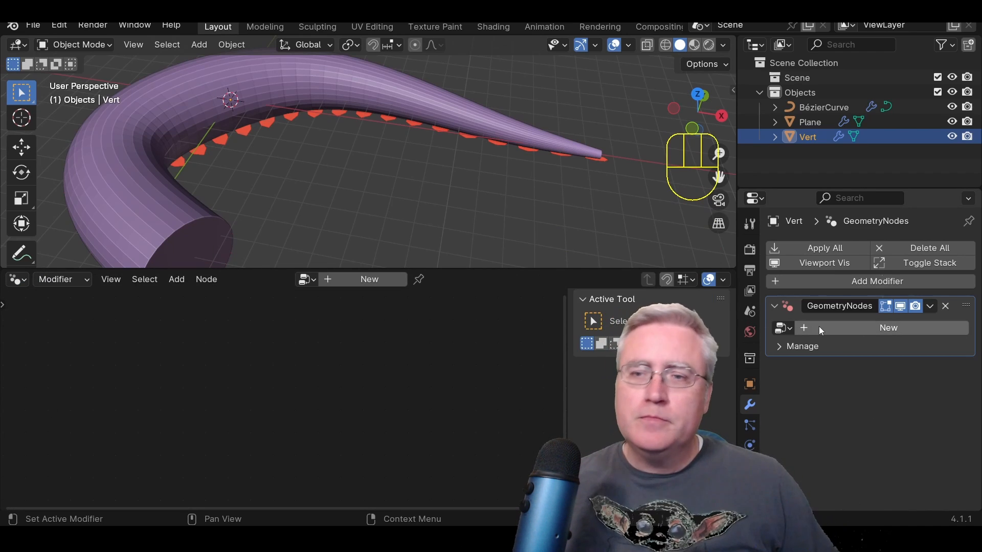
pyautogui.click(888, 327)
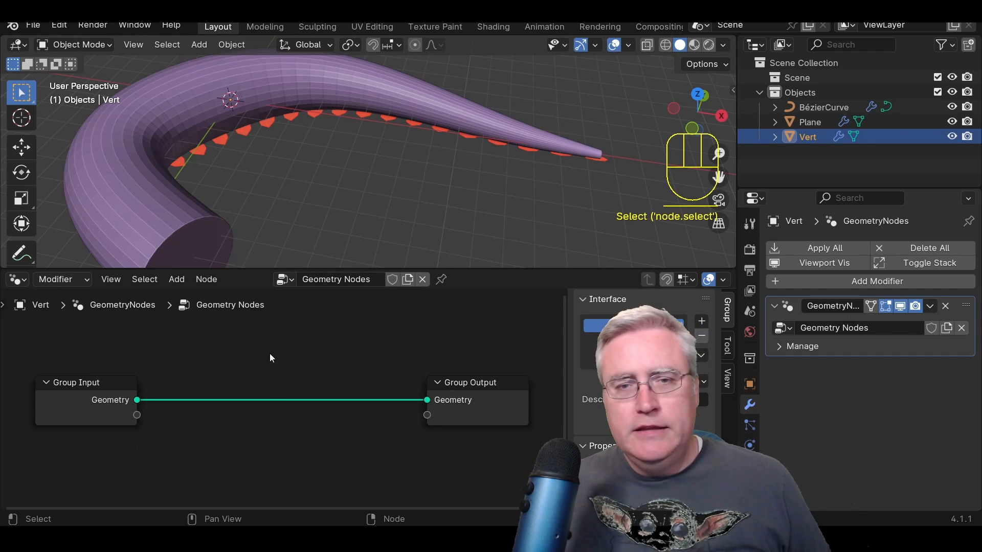
# Step: Add a Mesh Boolean node onto the link between Group Input and Group Output
pyautogui.press('shift+a')
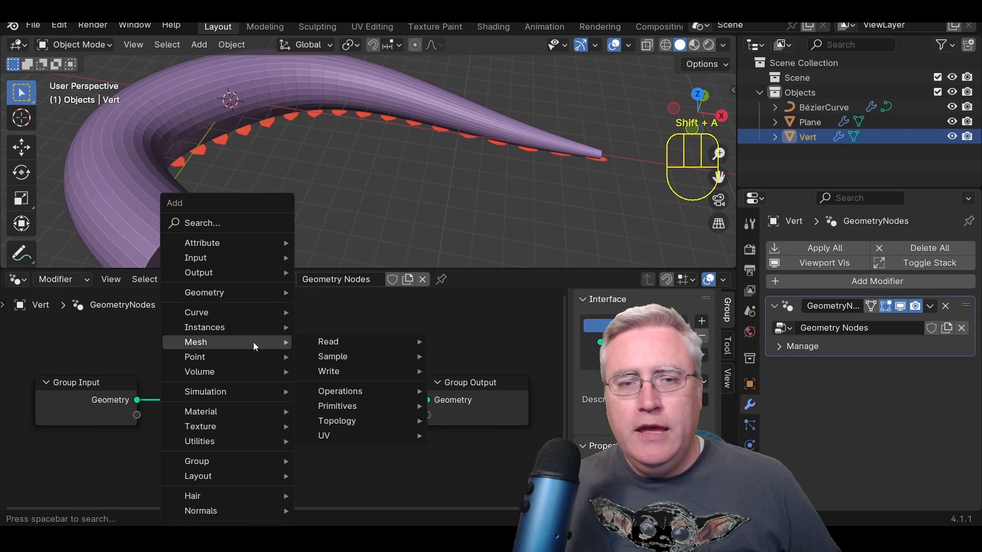
pyautogui.moveTo(340, 391)
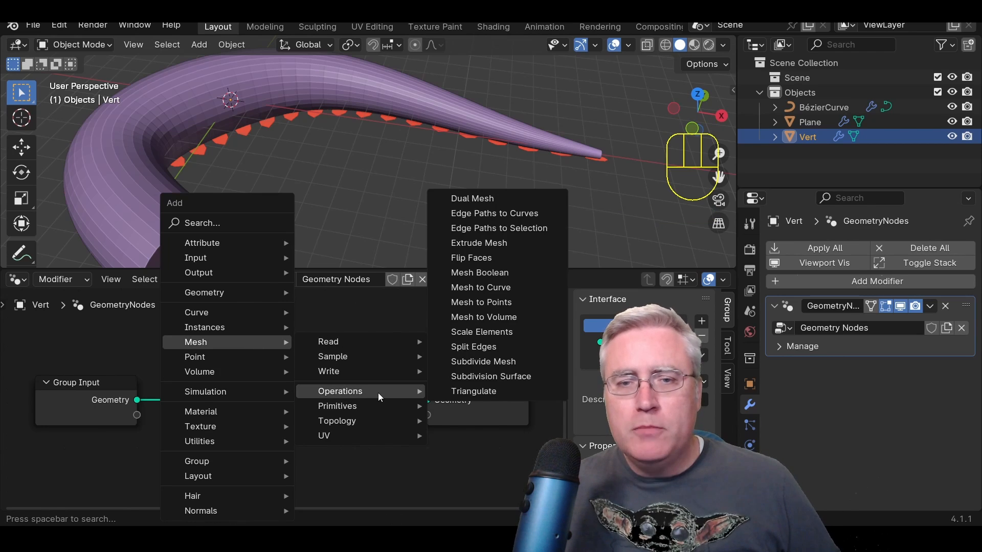
pyautogui.click(479, 273)
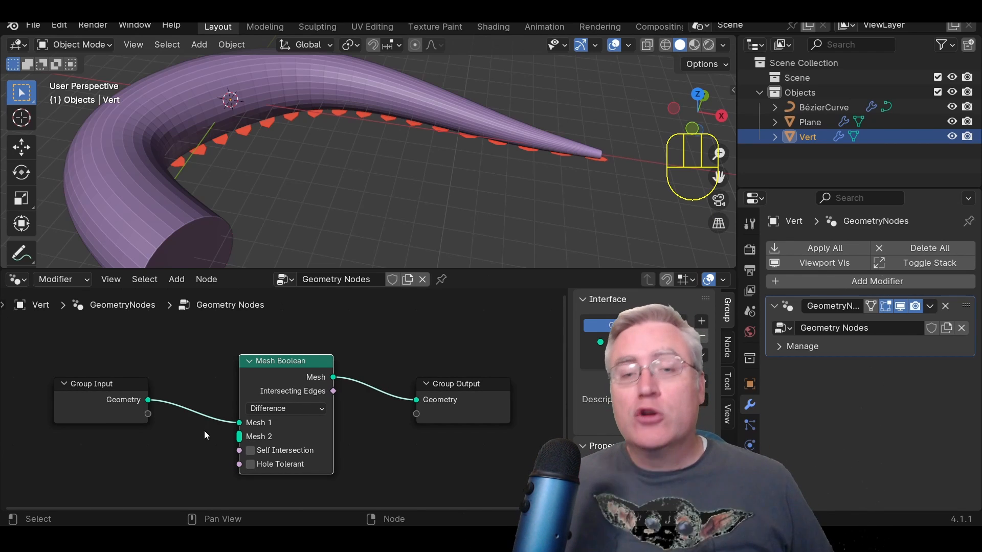
# Step: Add an Object Info node for BézierCurve and wire its Geometry into the Mesh Boolean's Mesh 2
pyautogui.press('shift')
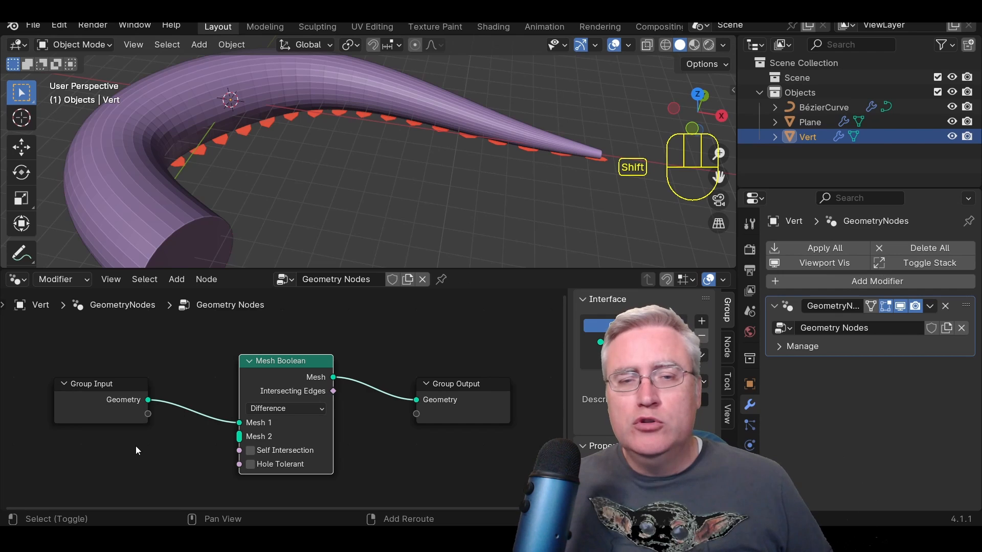
pyautogui.press('shift+a')
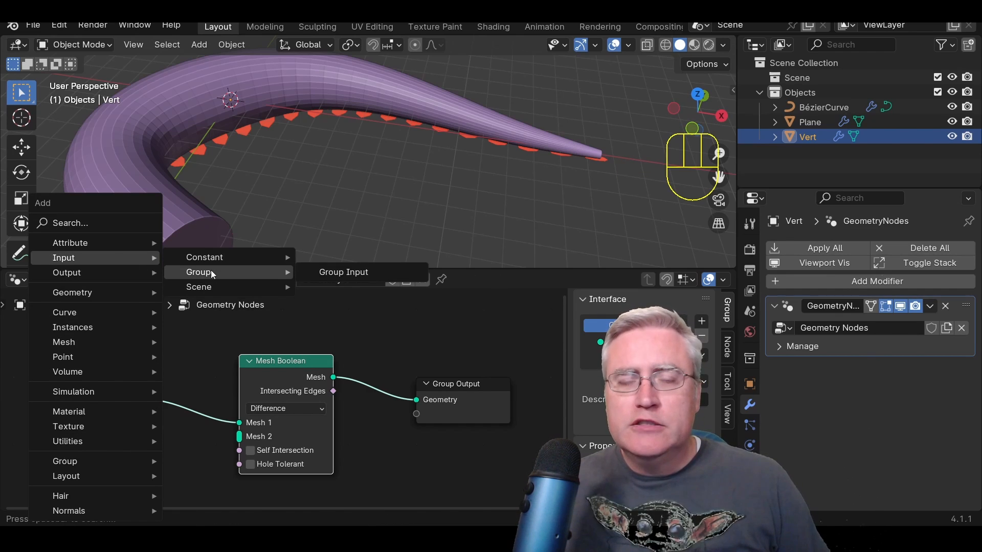
pyautogui.moveTo(198, 286)
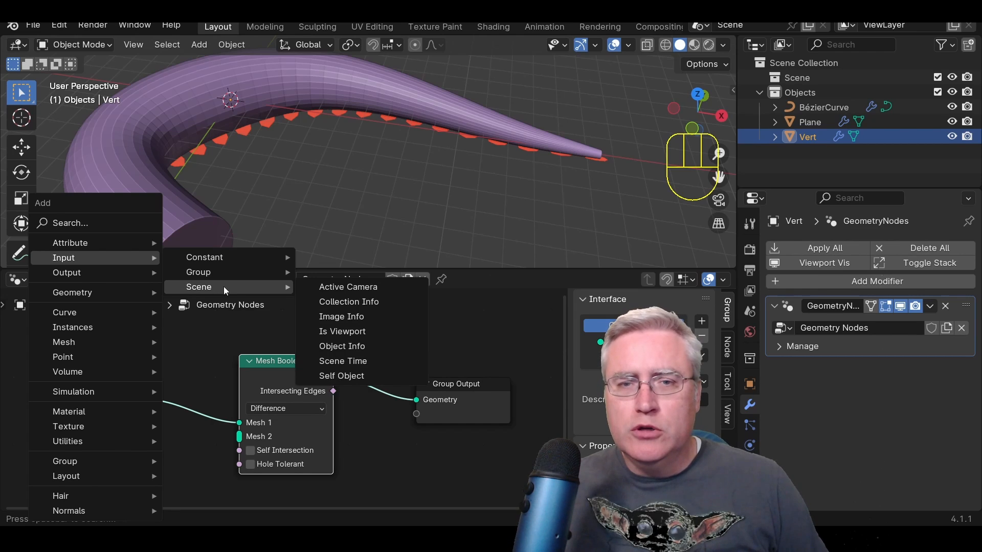
pyautogui.moveTo(348, 301)
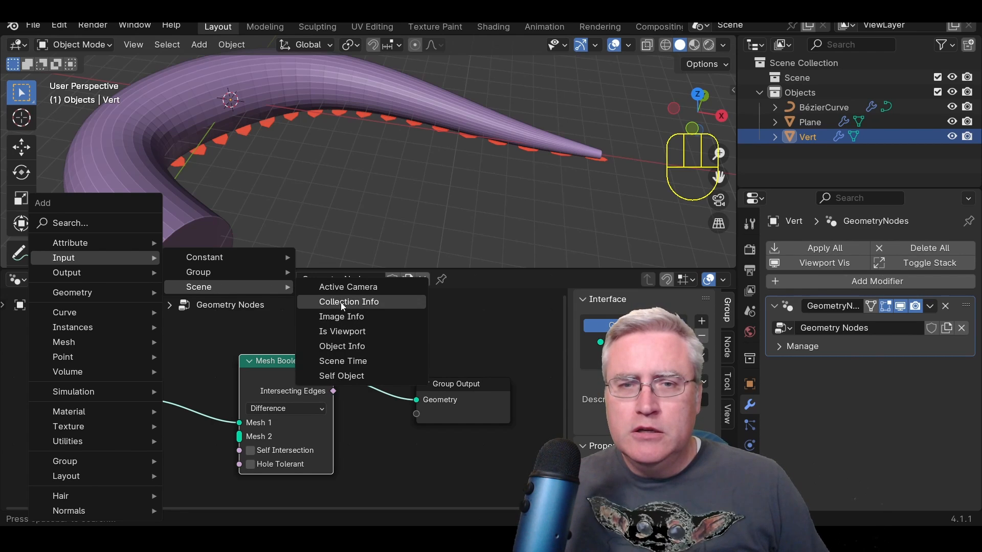
pyautogui.moveTo(347, 287)
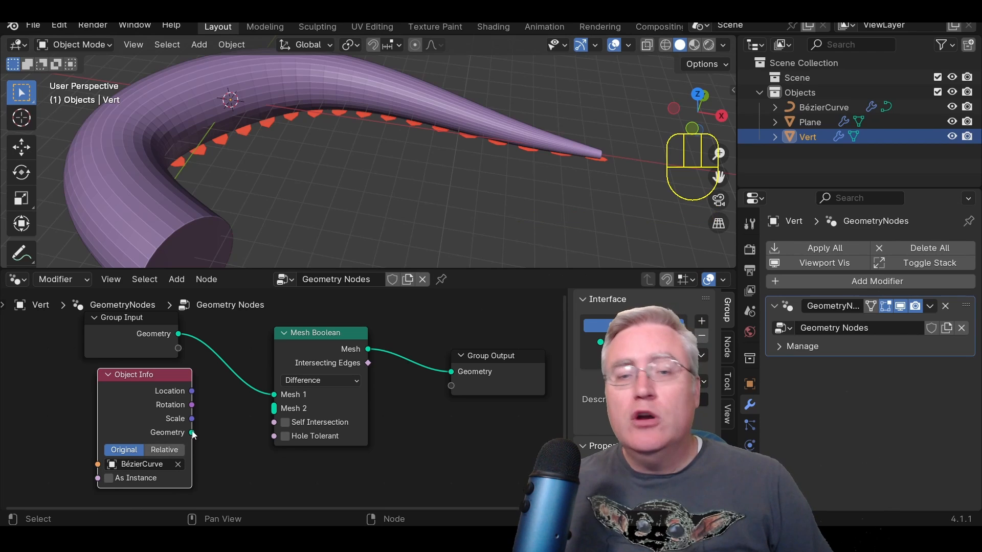
pyautogui.moveTo(192, 432); pyautogui.dragTo(273, 408)
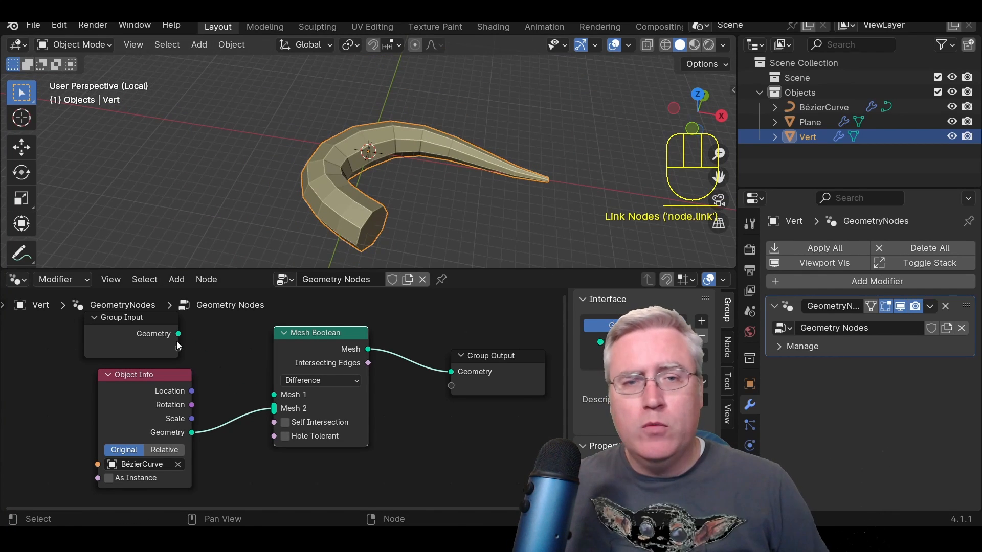
# Step: Reconnect Group Input geometry, set the Mesh Boolean to Union, and exit local view
pyautogui.moveTo(179, 334); pyautogui.dragTo(273, 408)
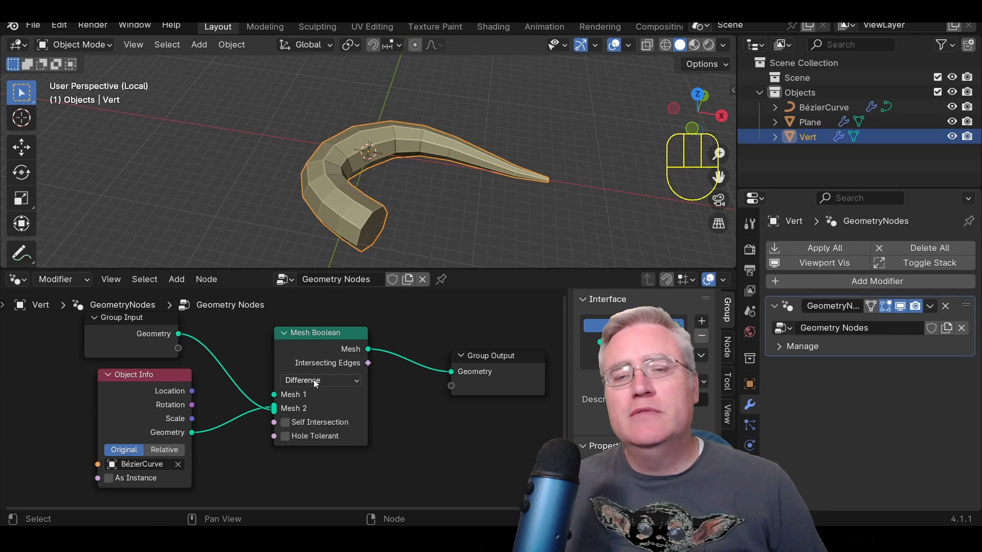
pyautogui.click(319, 379)
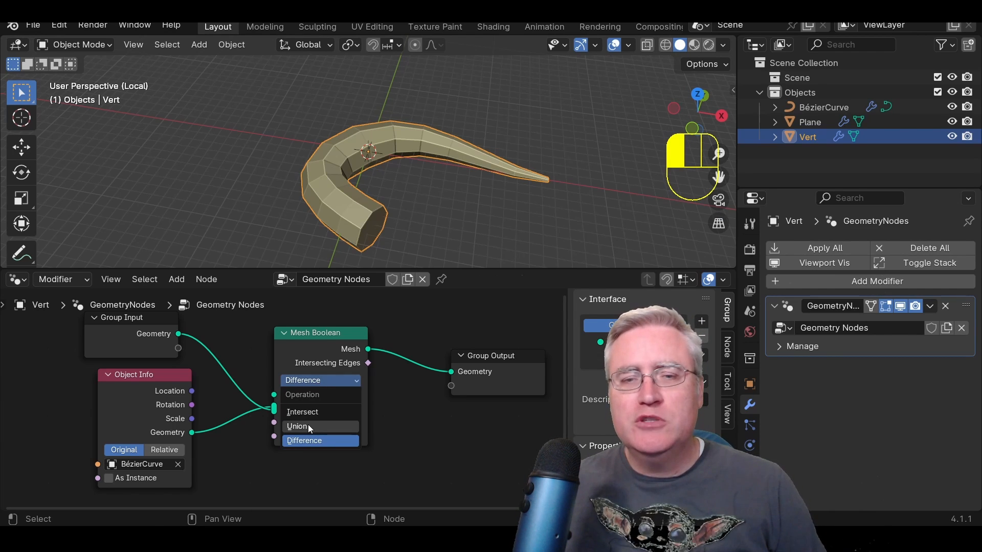
pyautogui.click(297, 427)
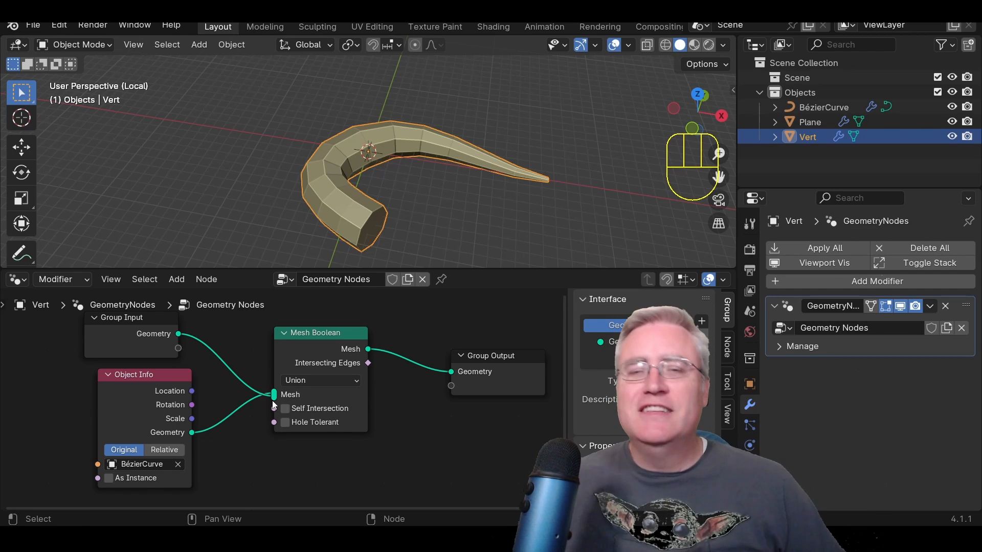
pyautogui.moveTo(313, 394)
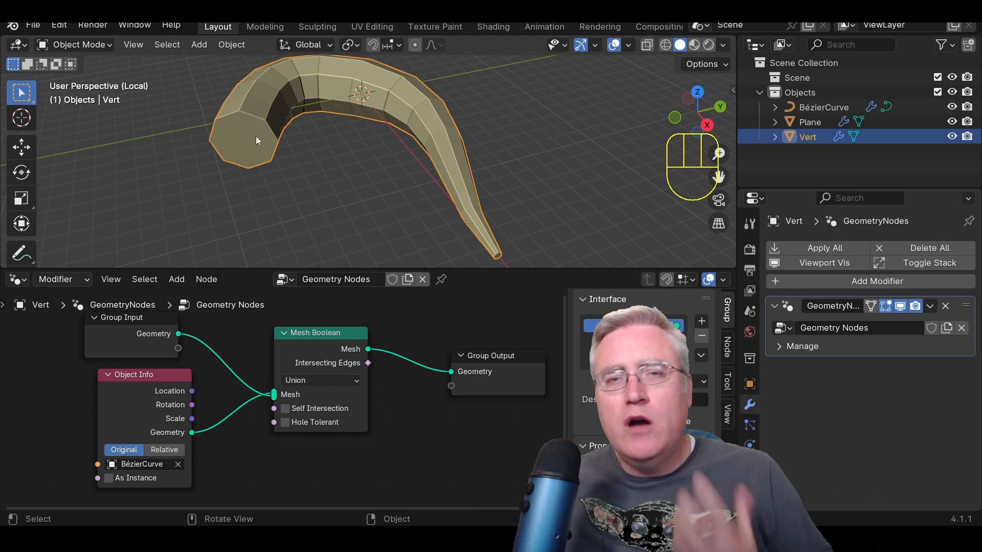
pyautogui.press('/')
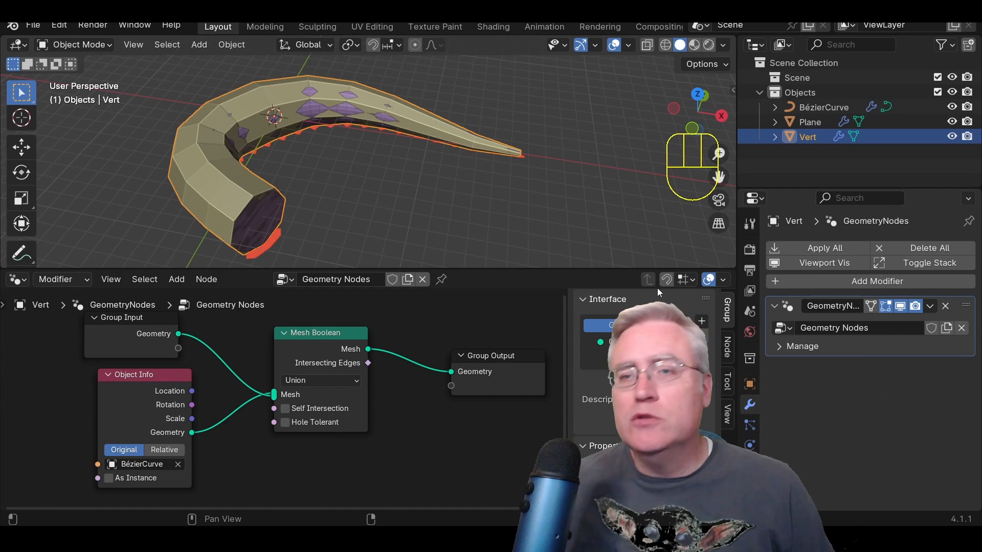
# Step: Remove the Subdivision modifier from the BézierCurve object
pyautogui.click(822, 107)
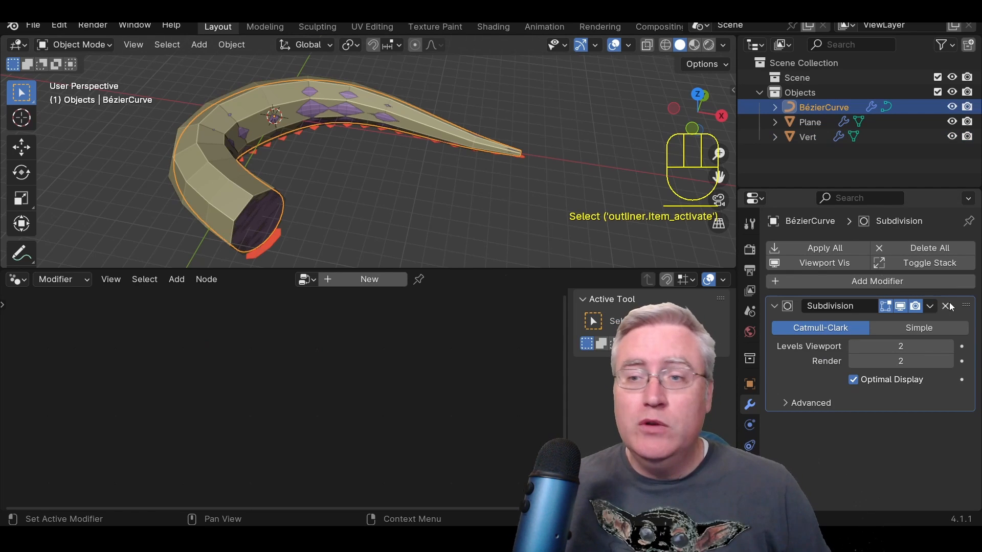
pyautogui.click(948, 306)
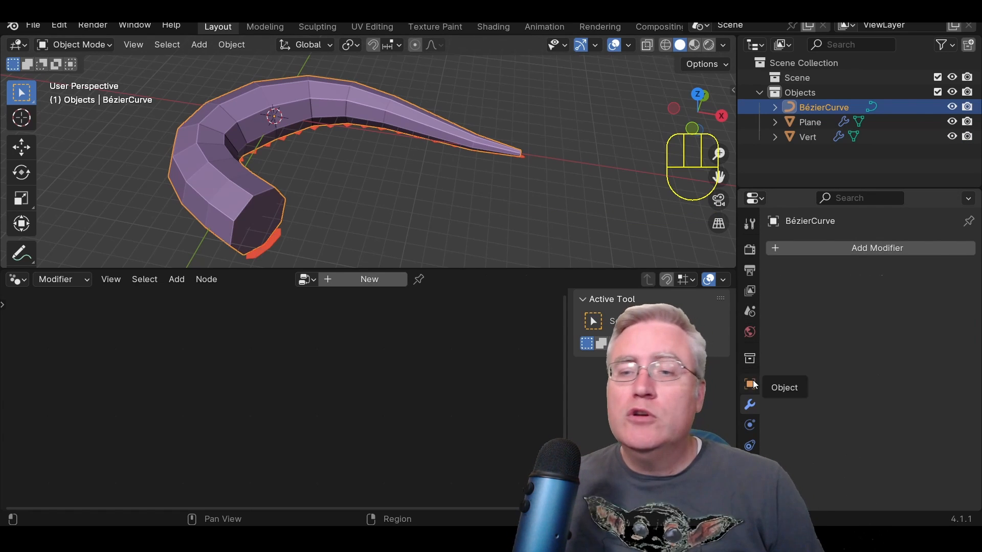
# Step: Set BézierCurve's viewport Display As to Wire, then reselect the Vert body
pyautogui.click(749, 384)
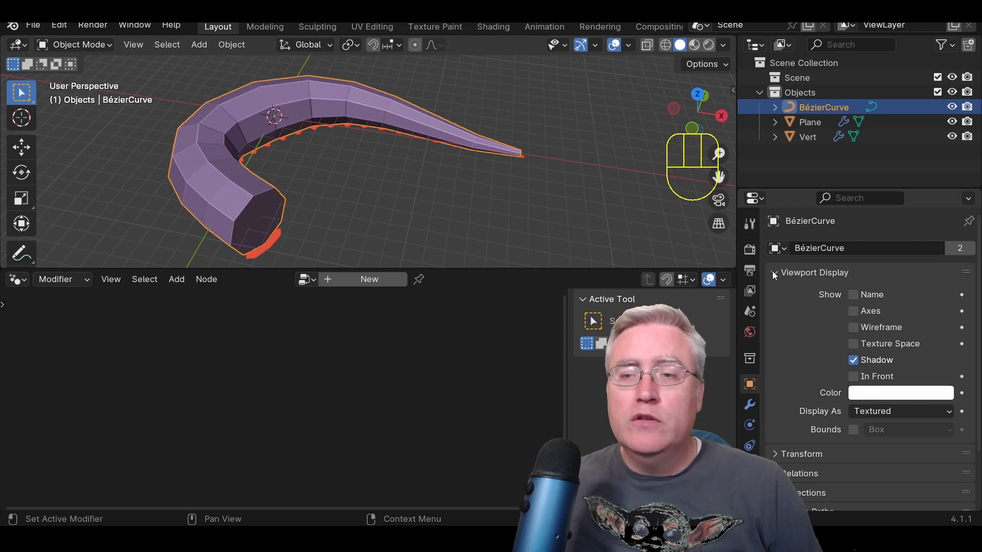
pyautogui.click(900, 411)
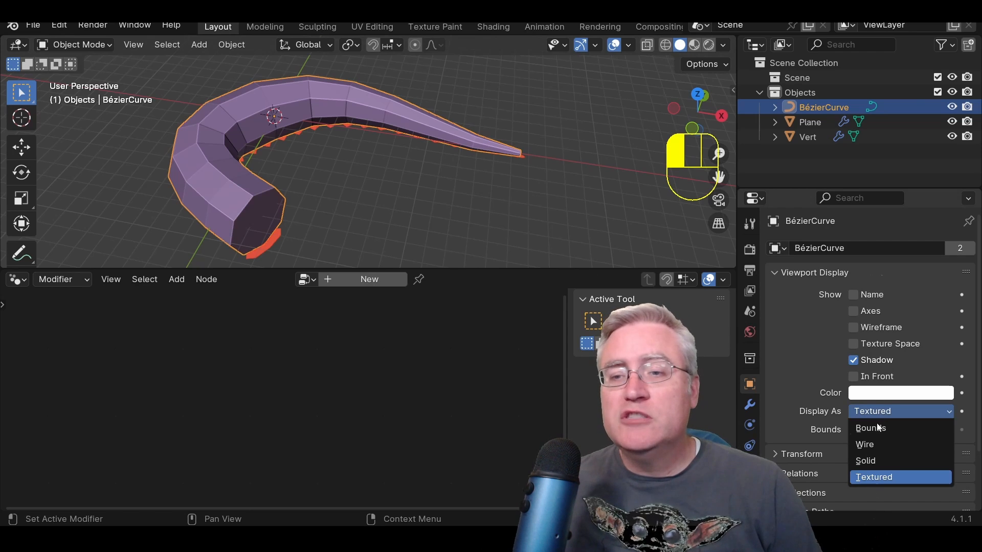
pyautogui.click(864, 444)
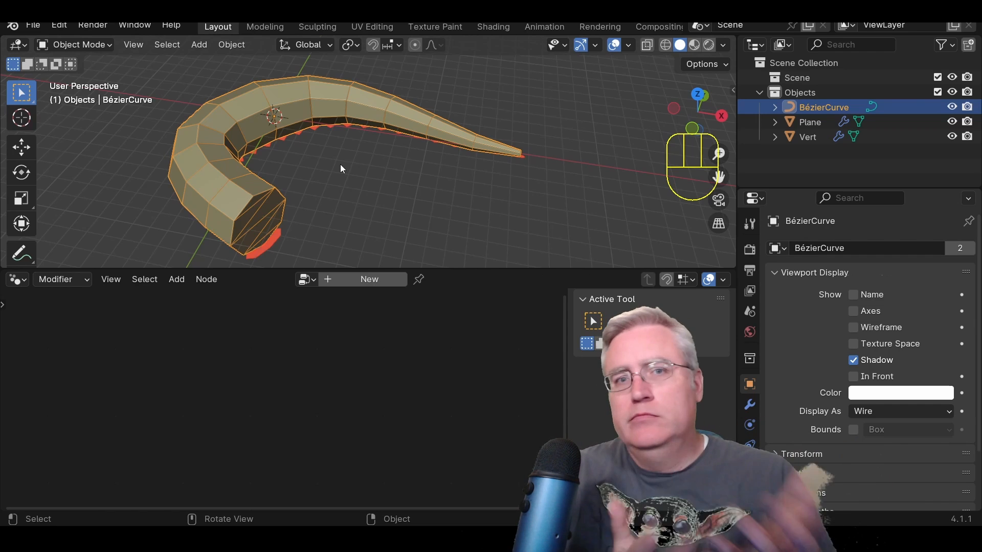
pyautogui.click(807, 137)
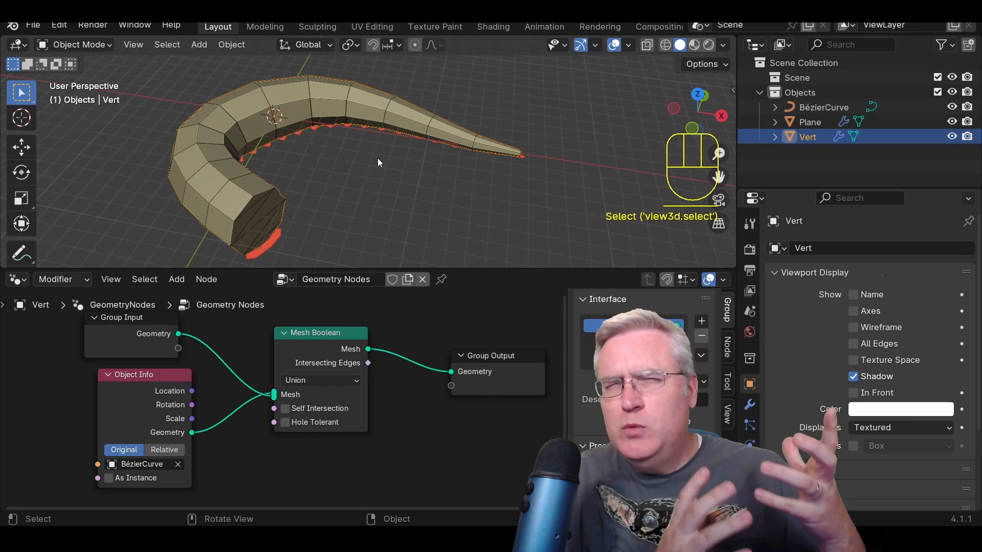
pyautogui.moveTo(430, 165)
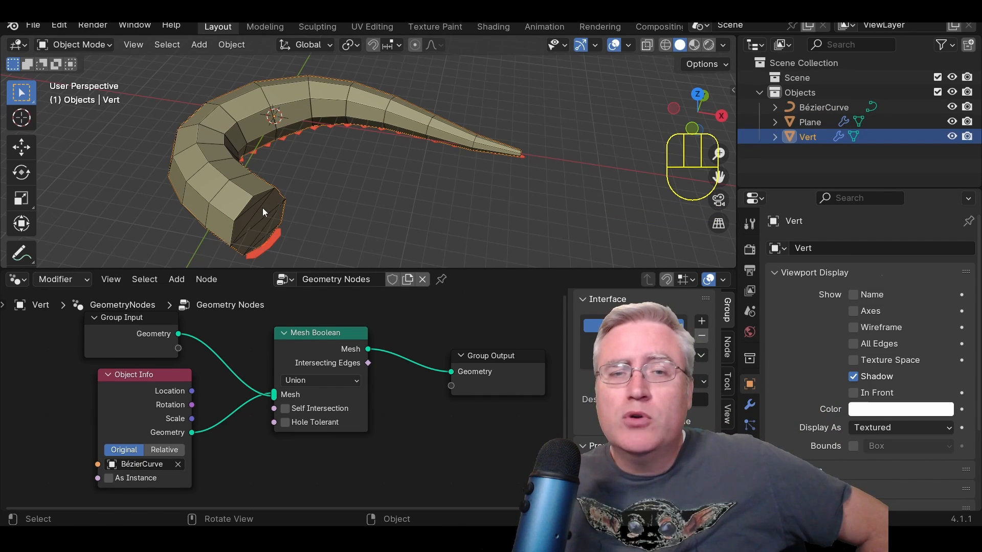
pyautogui.moveTo(235, 258)
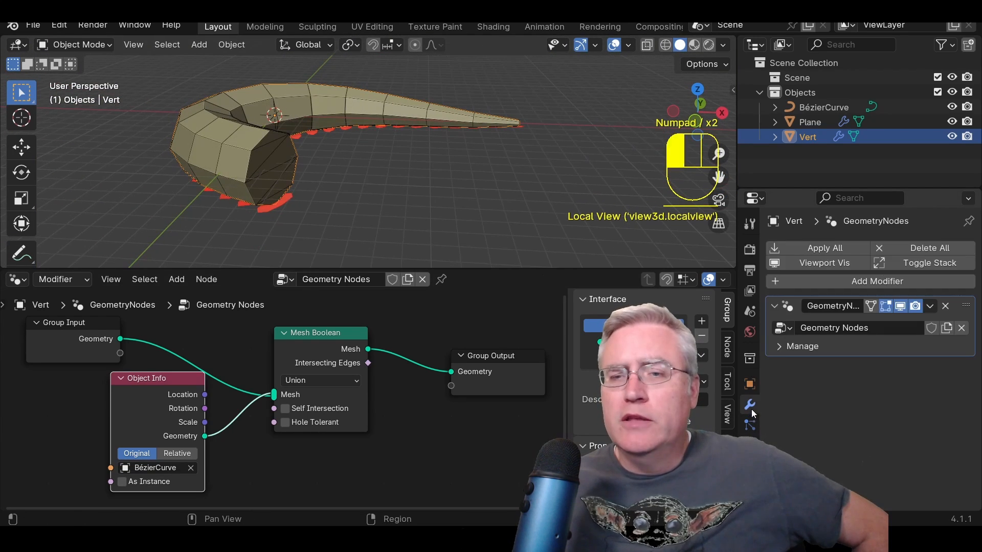
# Step: Add a Subdivision Surface modifier to smooth the Vert snake body
pyautogui.click(876, 281)
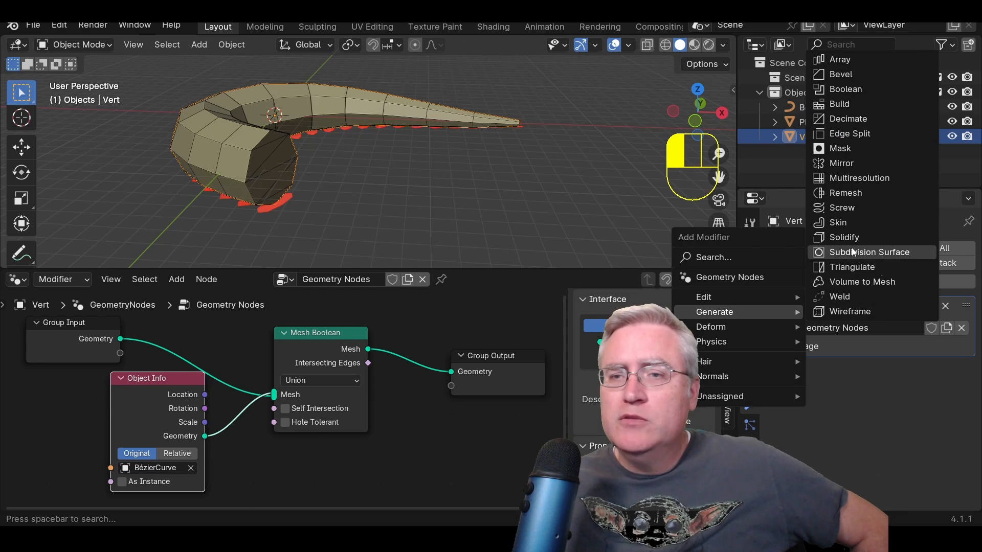
pyautogui.click(869, 251)
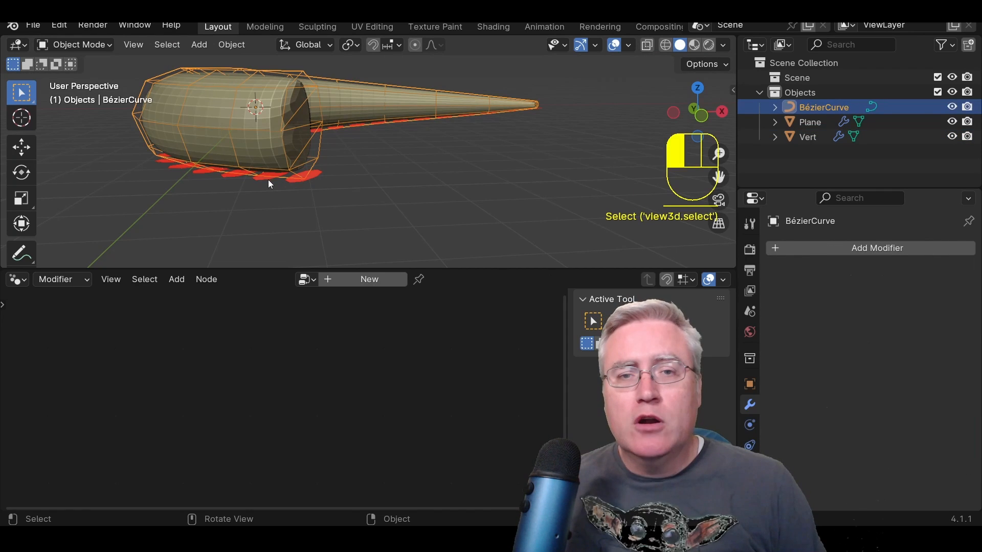
# Step: Add a Solidify modifier to the belly scales Plane and adjust its Thickness by dragging
pyautogui.click(808, 121)
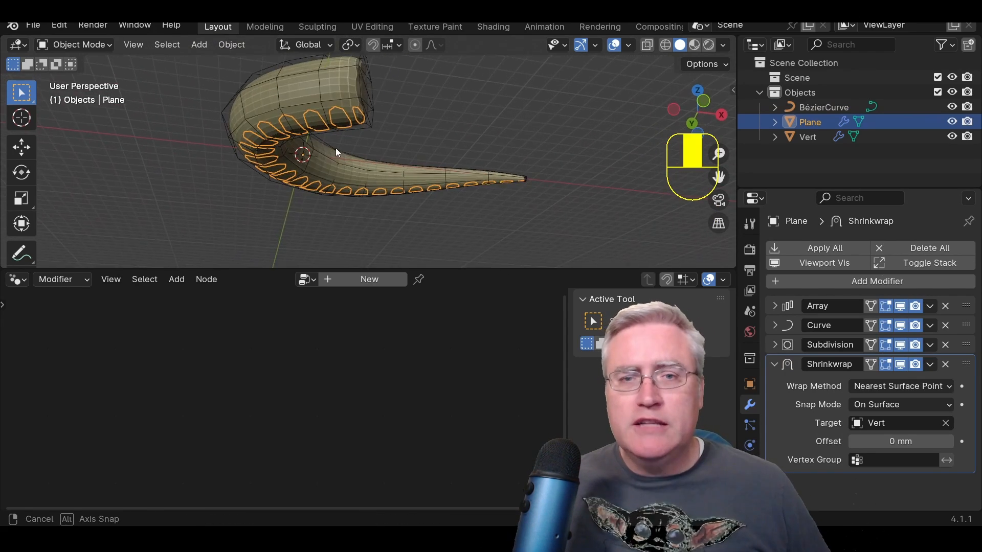
pyautogui.click(774, 364)
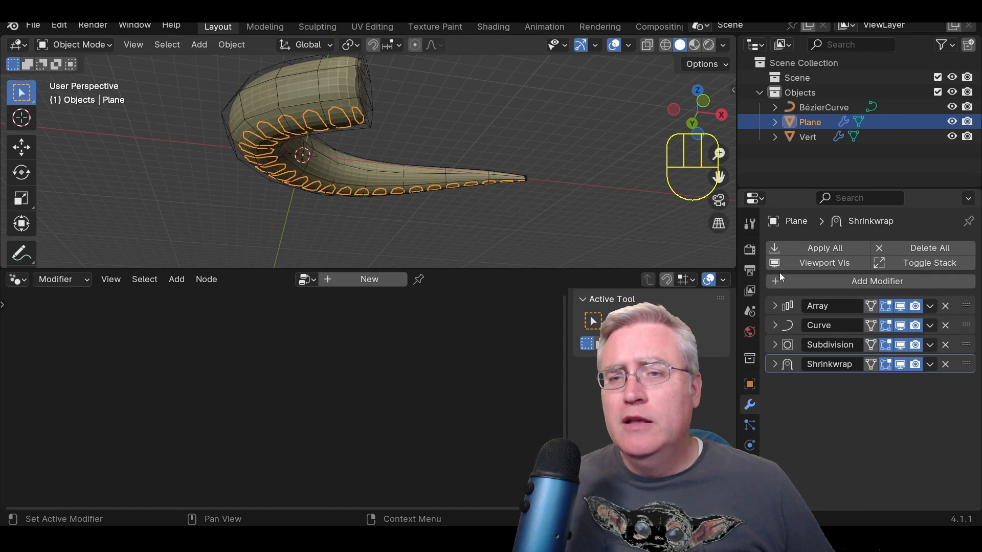
pyautogui.click(876, 281)
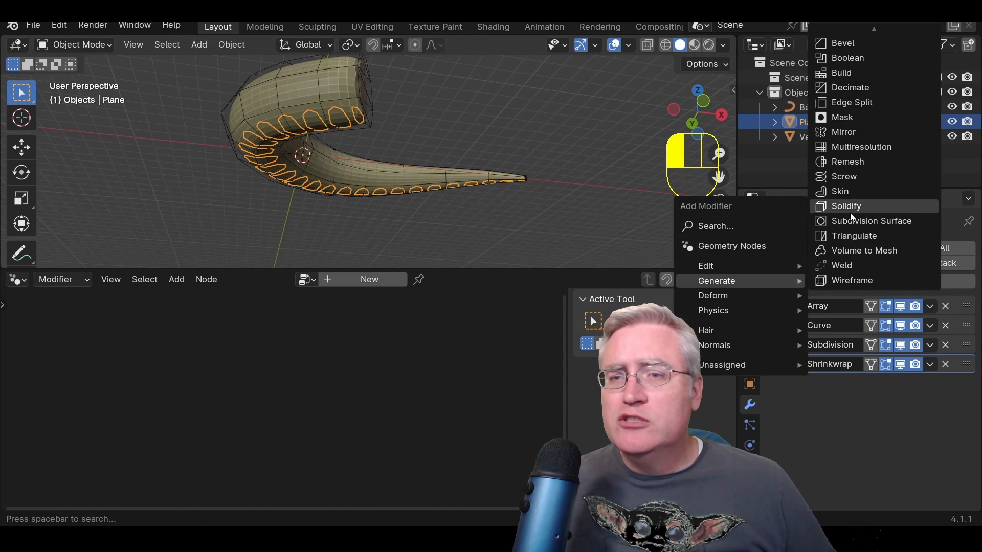
pyautogui.click(845, 206)
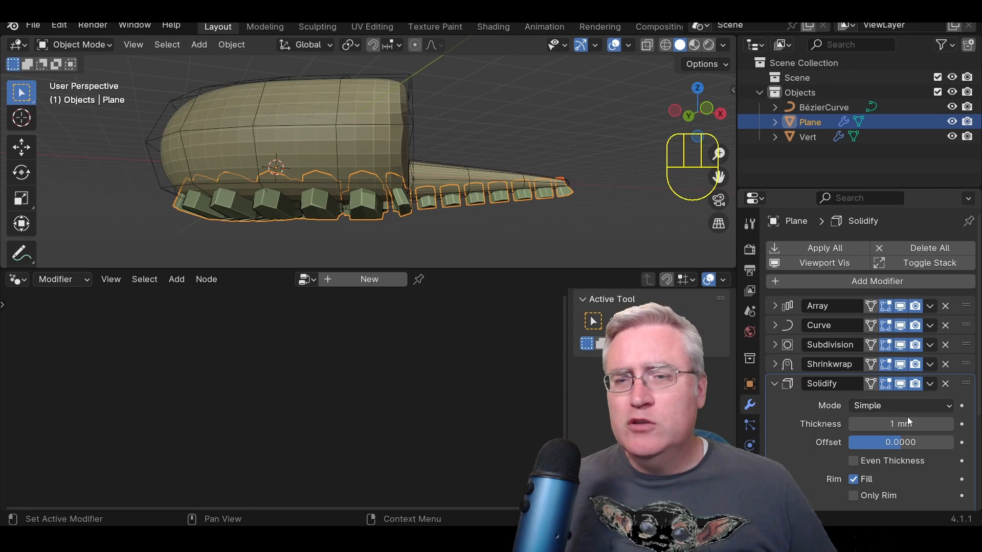
pyautogui.moveTo(921, 424); pyautogui.dragTo(876, 423)
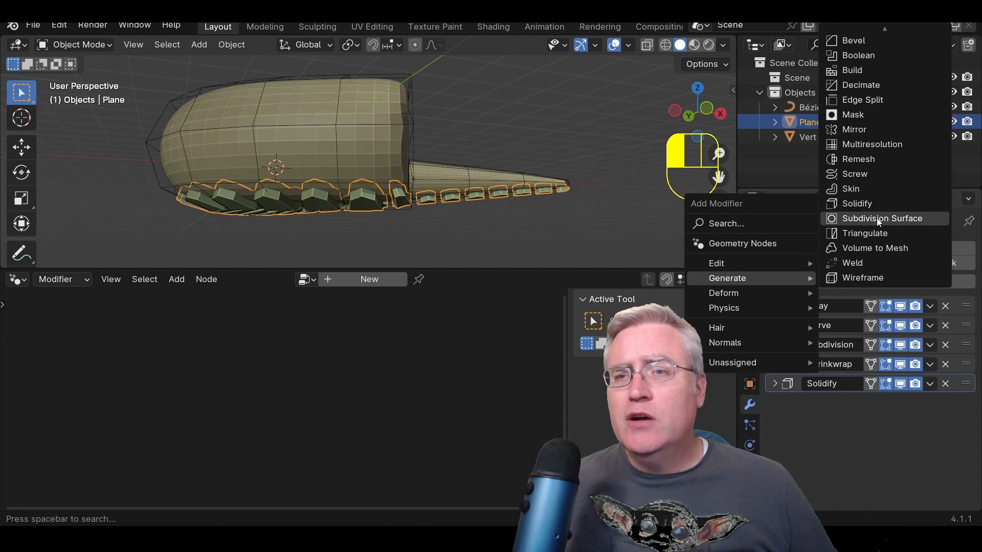
# Step: Add a Subdivision Surface modifier after Solidify on the scales Plane
pyautogui.click(878, 218)
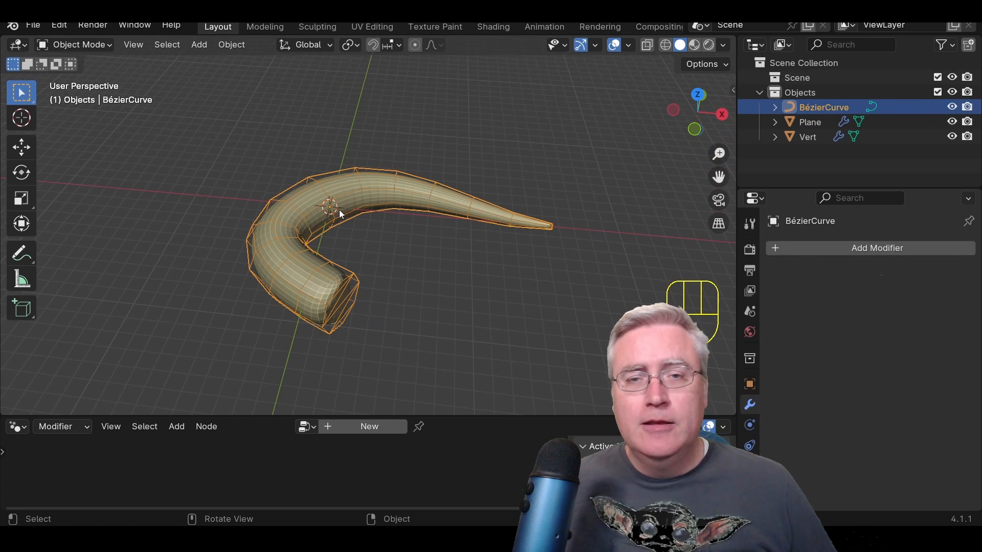
# Step: In Edit Mode from top view, rotate the head control point so the snake curls inward
pyautogui.press('Tab')
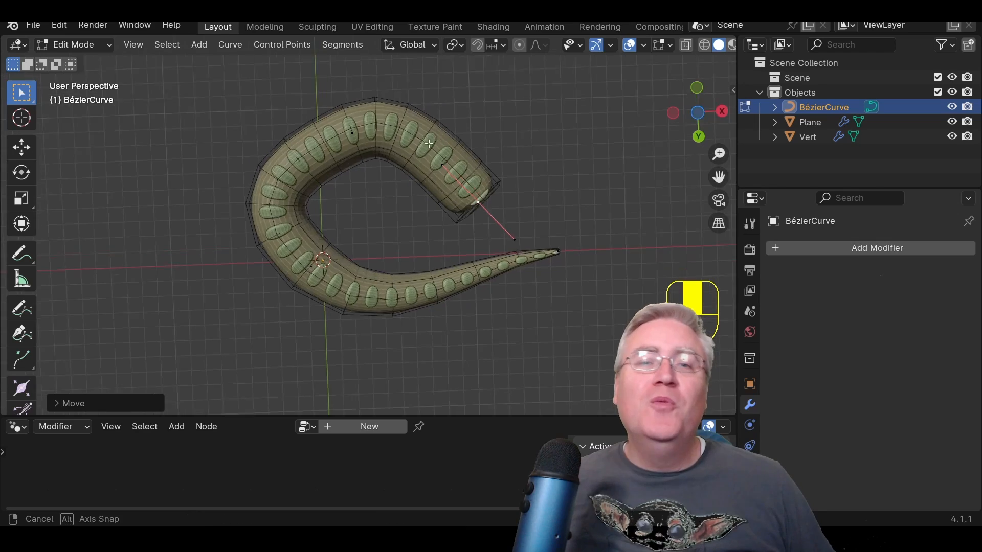
pyautogui.press('KP_7')
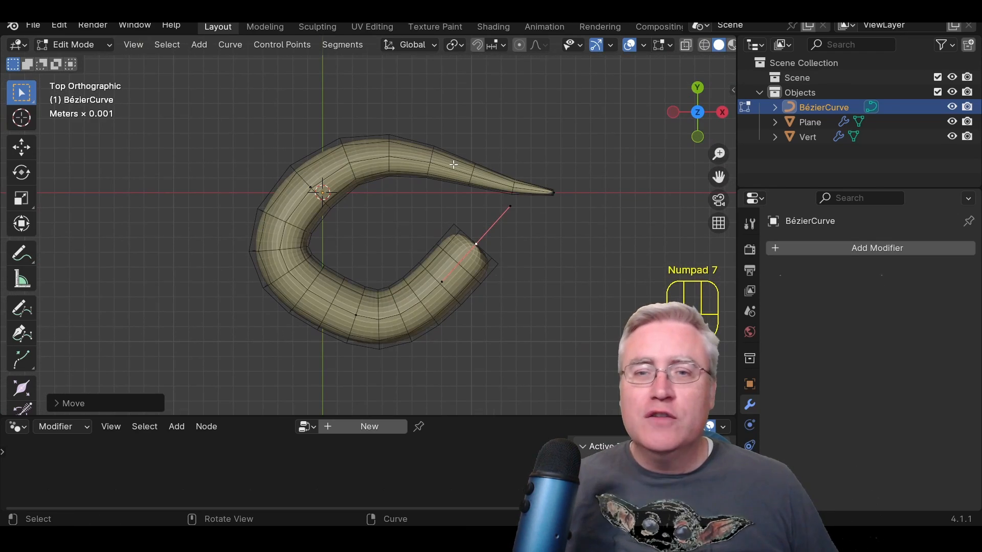
pyautogui.press('r')
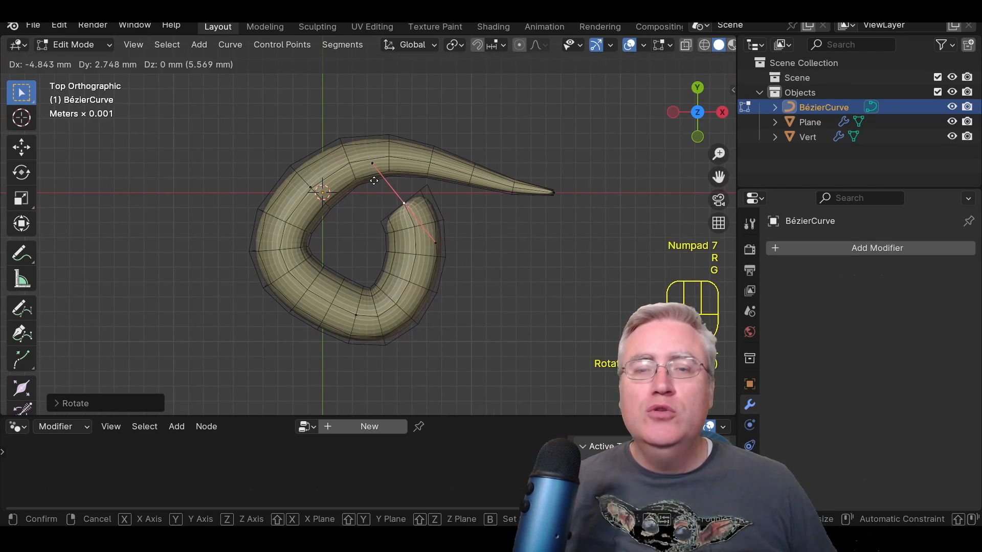
pyautogui.click(415, 248)
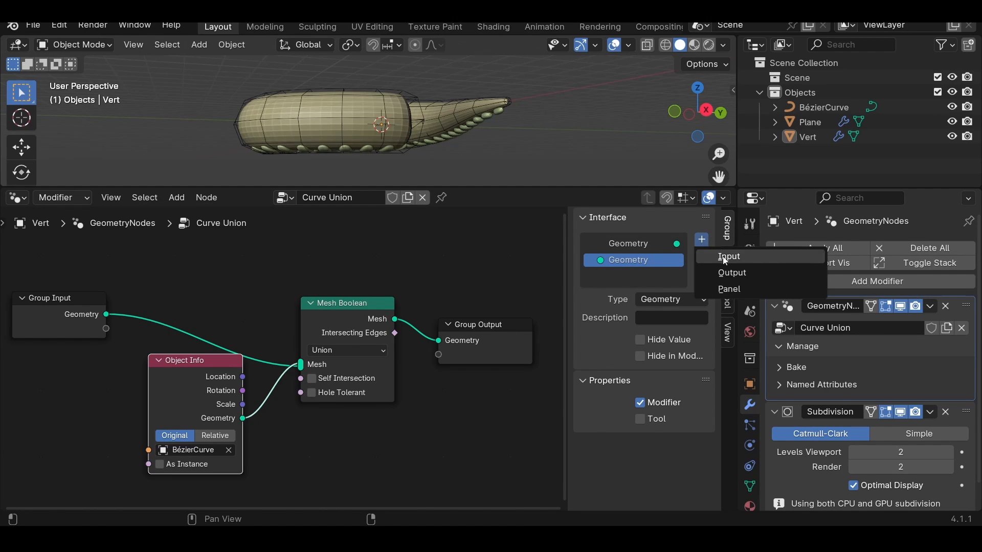
# Step: Add an Object-type group input and wire it into the Object Info node
pyautogui.click(727, 256)
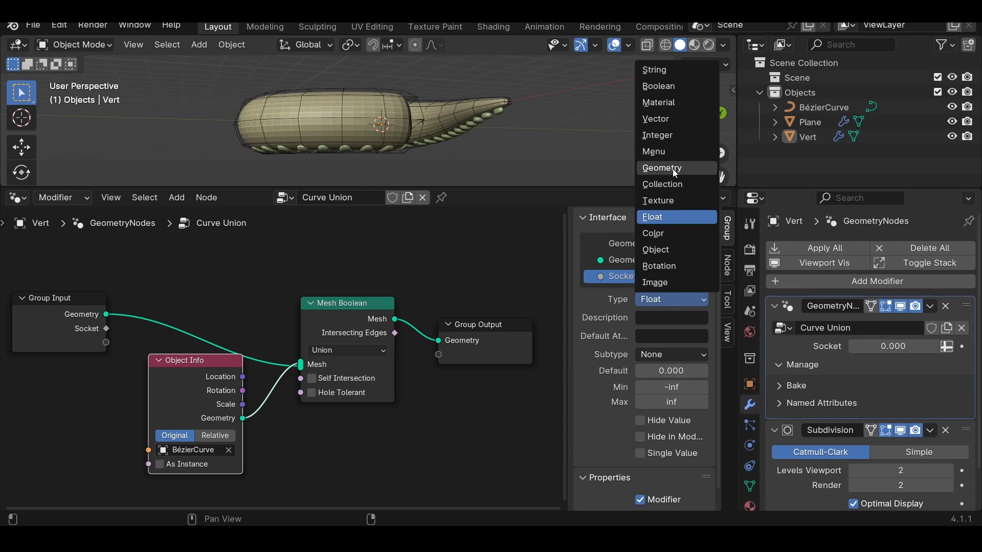
pyautogui.click(655, 249)
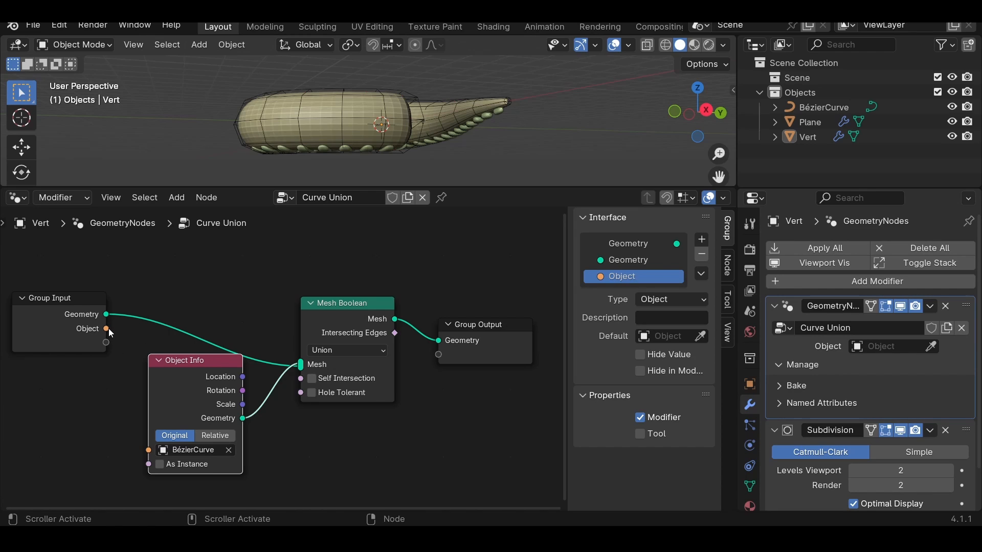
pyautogui.moveTo(106, 329); pyautogui.dragTo(147, 457)
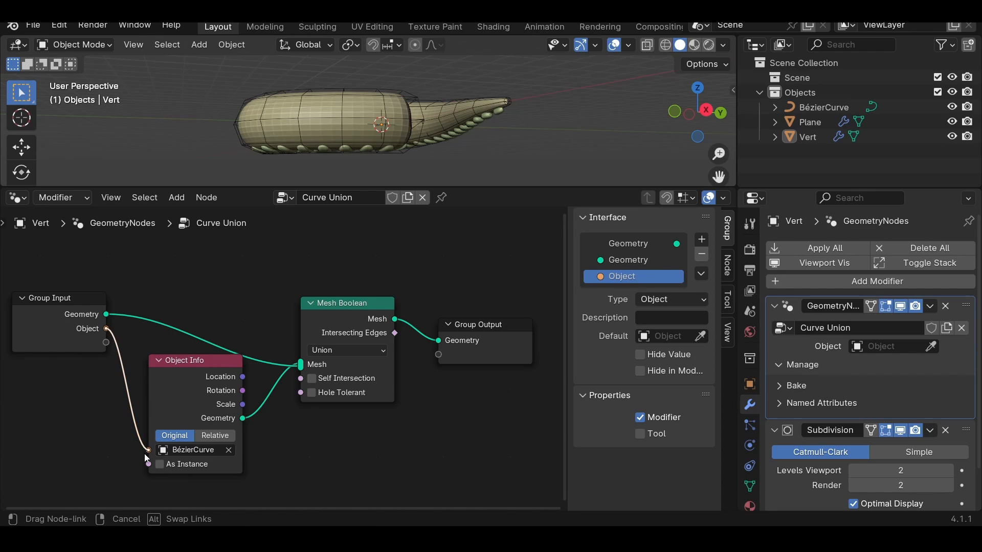
pyautogui.click(228, 450)
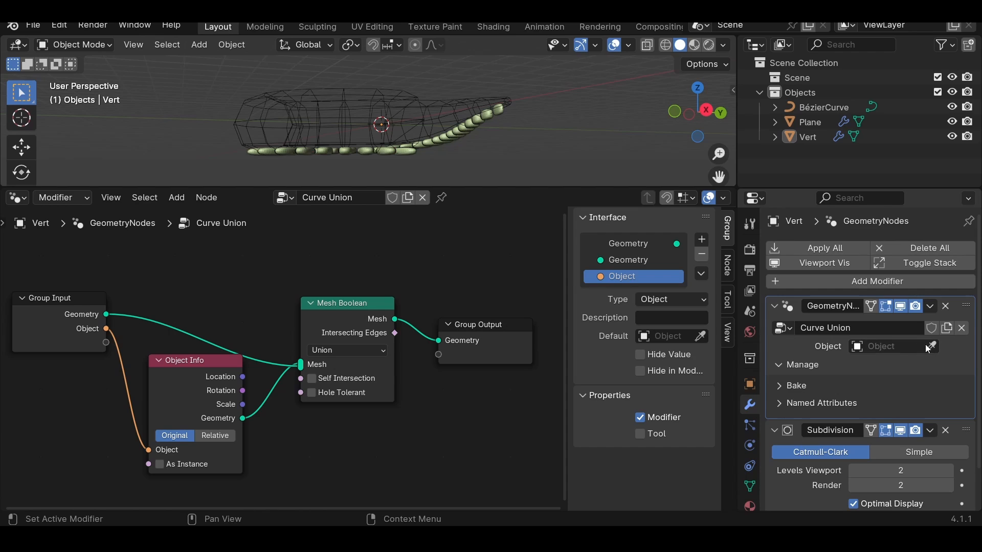
# Step: Eyedropper BézierCurve as the modifier's object and collapse the Object Info node
pyautogui.click(931, 346)
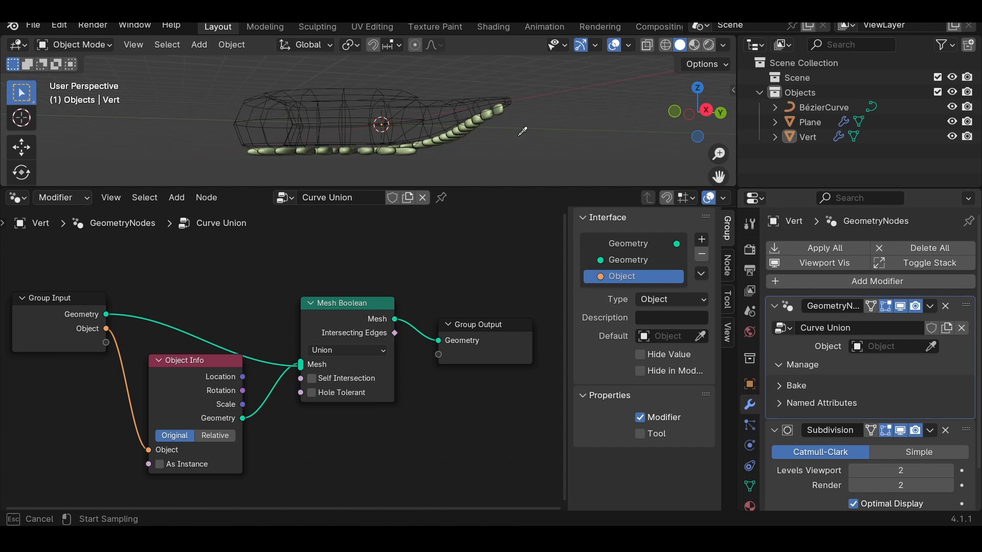
pyautogui.click(889, 345)
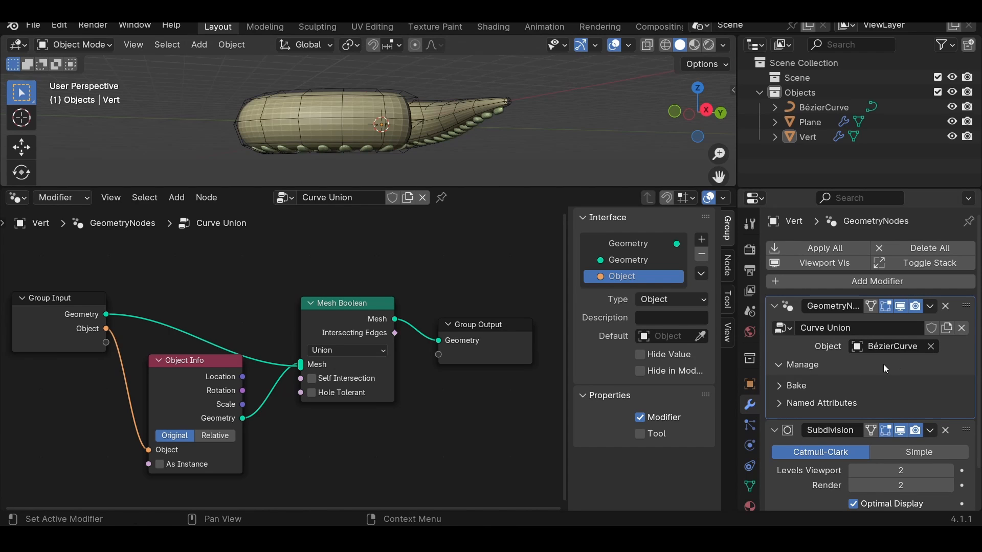
pyautogui.click(184, 360)
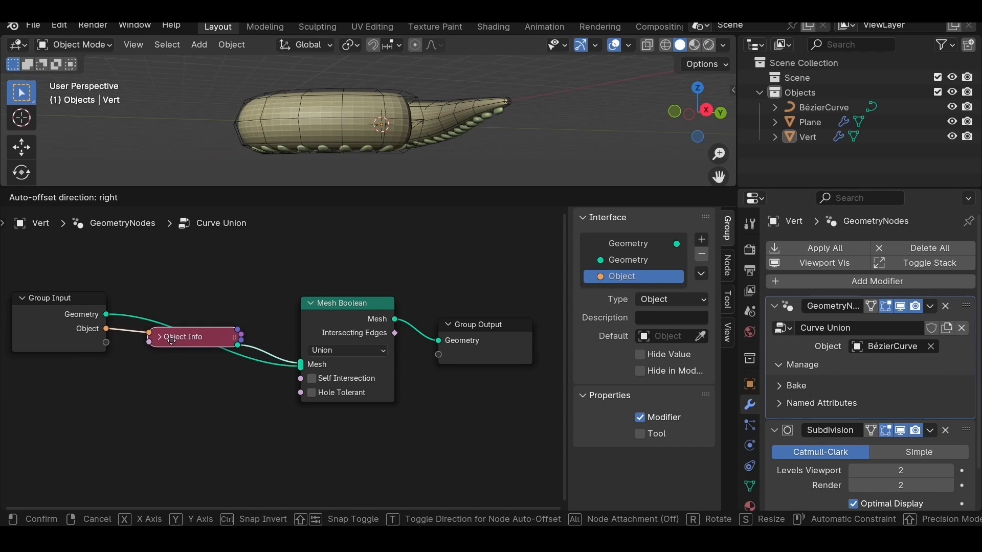
pyautogui.click(193, 337)
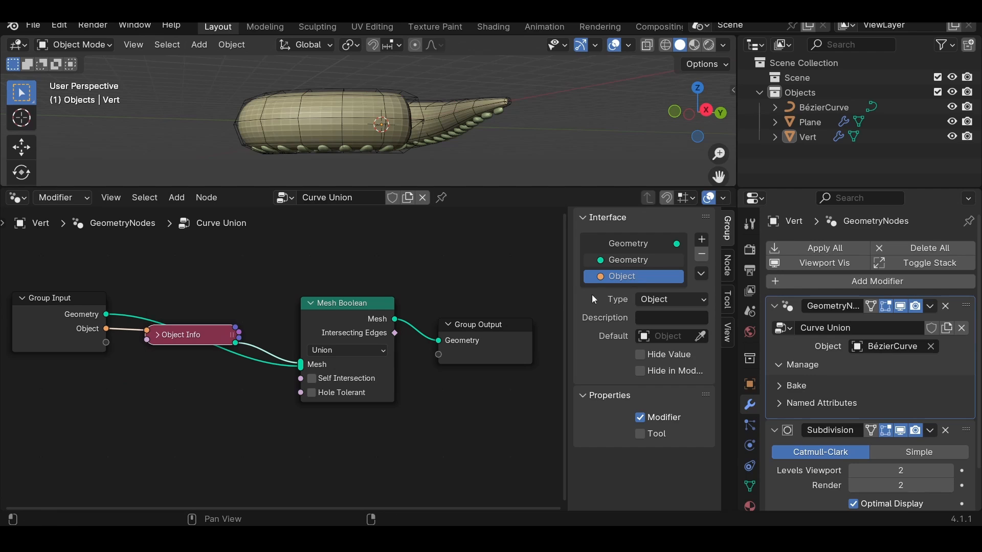
pyautogui.click(701, 239)
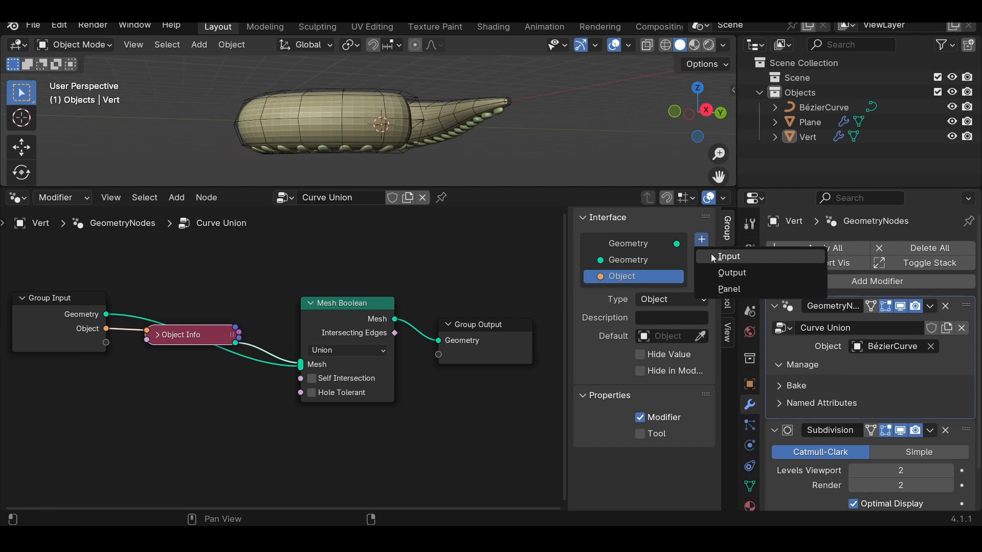
# Step: Add a Boolean input named Self Intersection and feed it into Mesh Boolean's Self Intersection socket
pyautogui.click(728, 256)
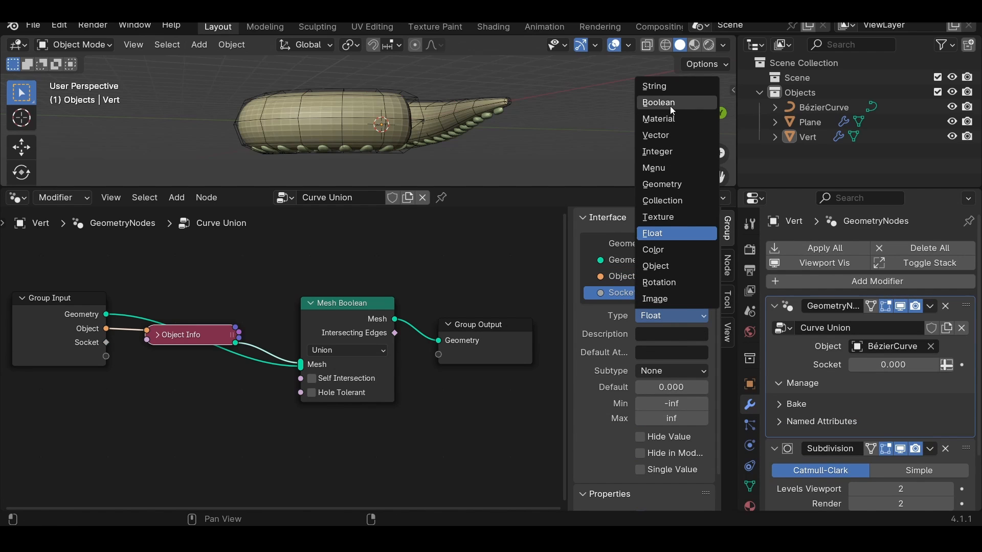
pyautogui.click(658, 102)
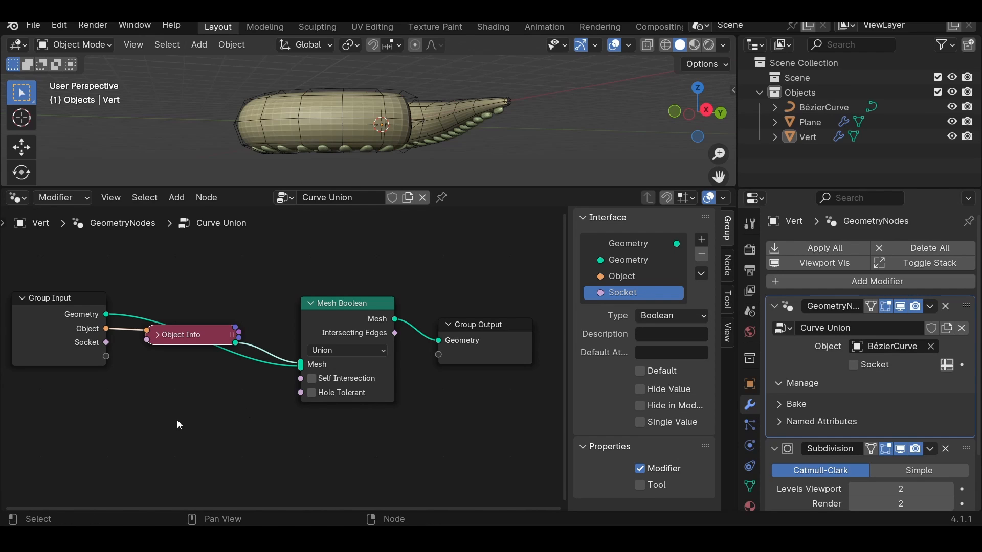
pyautogui.doubleClick(621, 292)
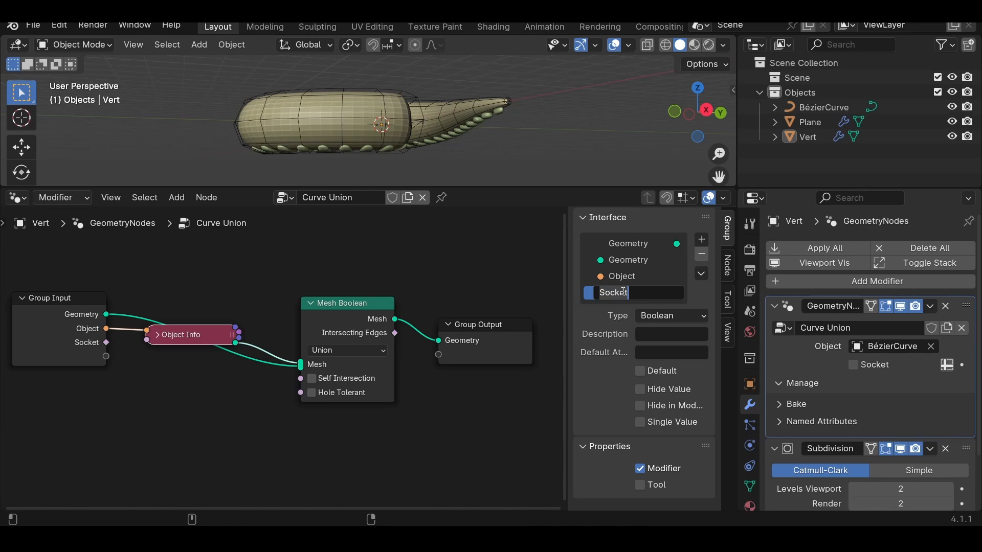
pyautogui.write('Self Inter')
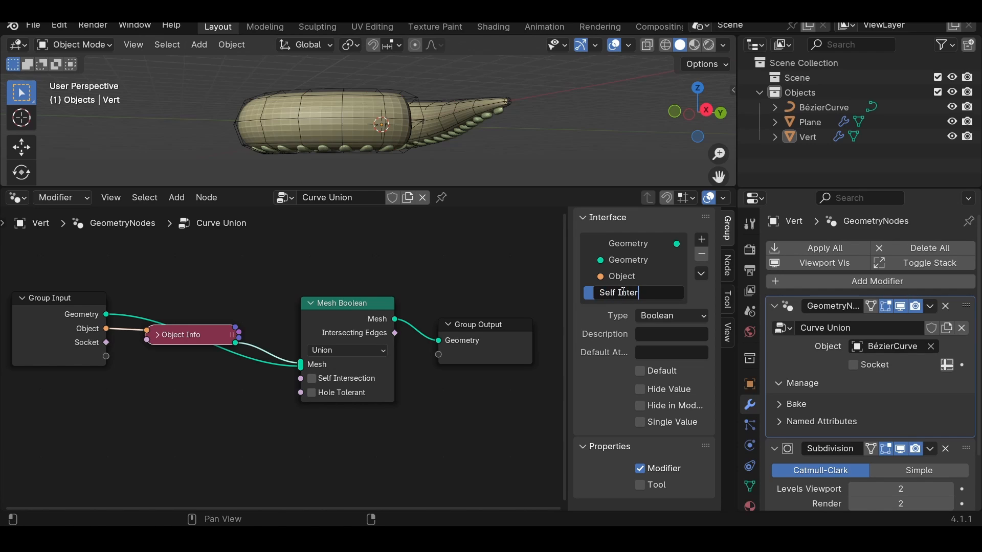
pyautogui.press('Return')
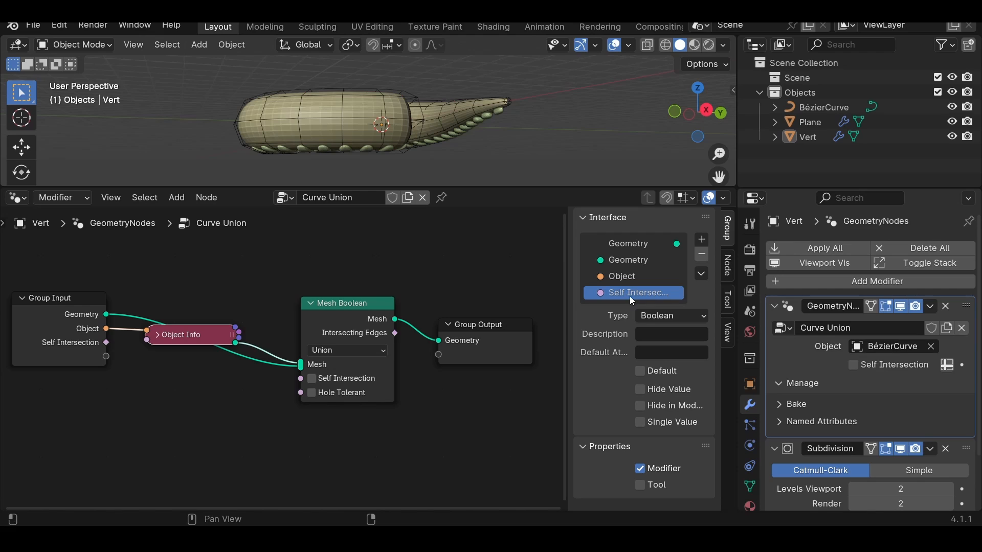
pyautogui.click(60, 329)
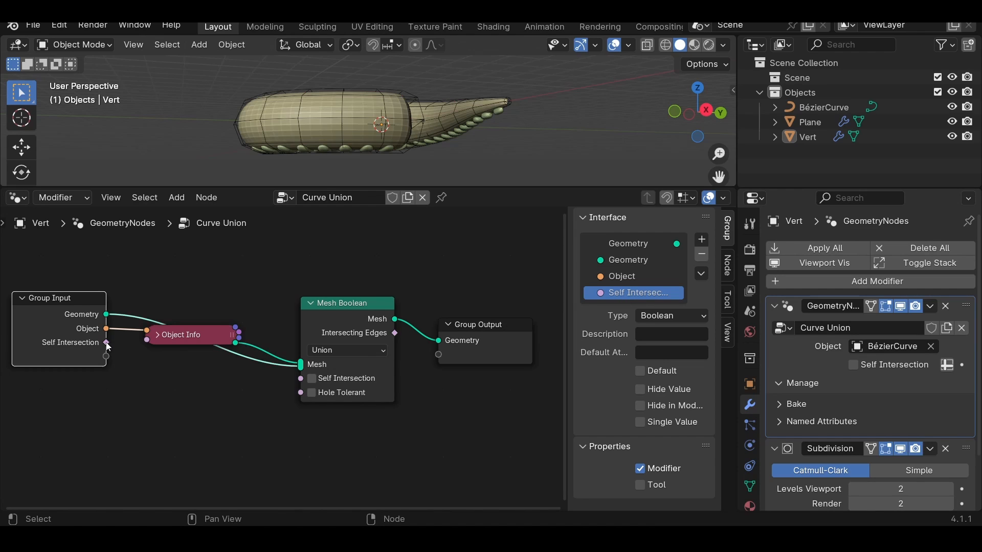
pyautogui.moveTo(106, 342); pyautogui.dragTo(301, 379)
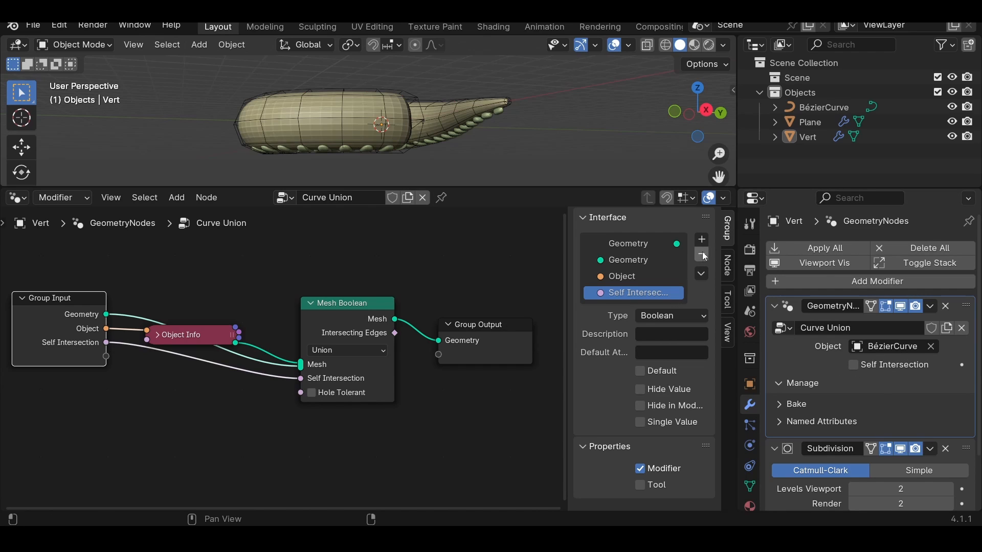
# Step: Add a Boolean input named Hole Tolerant, wire it to Mesh Boolean, and move Object Info above the nodes
pyautogui.click(700, 240)
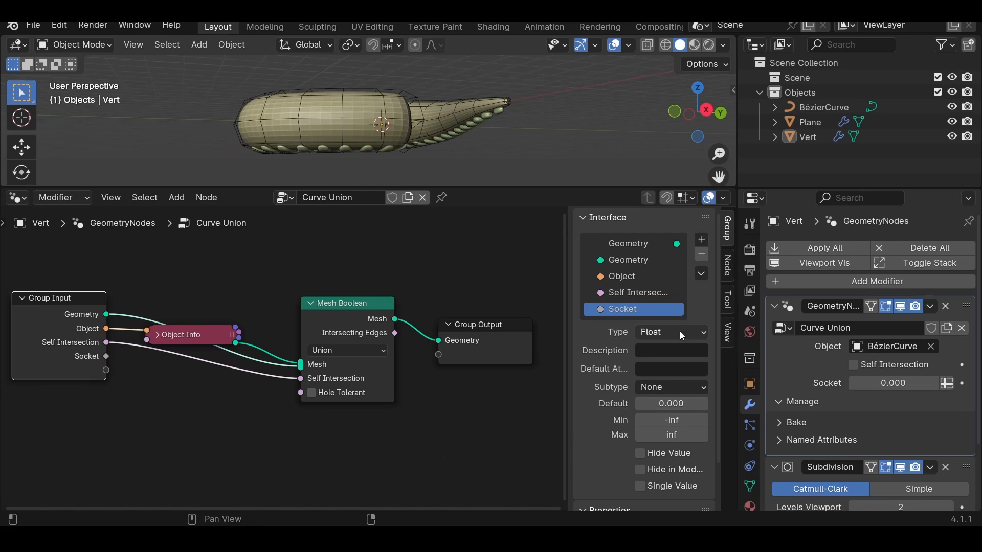
pyautogui.click(669, 332)
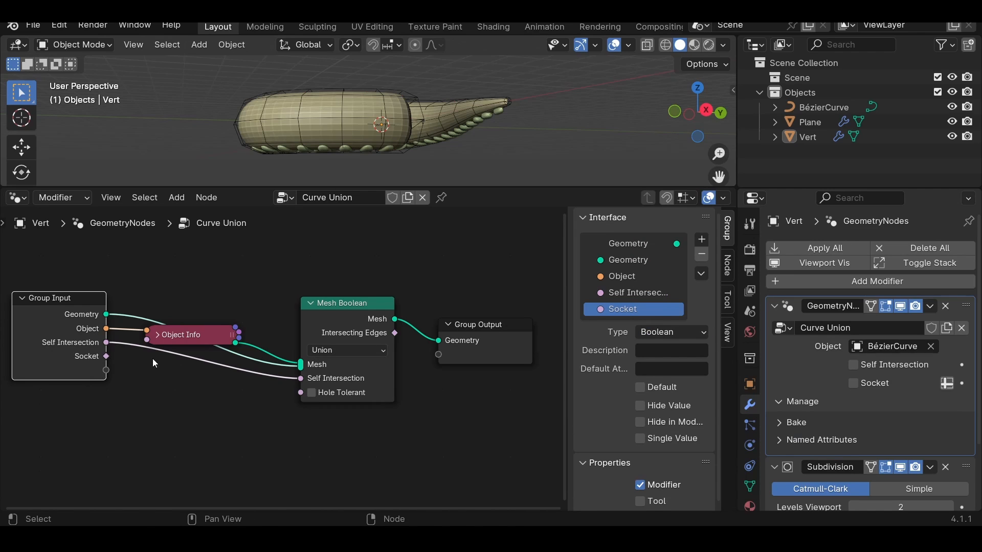
pyautogui.doubleClick(622, 309)
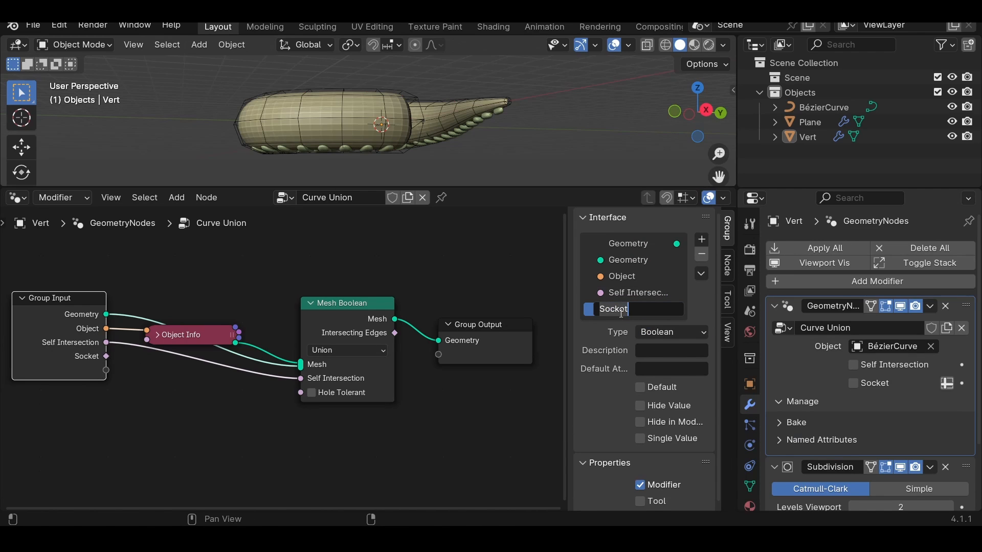
pyautogui.write('Hole Toleran')
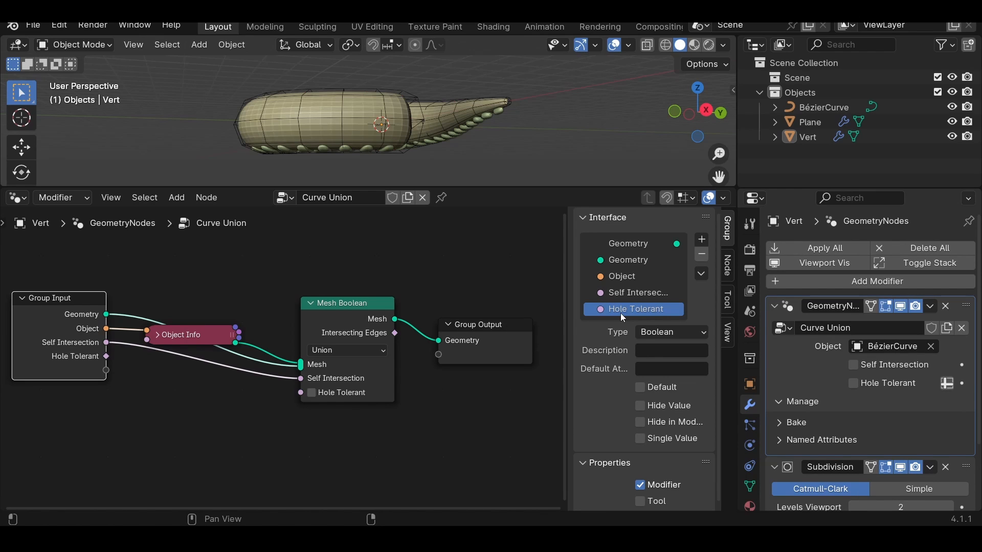
pyautogui.moveTo(106, 356); pyautogui.dragTo(300, 393)
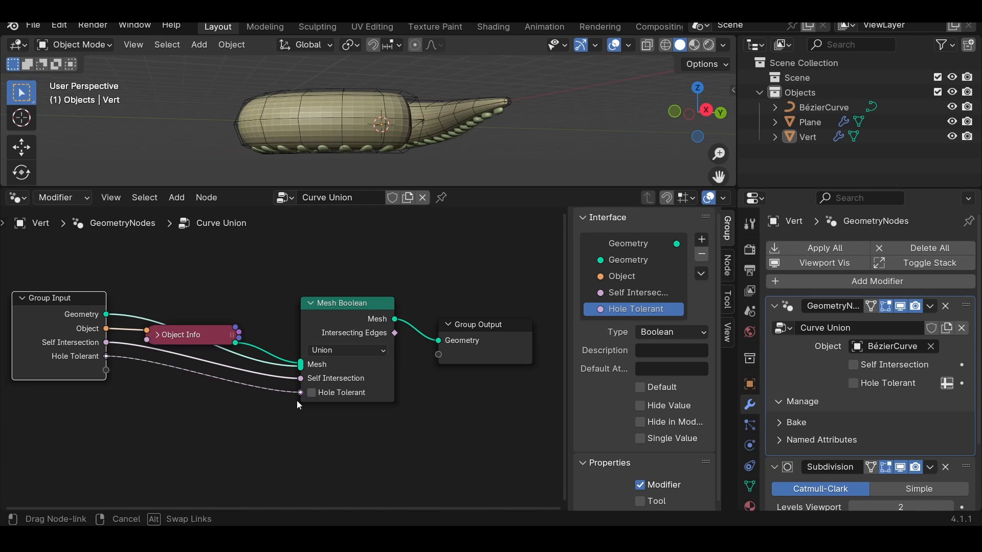
pyautogui.moveTo(191, 334); pyautogui.dragTo(191, 287)
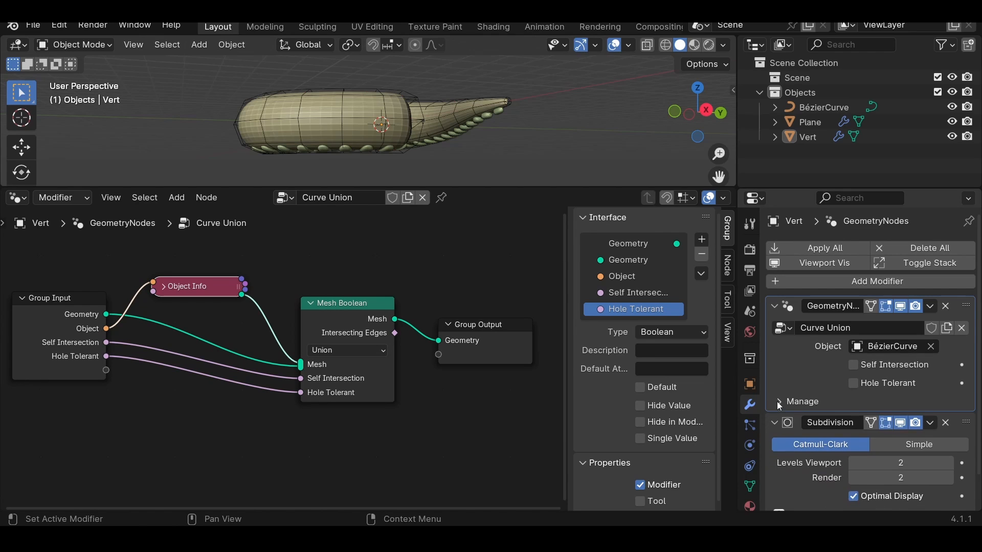
pyautogui.click(779, 401)
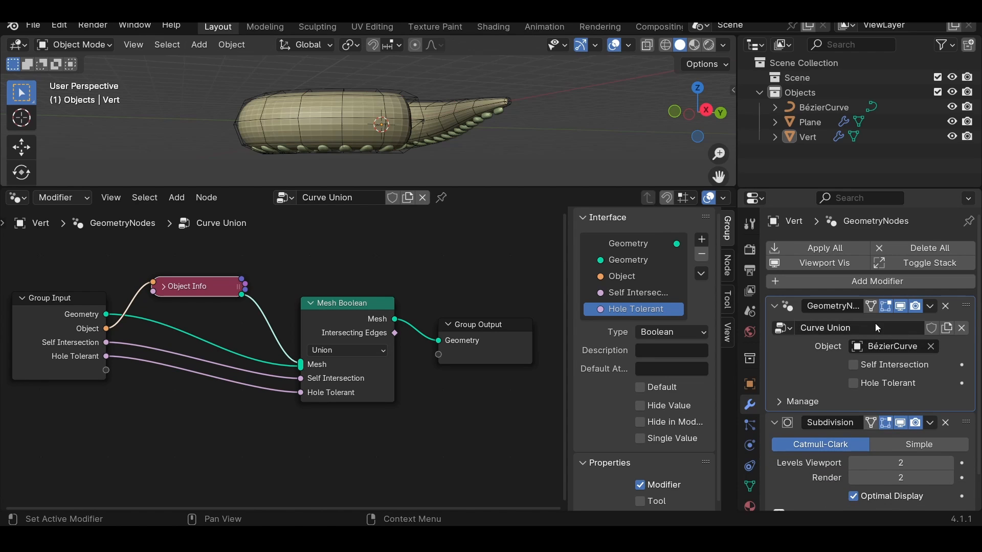
pyautogui.moveTo(393, 292)
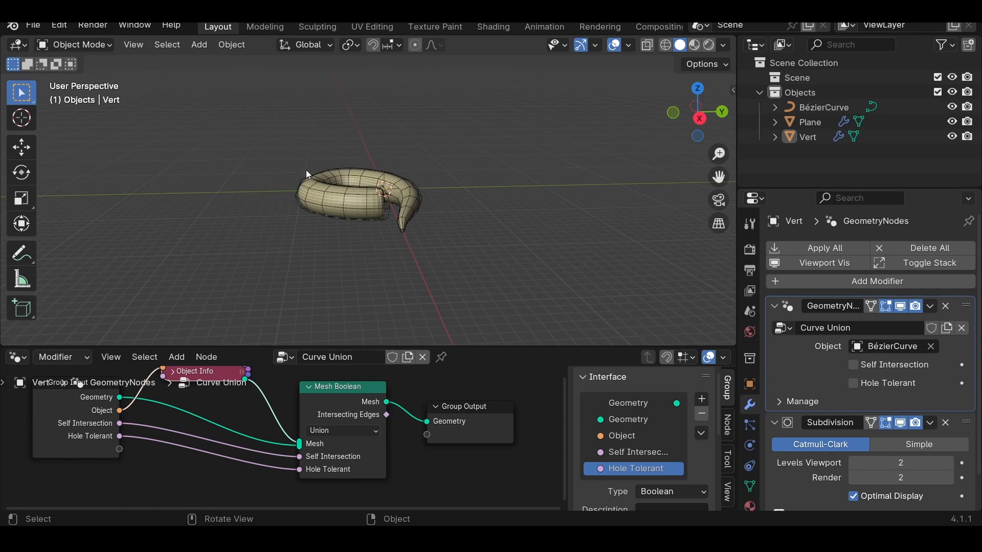
# Step: Orbit the 3D view to inspect the curled snake from another angle
pyautogui.moveTo(307, 174); pyautogui.dragTo(423, 238)
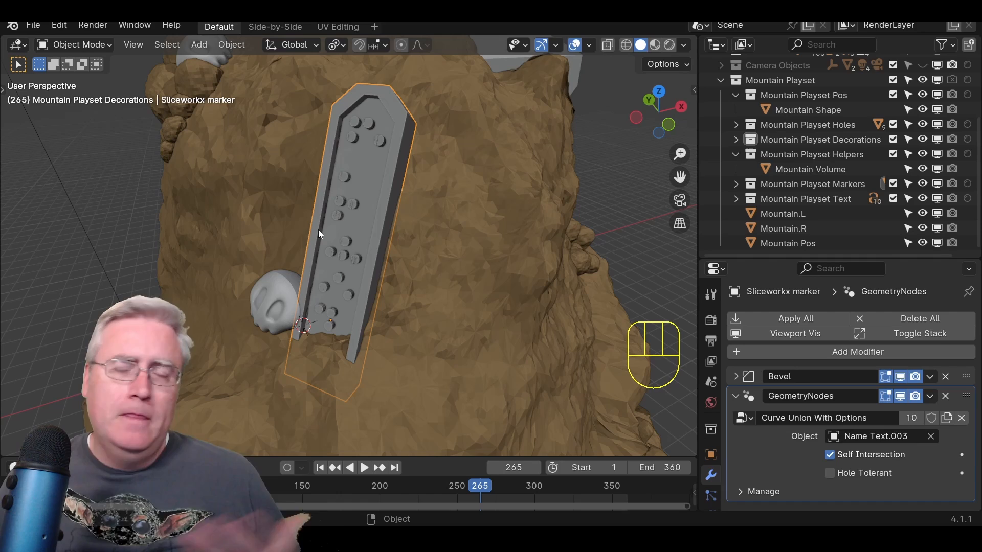
pyautogui.moveTo(348, 218)
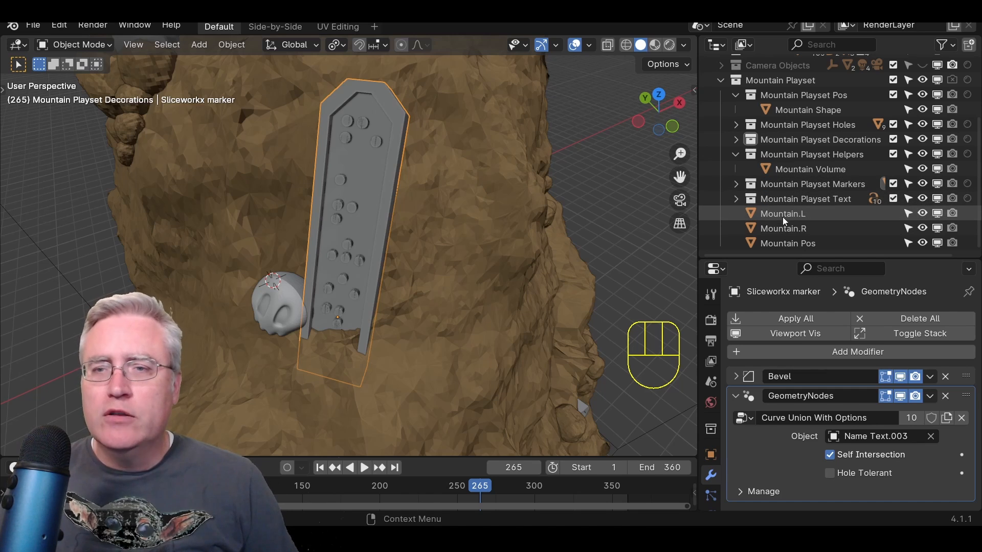
# Step: Show the Mountain Pos object's modifiers in the mountain playset scene
pyautogui.click(788, 243)
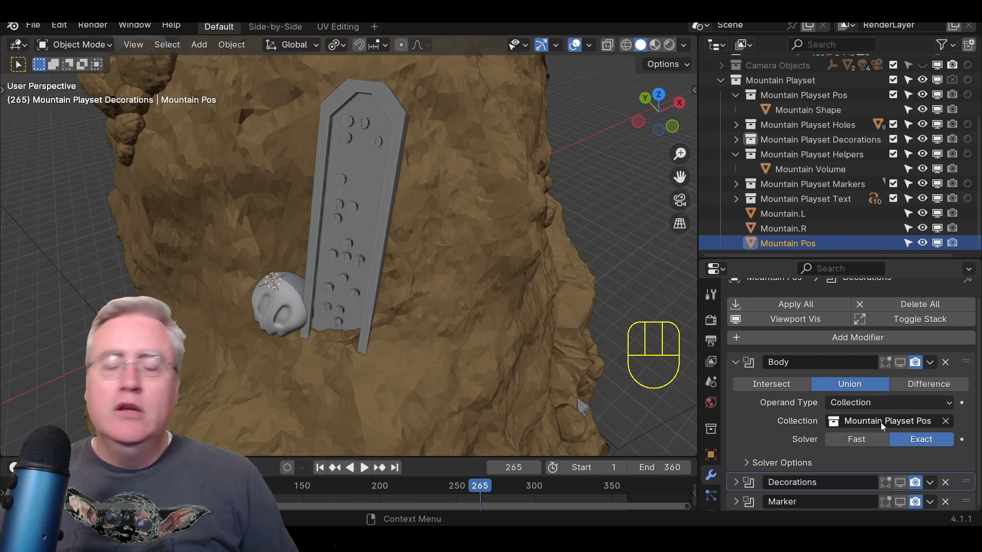
pyautogui.moveTo(886, 420)
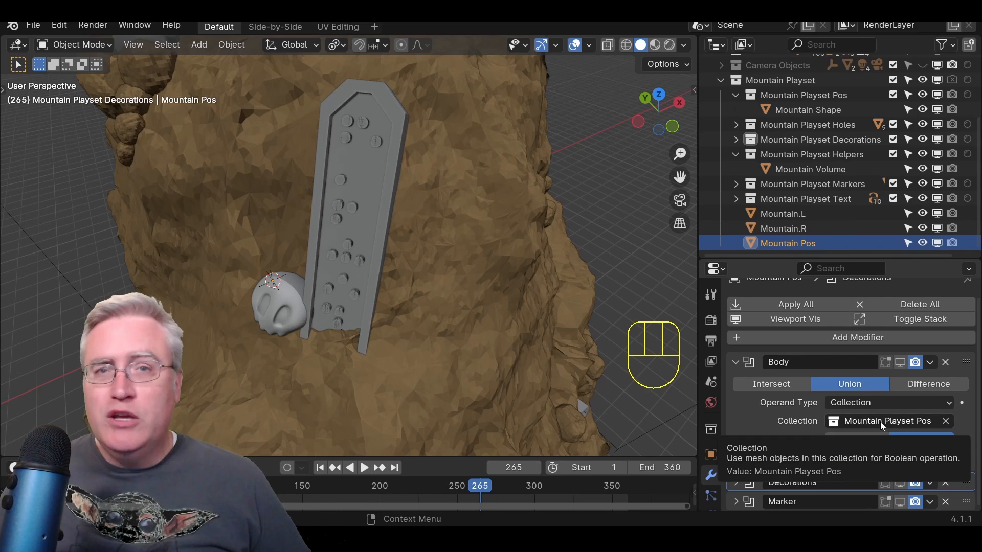